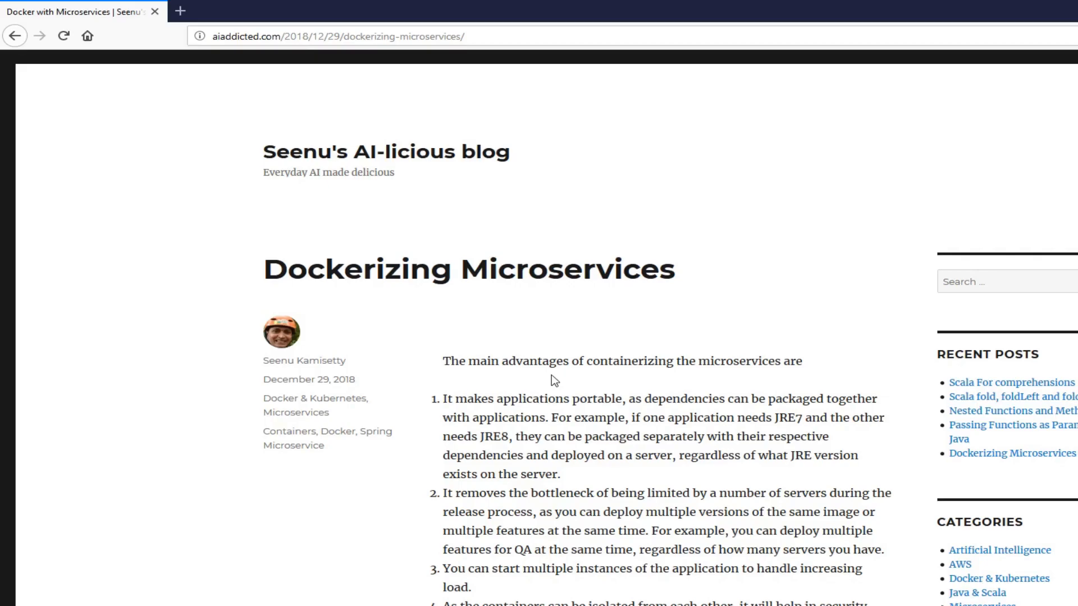
mouse_move(747, 527)
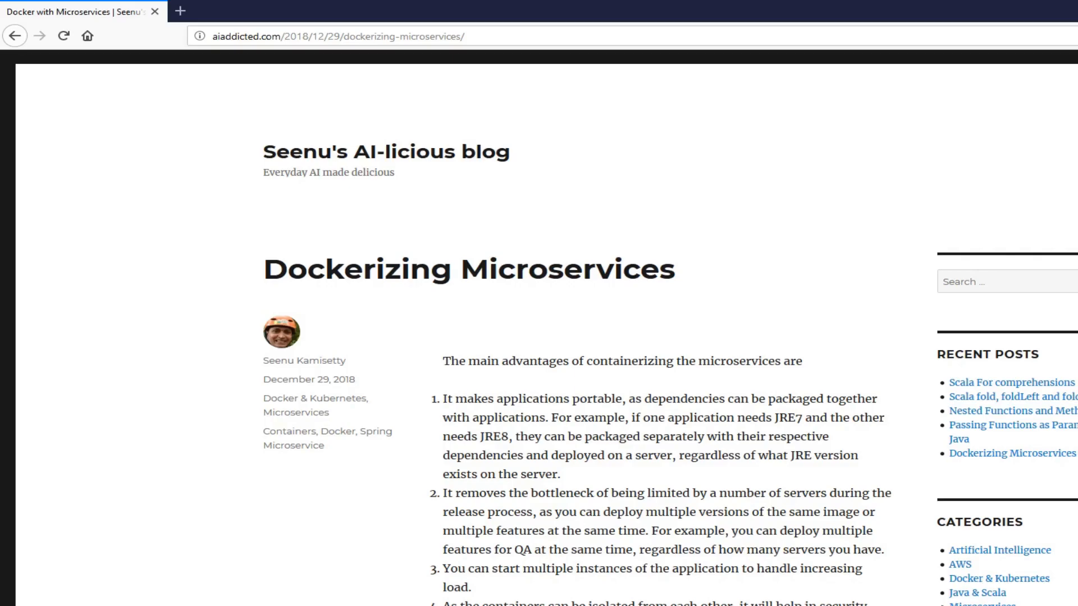
Follow the blog post's 'Install Docker' link to the Docker CE install documentation
scroll("down", 3)
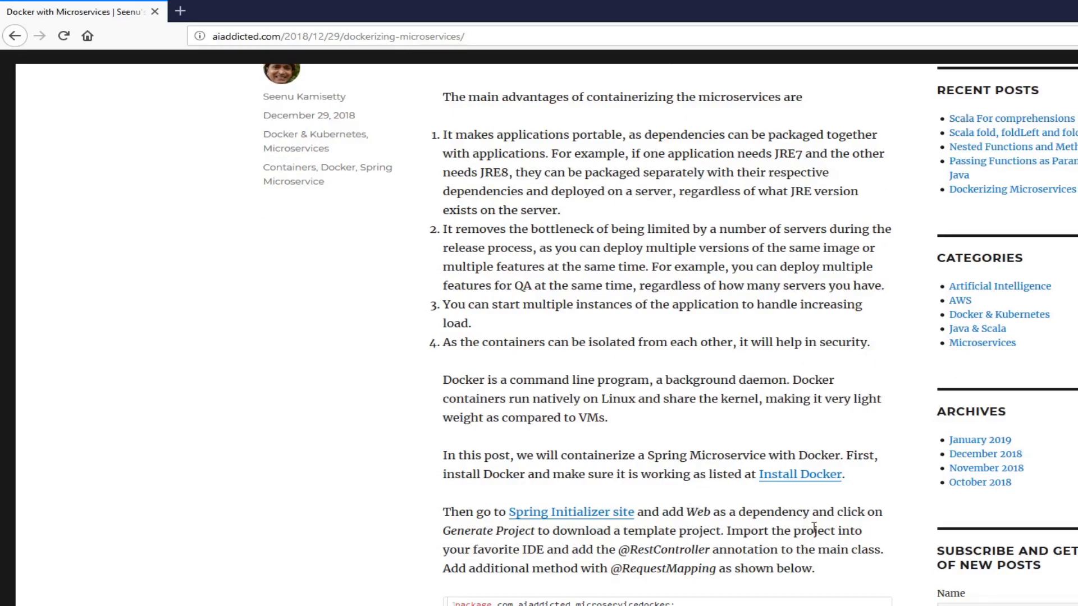
mouse_move(800, 474)
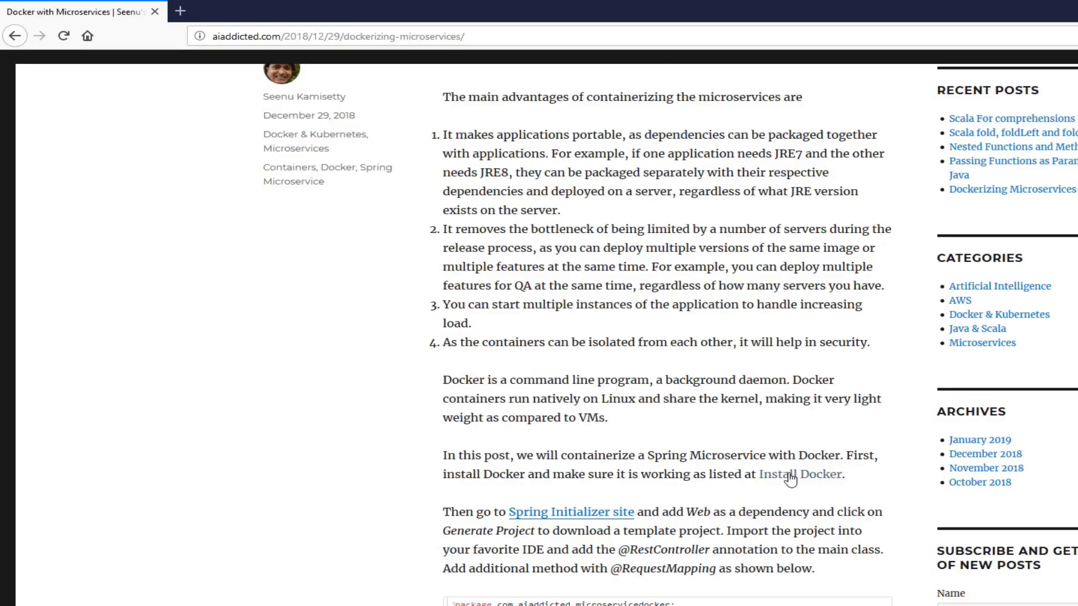
left_click(797, 474)
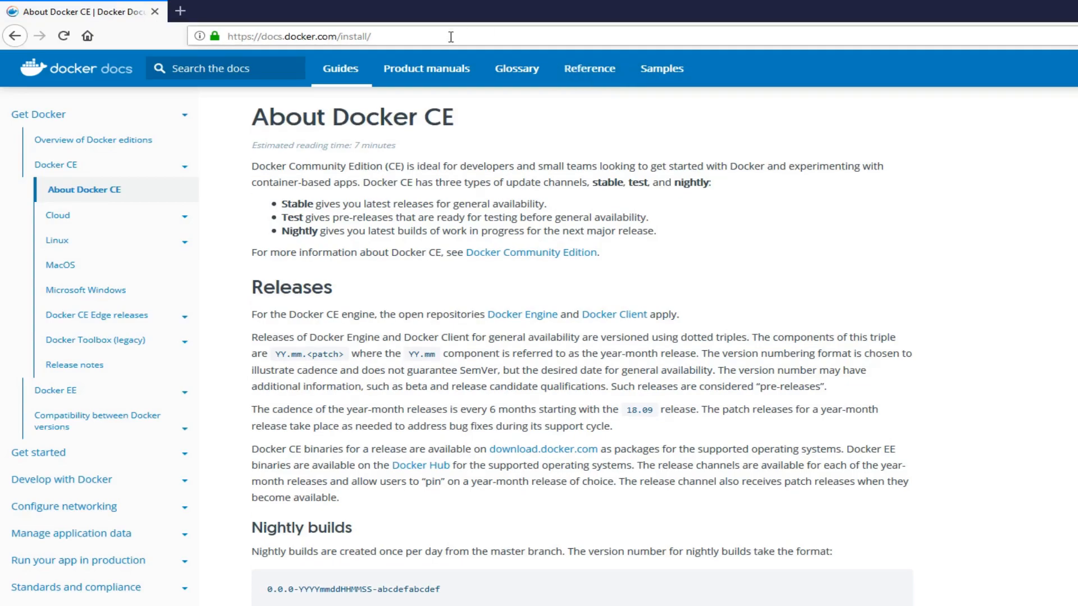
left_click(299, 36)
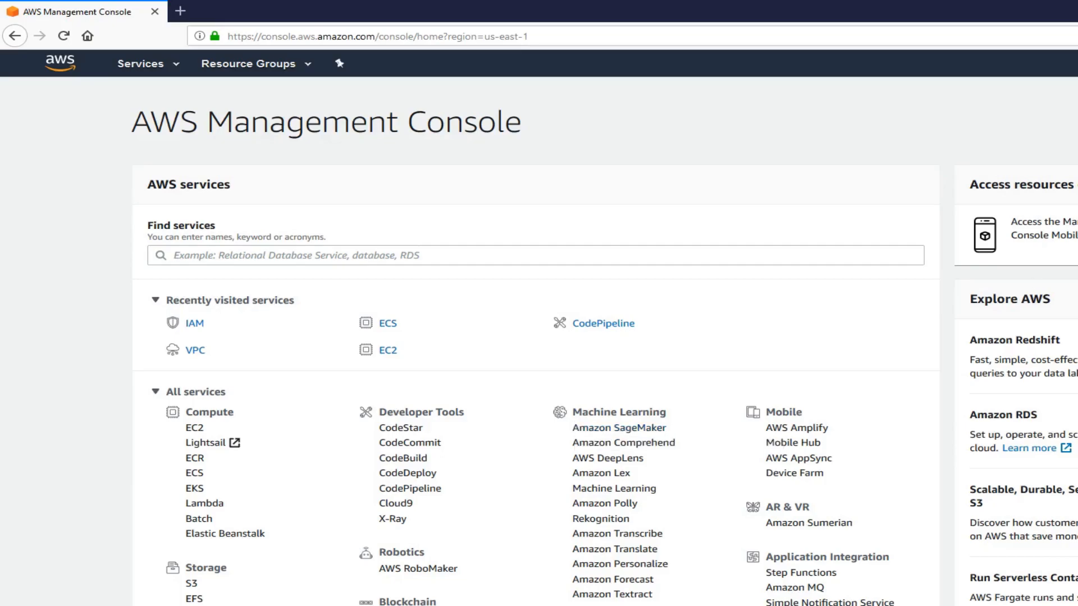
Choose IAM from the All services list to reach the IAM dashboard
scroll("down", 3)
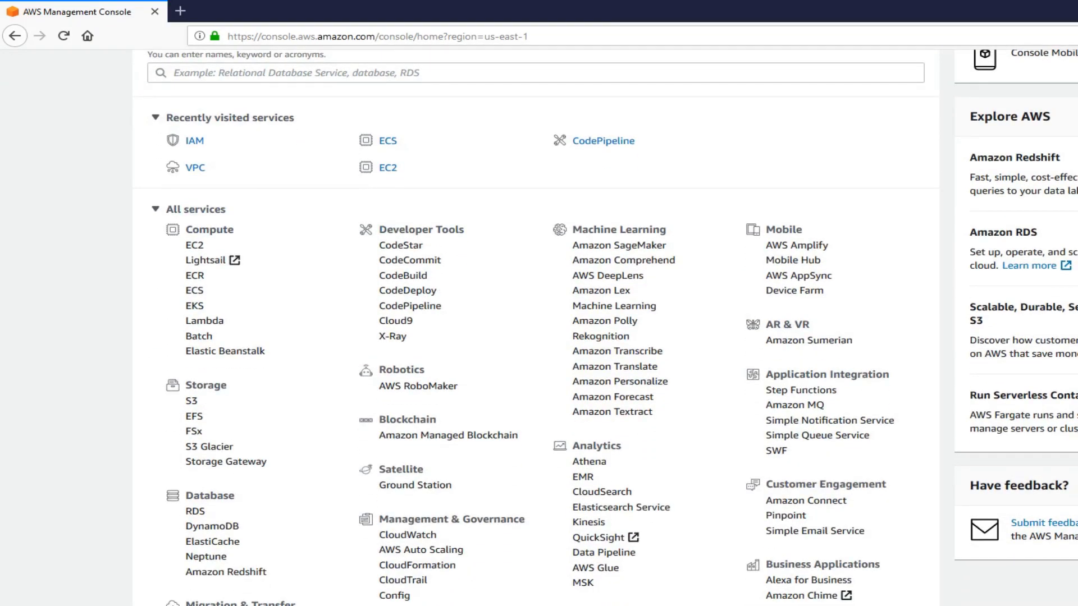
scroll("down", 3)
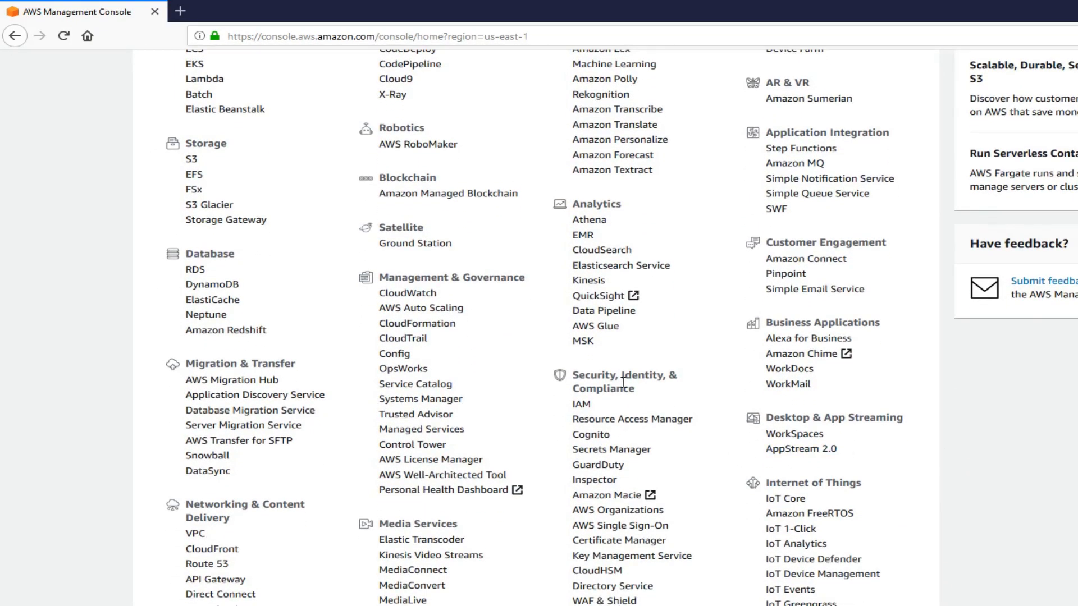
mouse_move(581, 405)
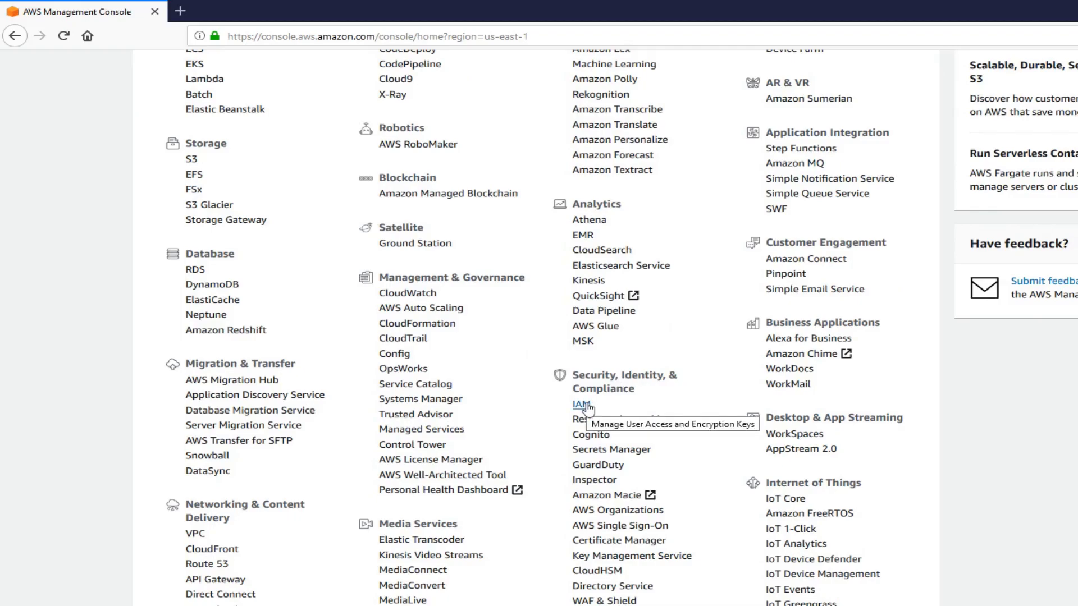
left_click(579, 404)
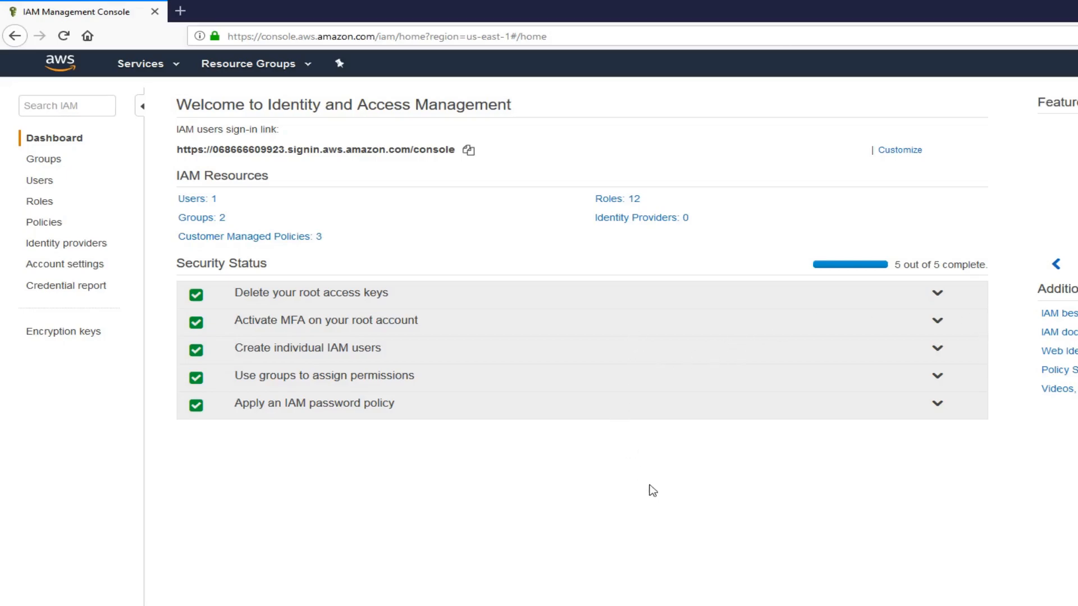
mouse_move(100, 224)
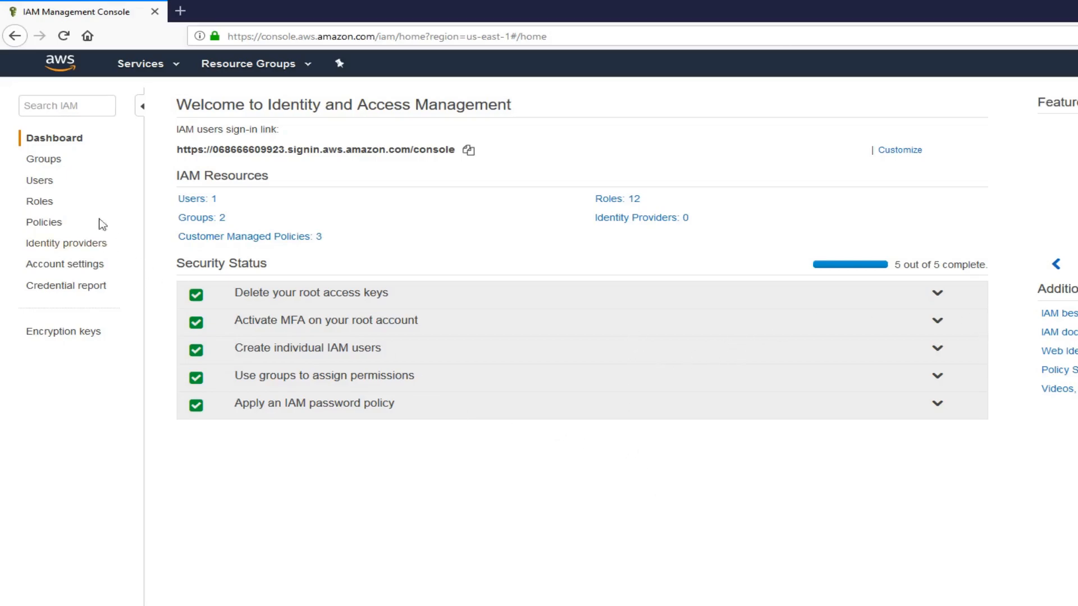
Start a new IAM user named dockerregistryuser with programmatic access enabled
left_click(40, 180)
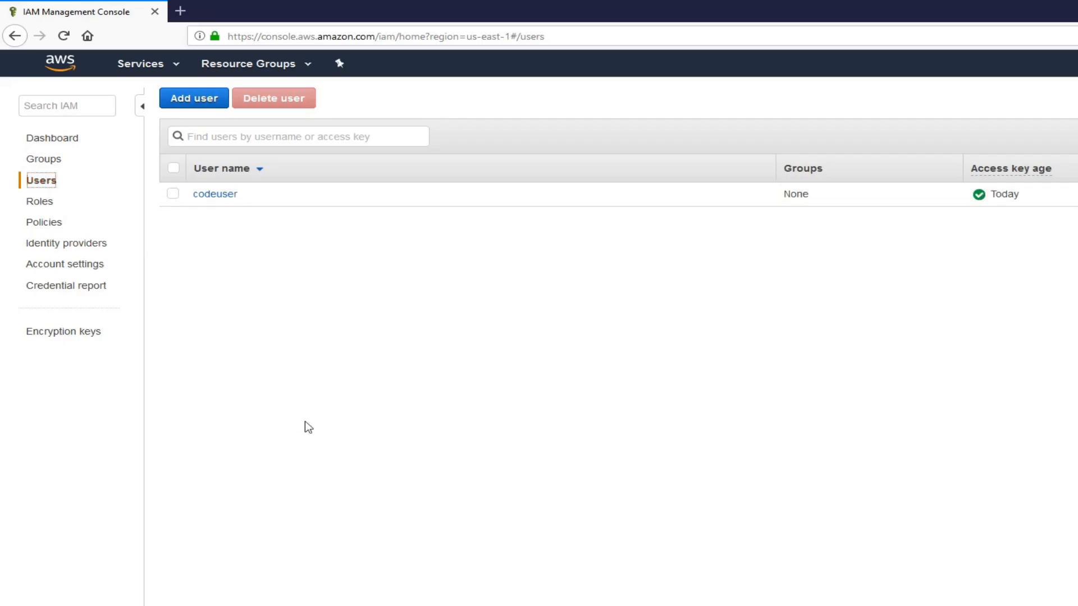
left_click(193, 98)
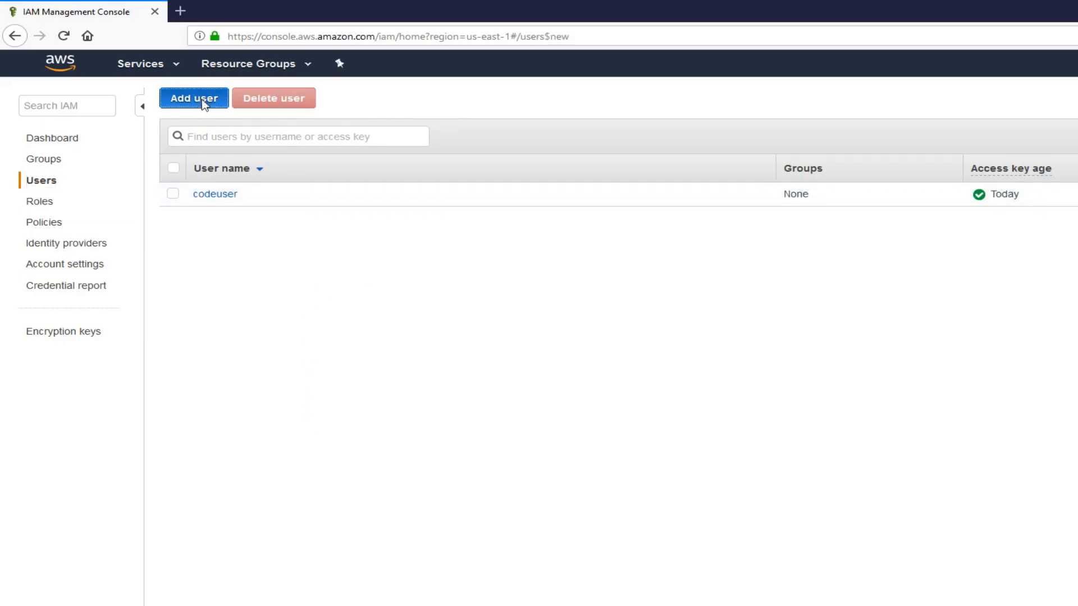
left_click(193, 98)
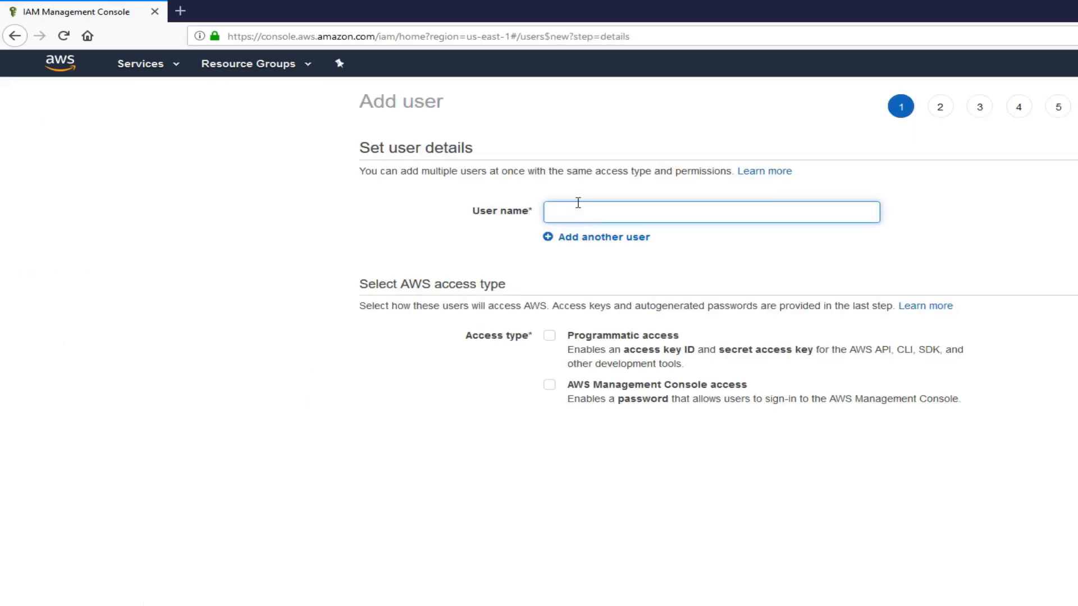
type("dockerregistry")
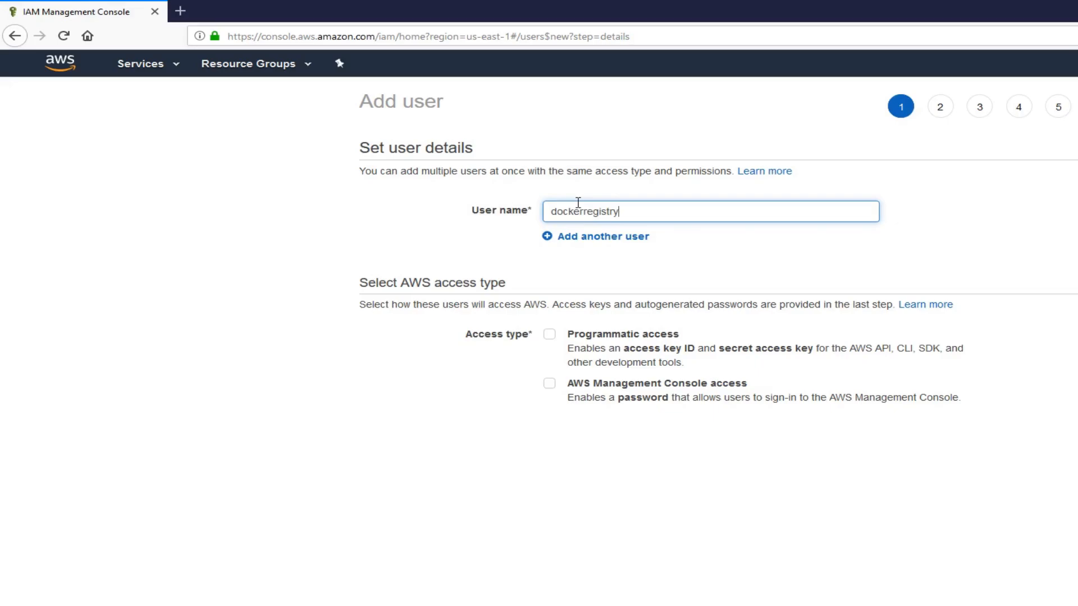
type("user")
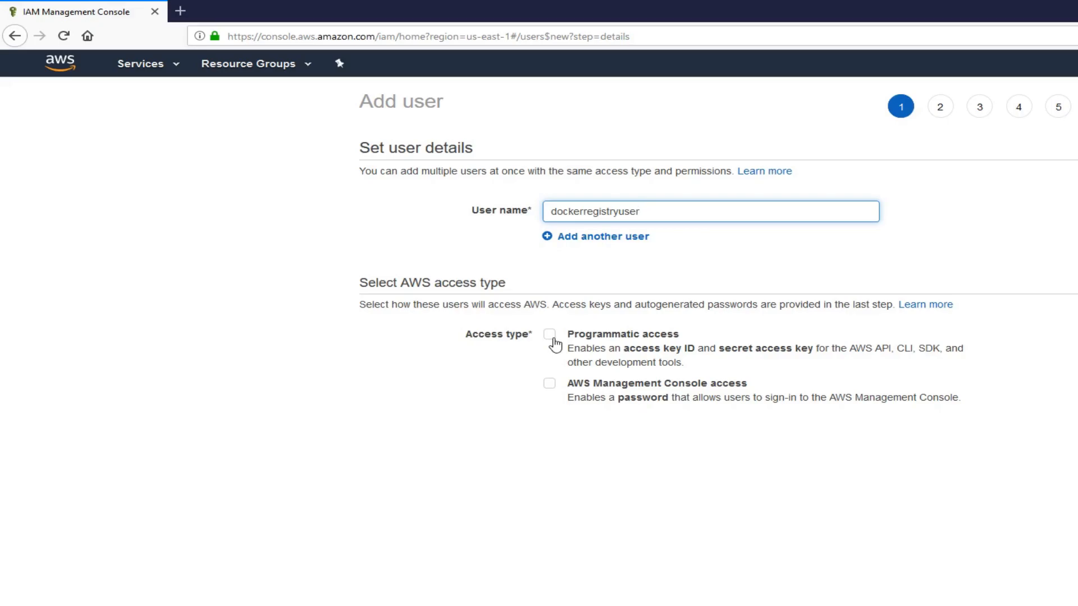
left_click(549, 335)
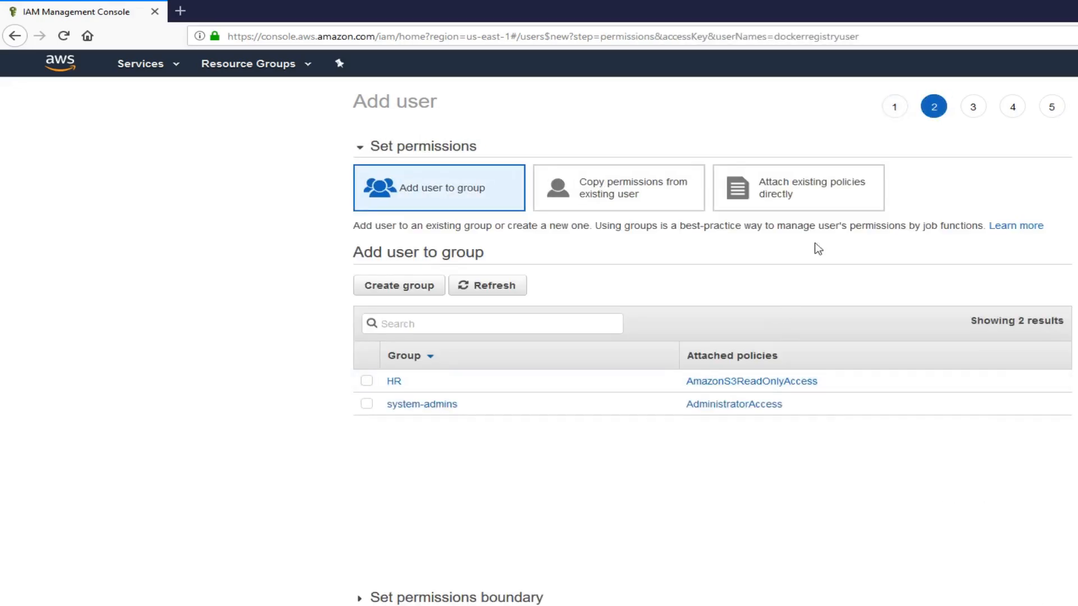
mouse_move(835, 198)
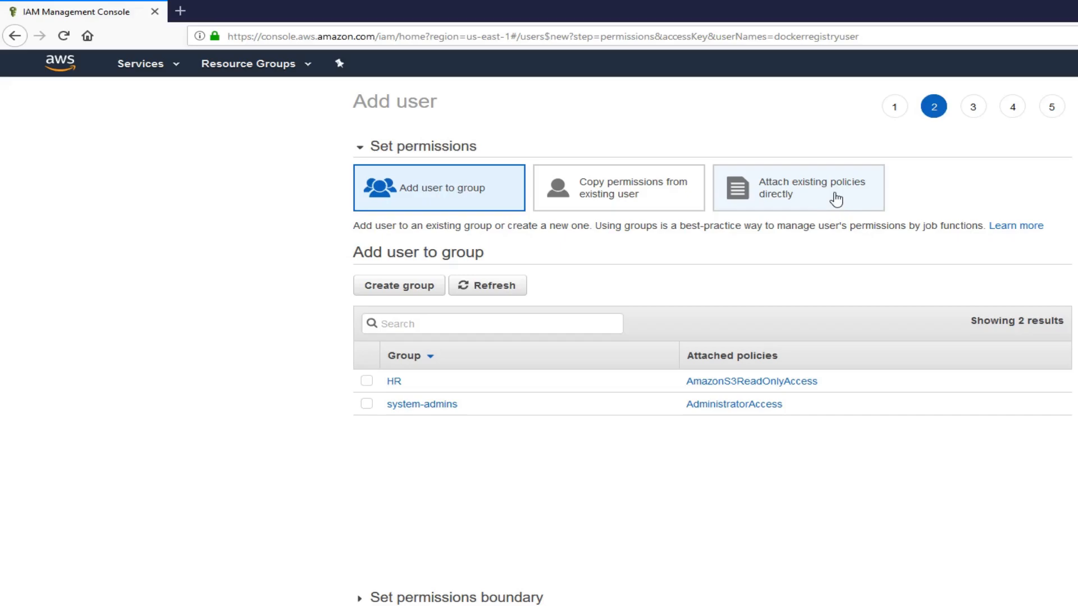
Attach the AmazonEC2ContainerRegistry full-access policy directly, filtering by 'ec2containerregistry'
left_click(798, 187)
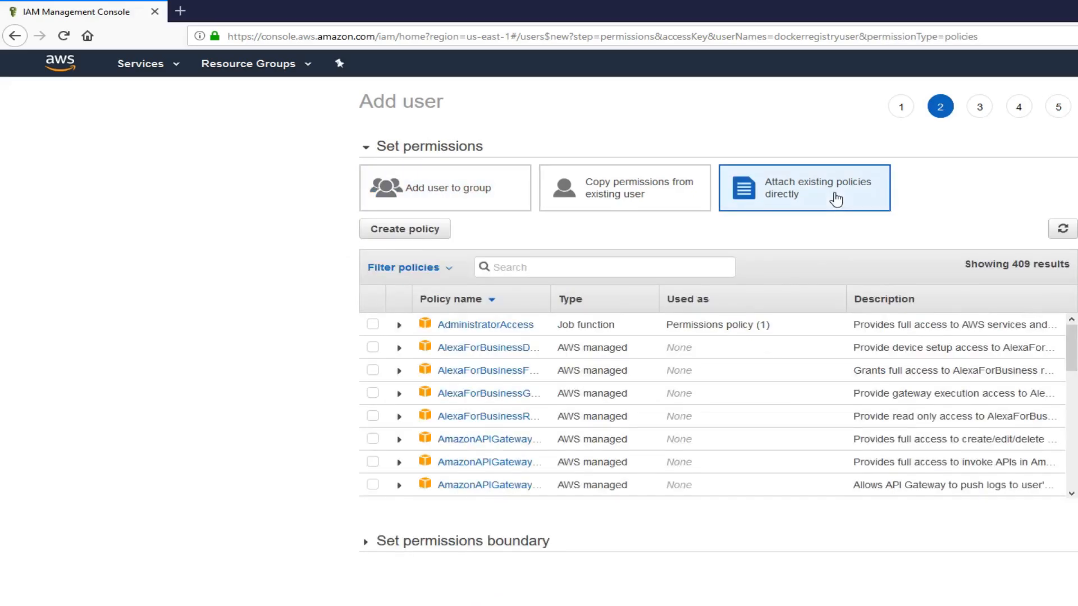
left_click(604, 267)
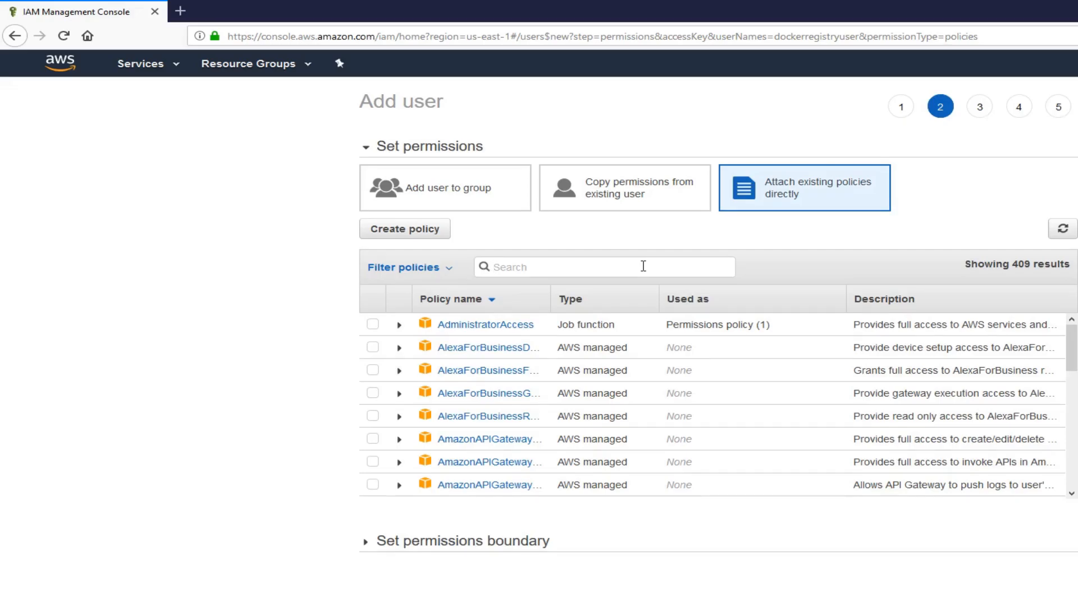
type("e")
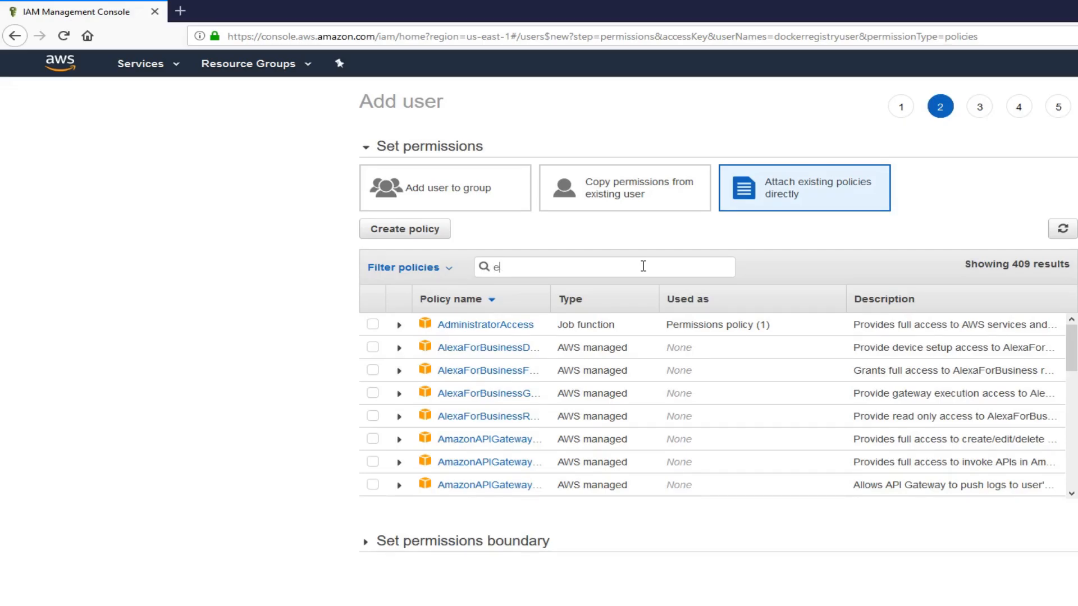
type("c2")
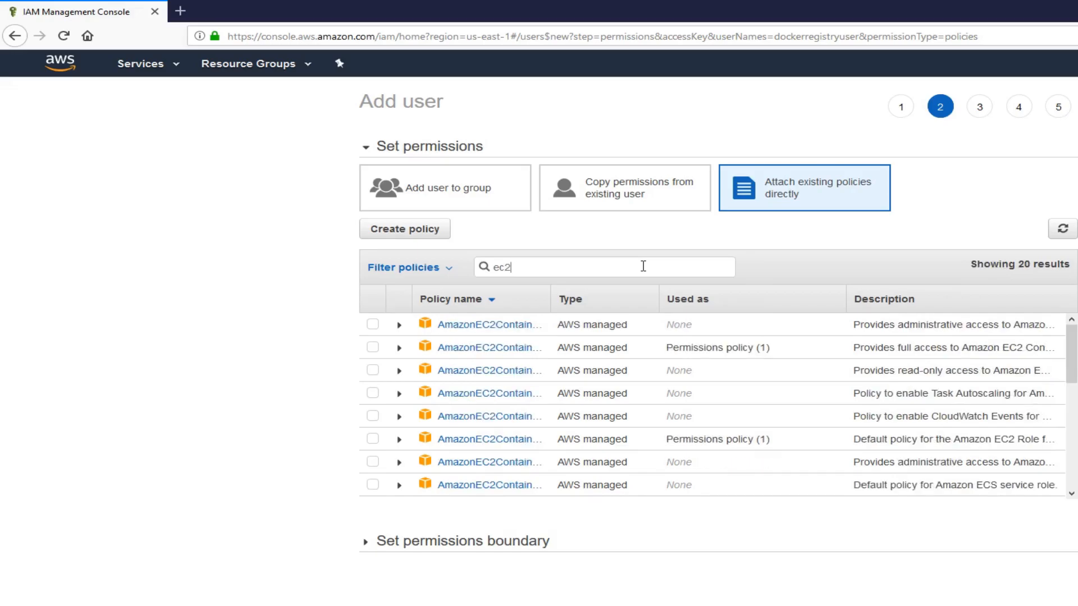
type("containe")
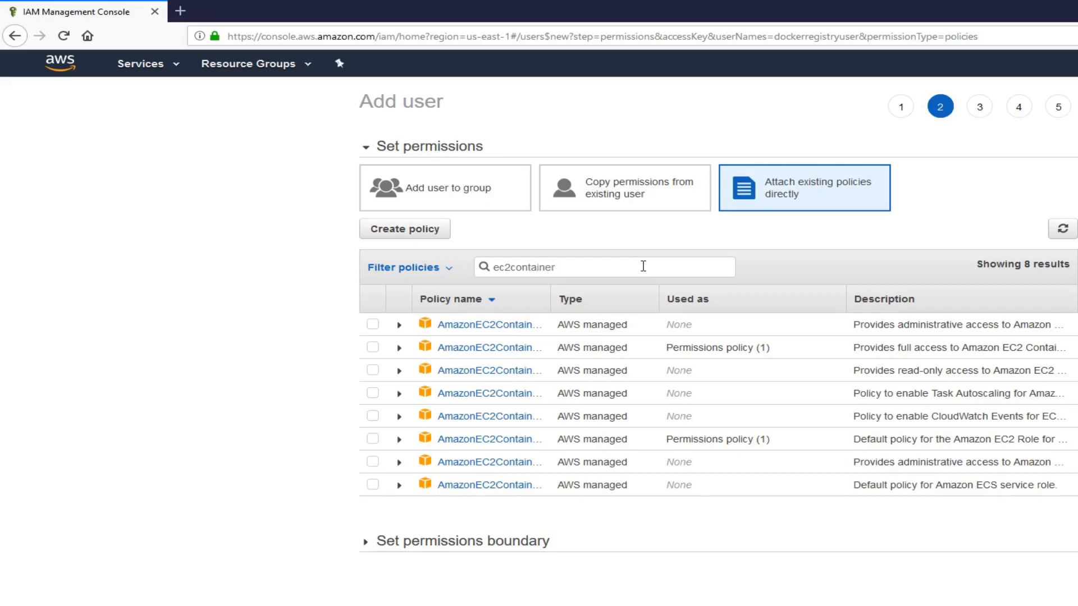
type("registrypo")
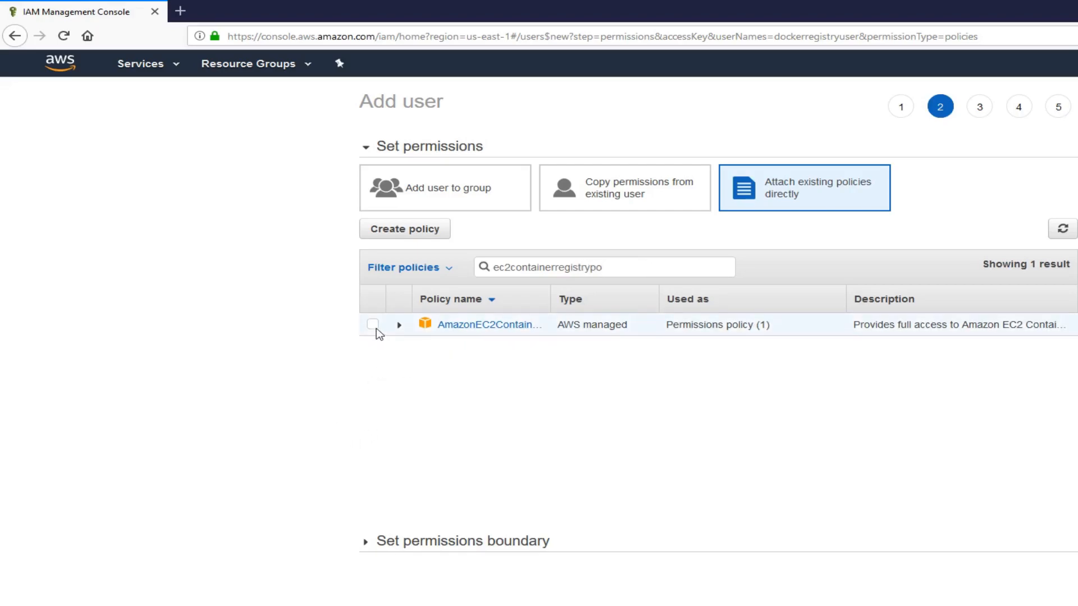
left_click(373, 323)
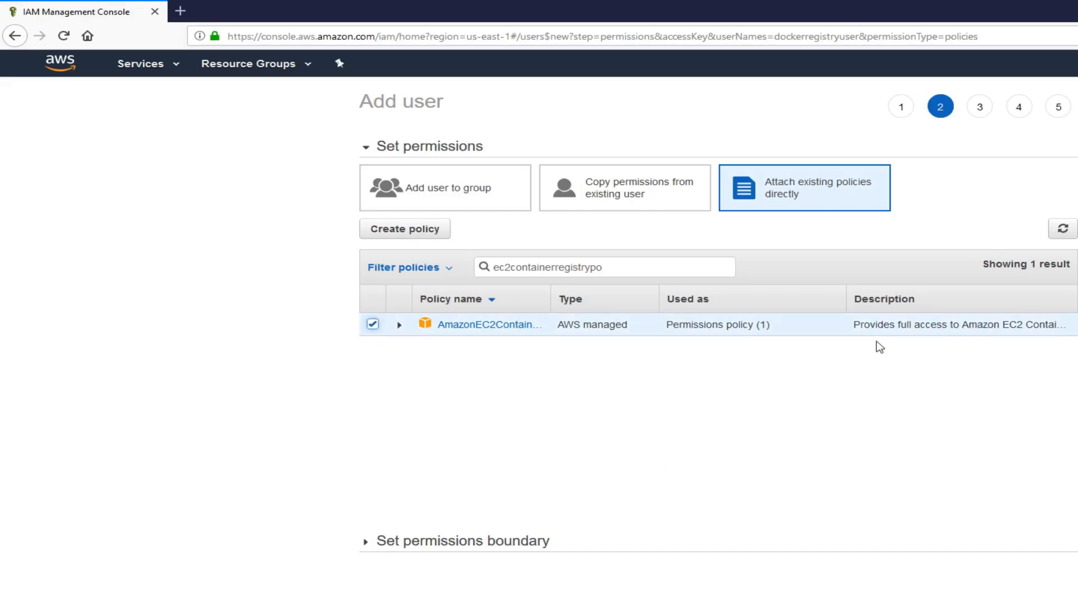
mouse_move(1008, 349)
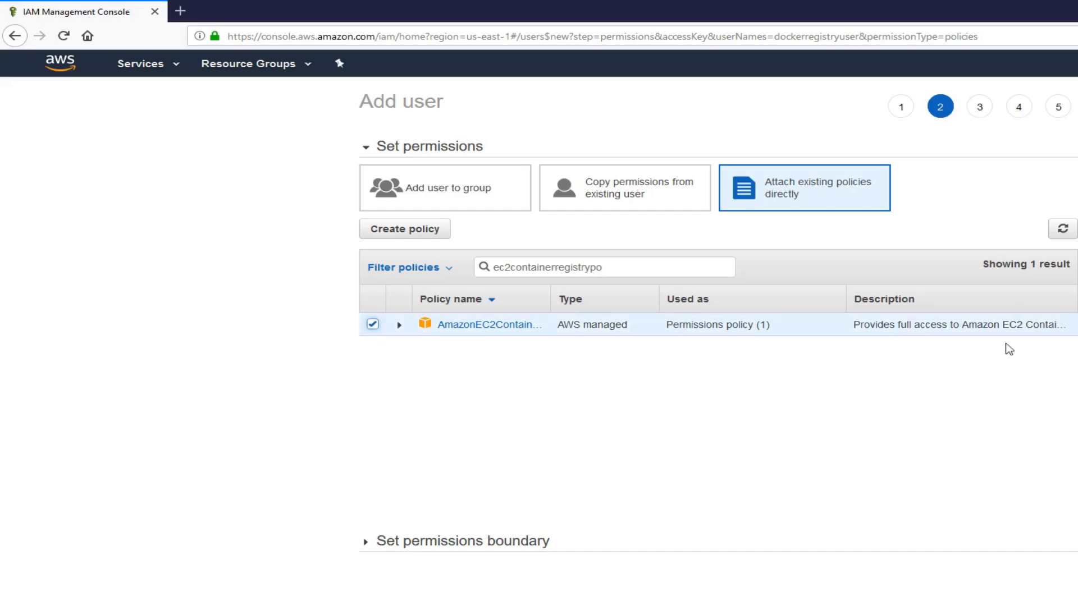
mouse_move(979, 461)
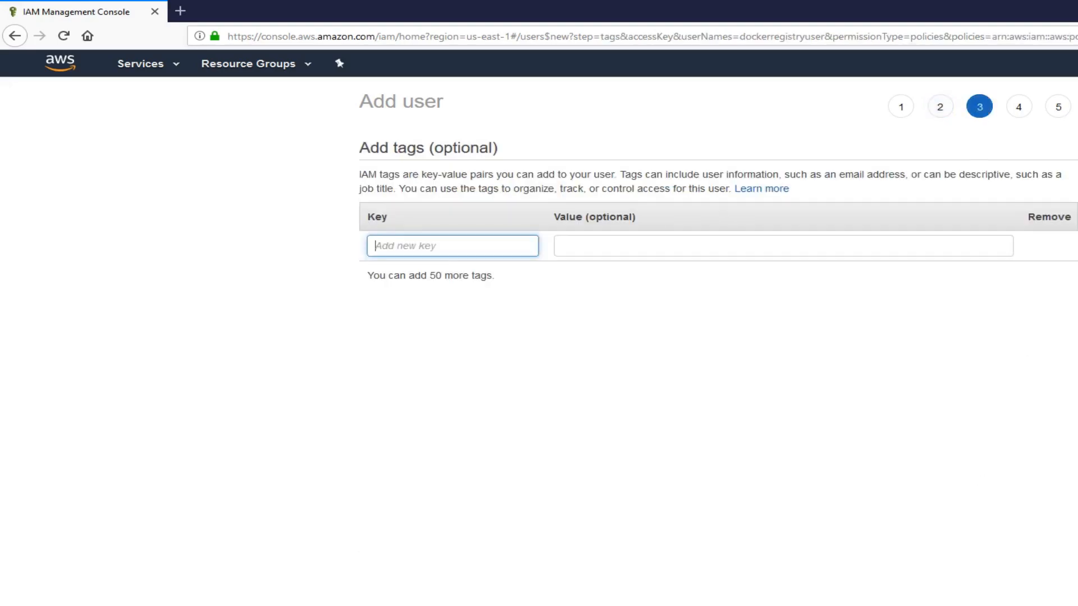
mouse_move(1034, 581)
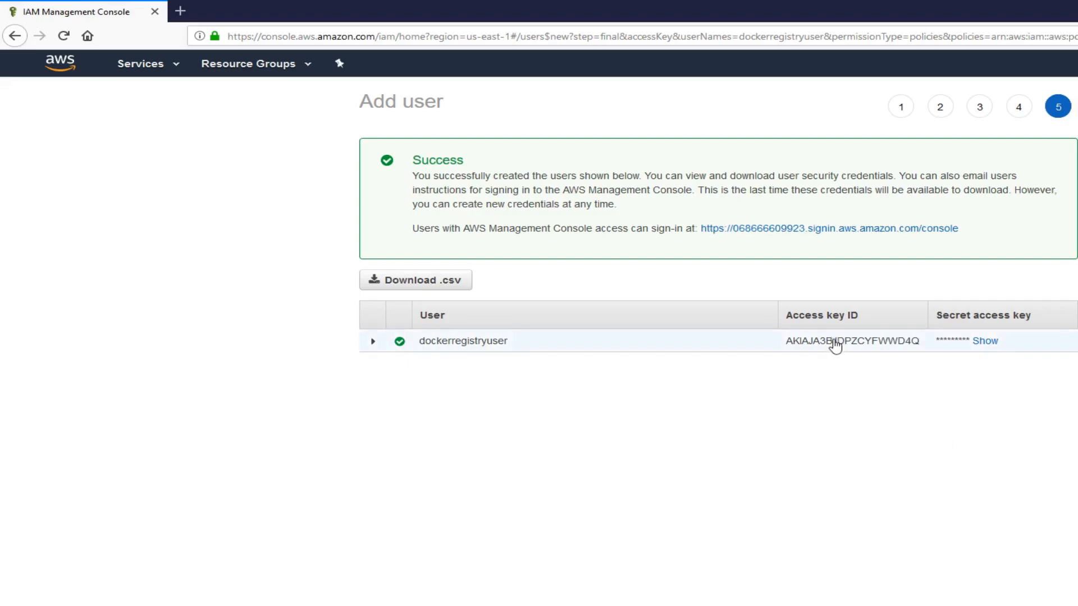
mouse_move(816, 350)
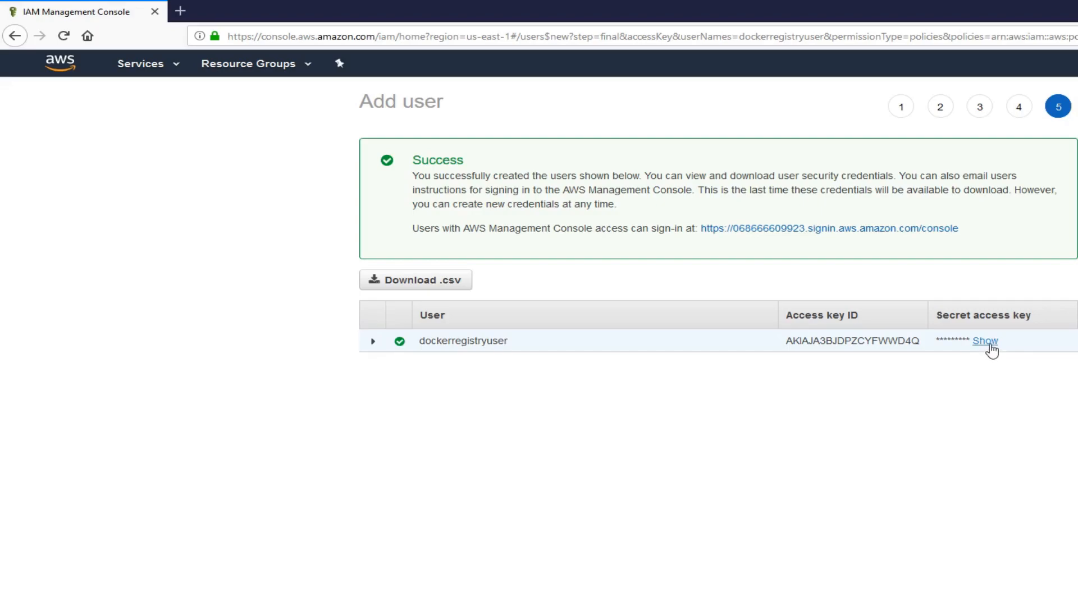
Reveal dockerregistryuser's secret access key, then bring up the Services menu
left_click(985, 341)
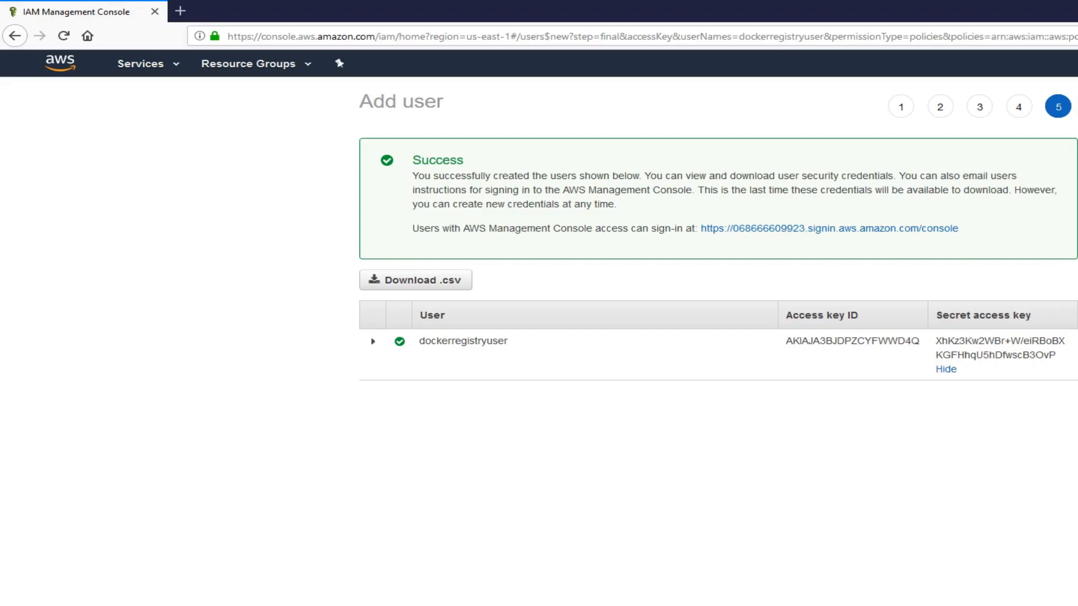
left_click(140, 63)
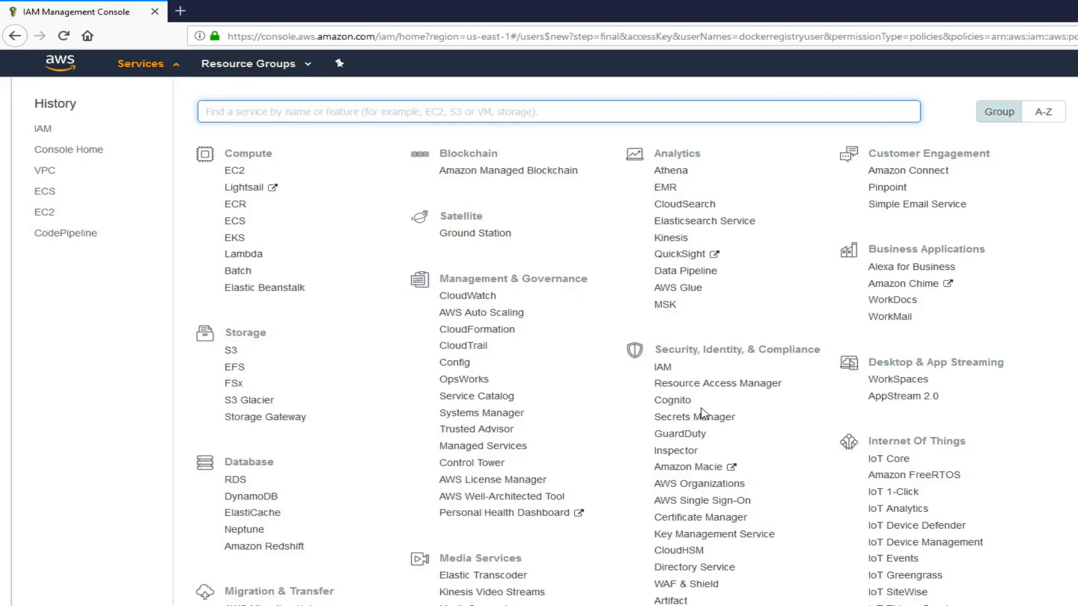
Go to the ECS Clusters list and start the Create Cluster wizard
left_click(558, 111)
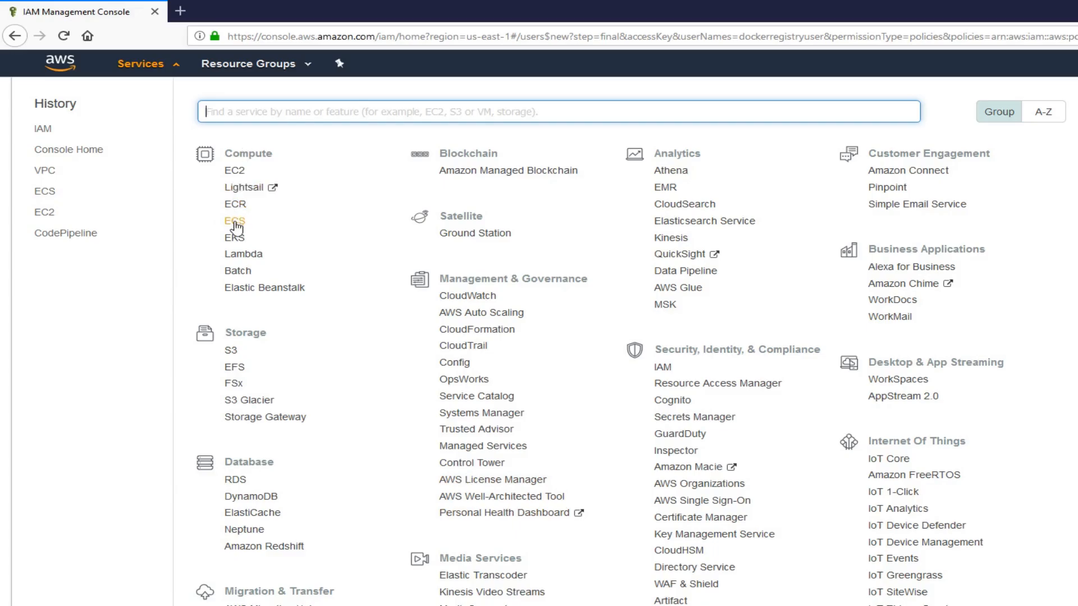
left_click(235, 221)
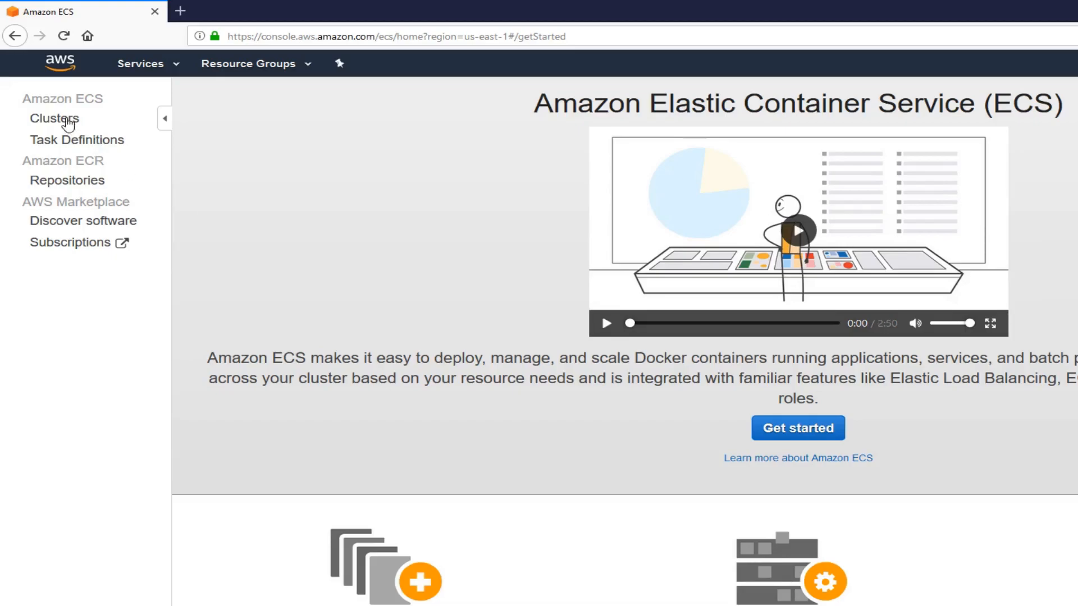
left_click(54, 118)
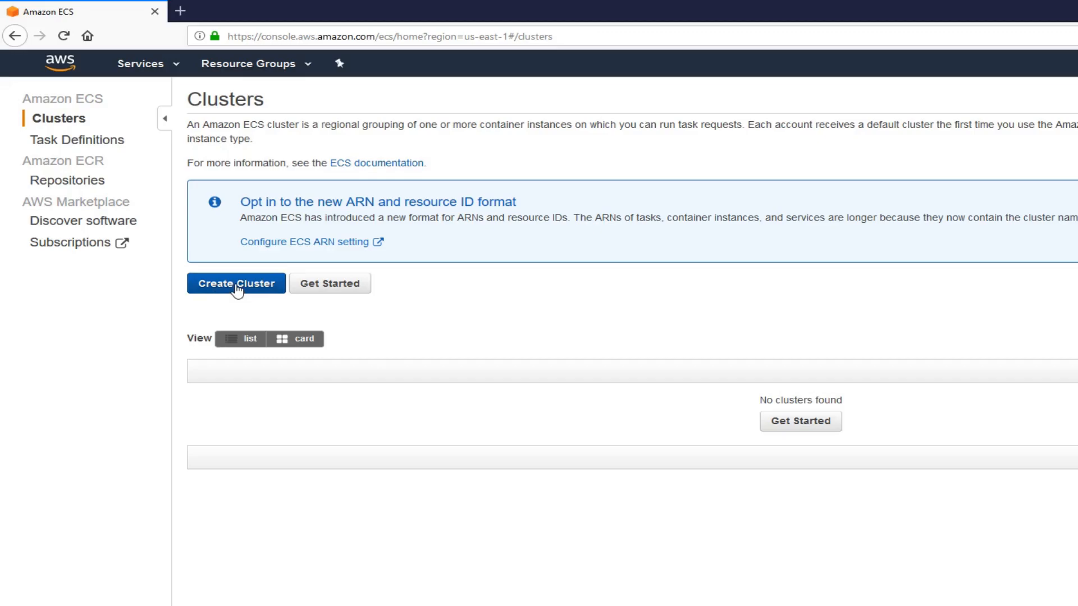
left_click(236, 283)
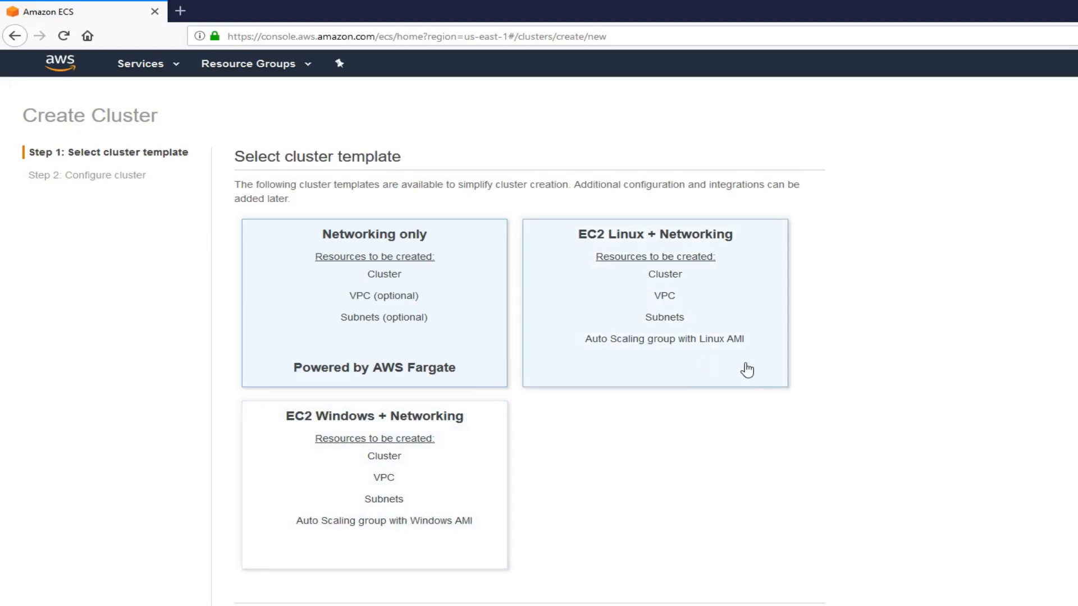
mouse_move(715, 351)
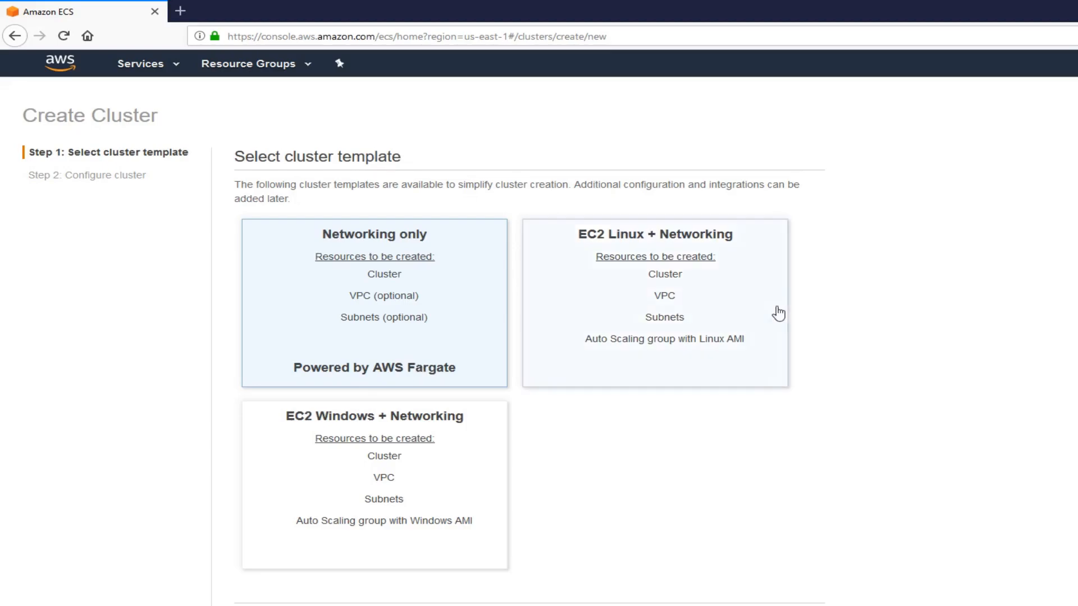
mouse_move(759, 299)
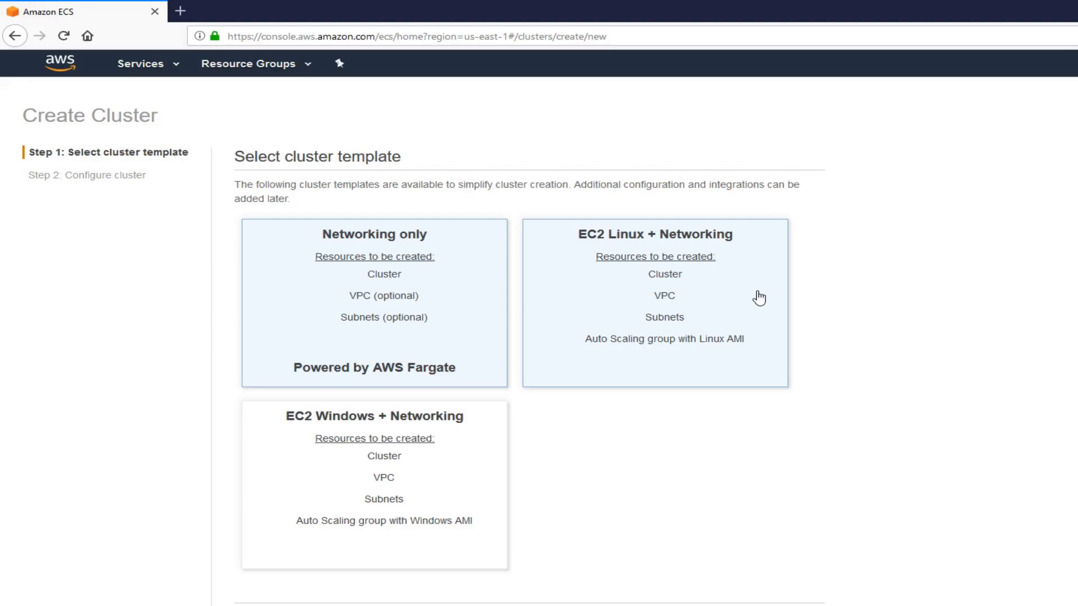
Choose the EC2 Linux + Networking template and continue to Configure cluster
left_click(653, 302)
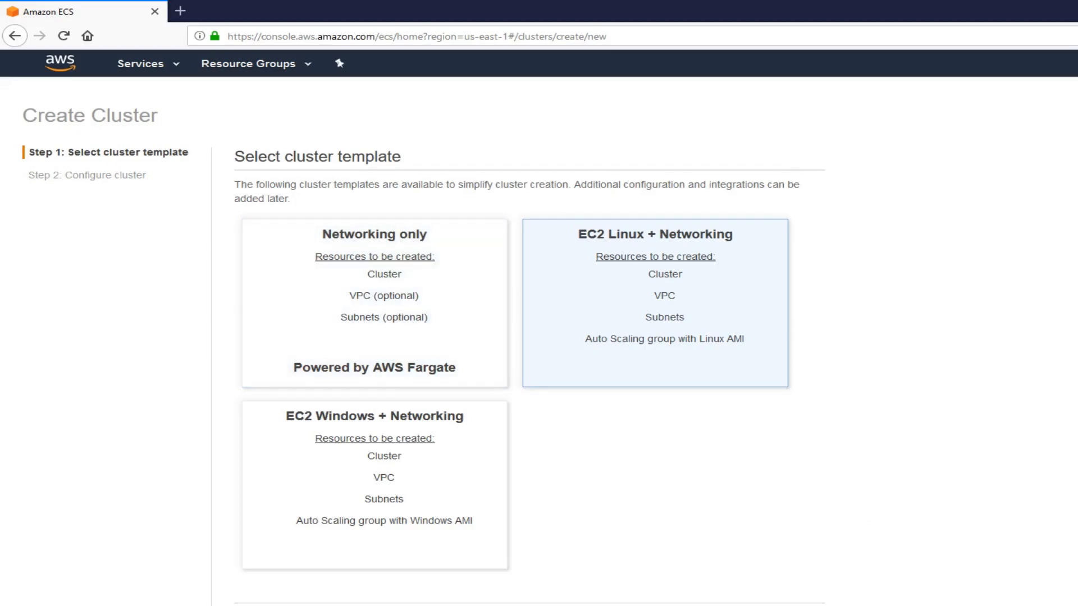
left_click(653, 302)
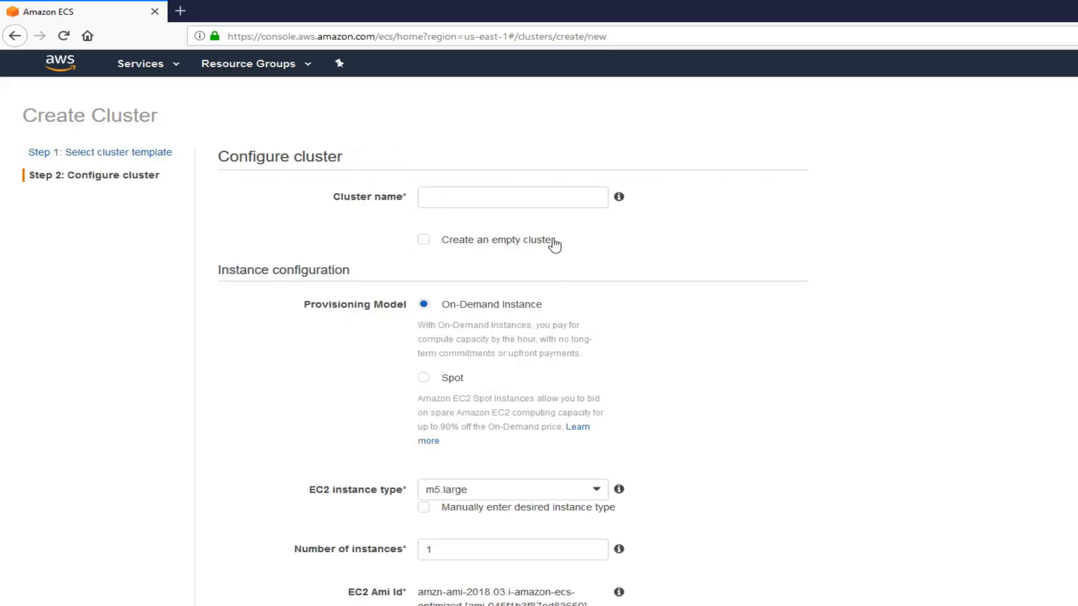
Name the cluster seenuscluster and set its EC2 instance type to t2.micro
type("s")
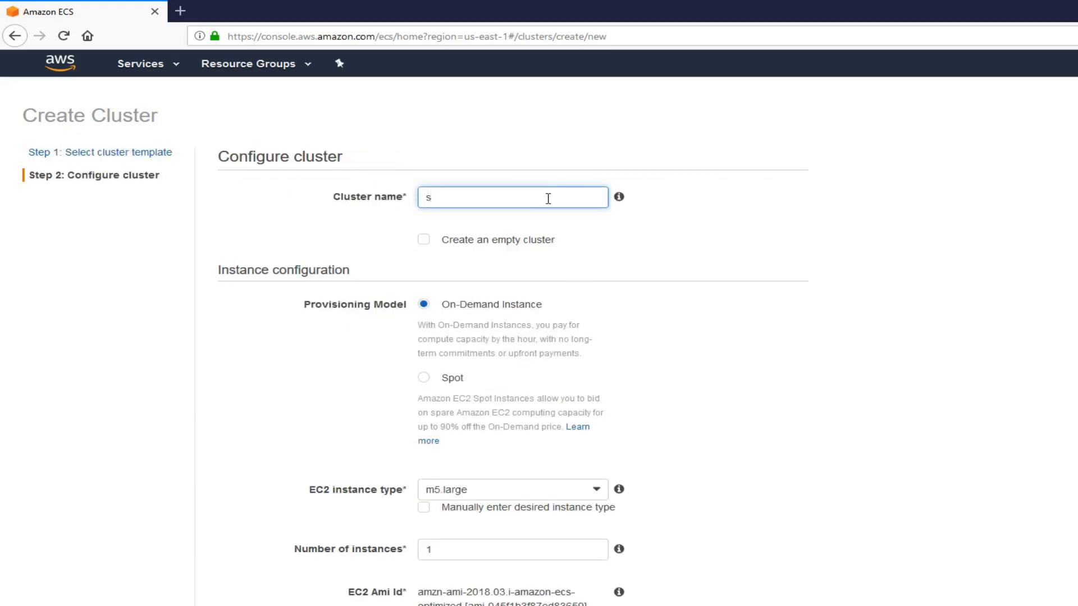
type("eenu")
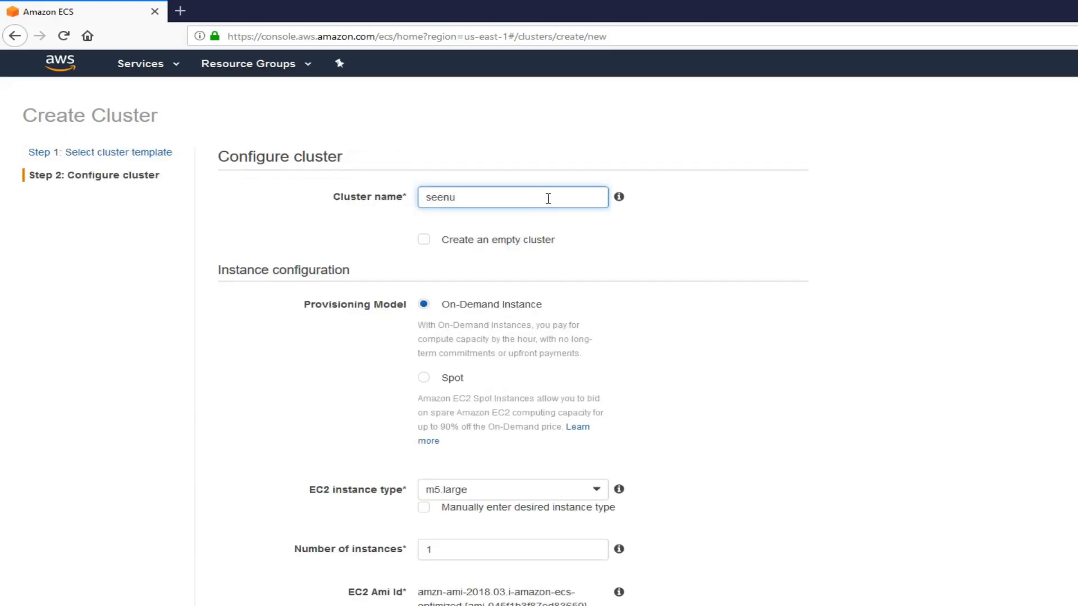
type("cluster")
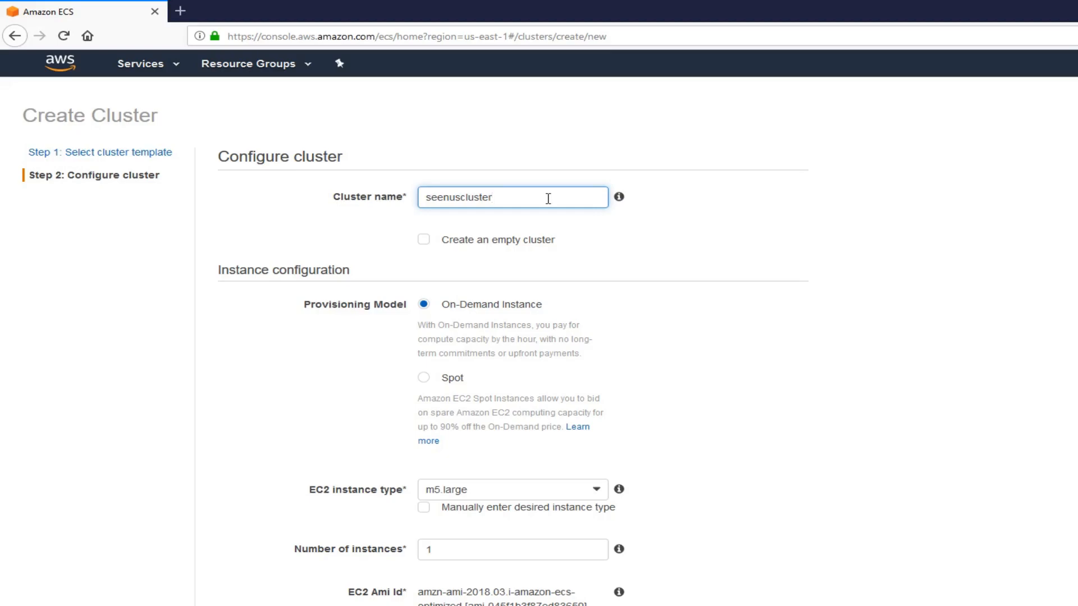
scroll("down", 3)
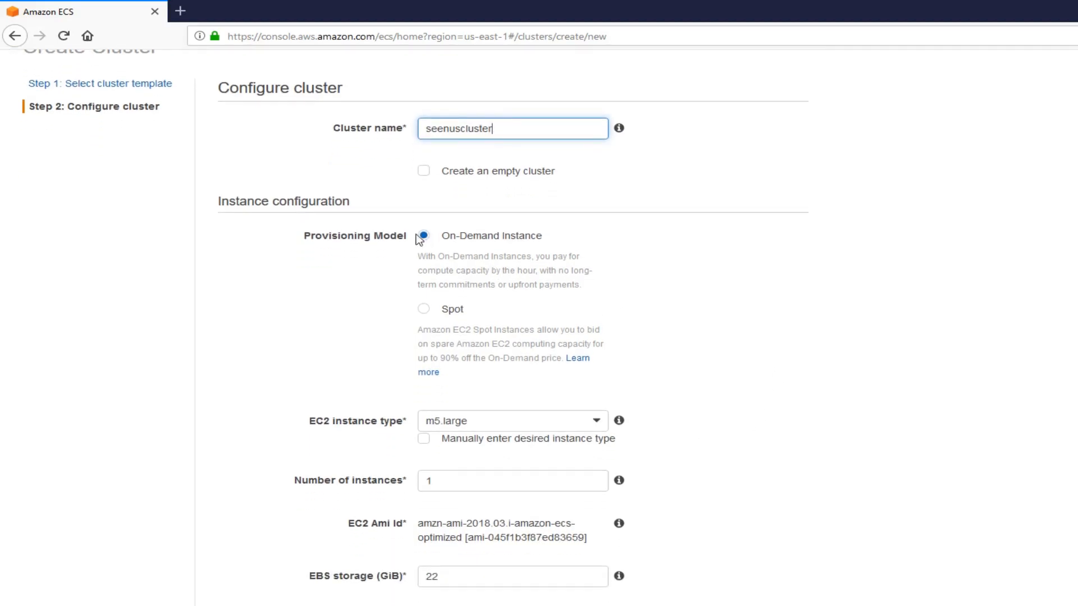
scroll("down", 3)
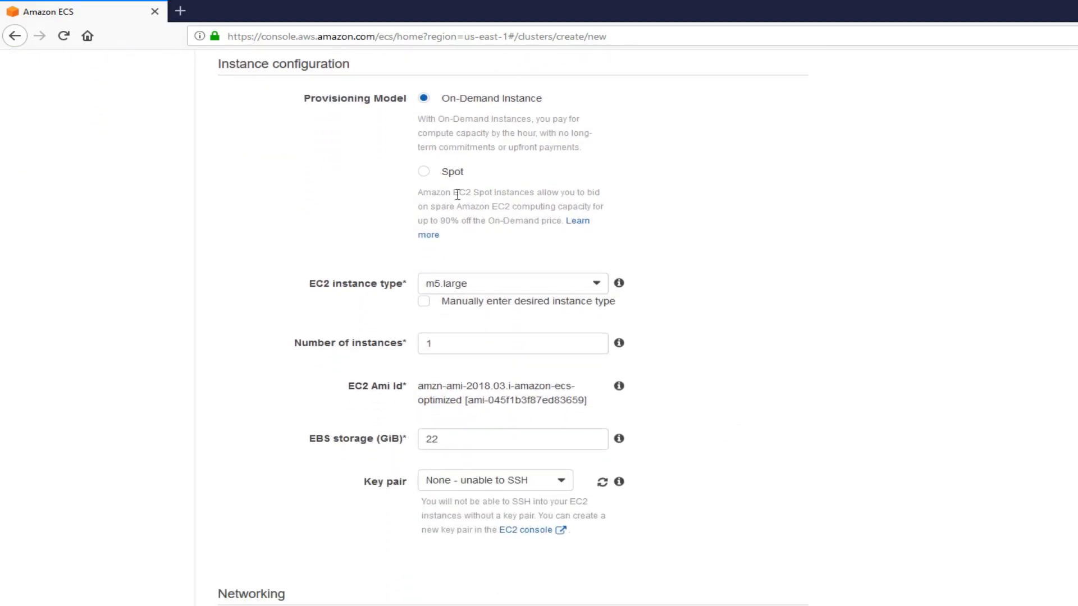
mouse_move(424, 172)
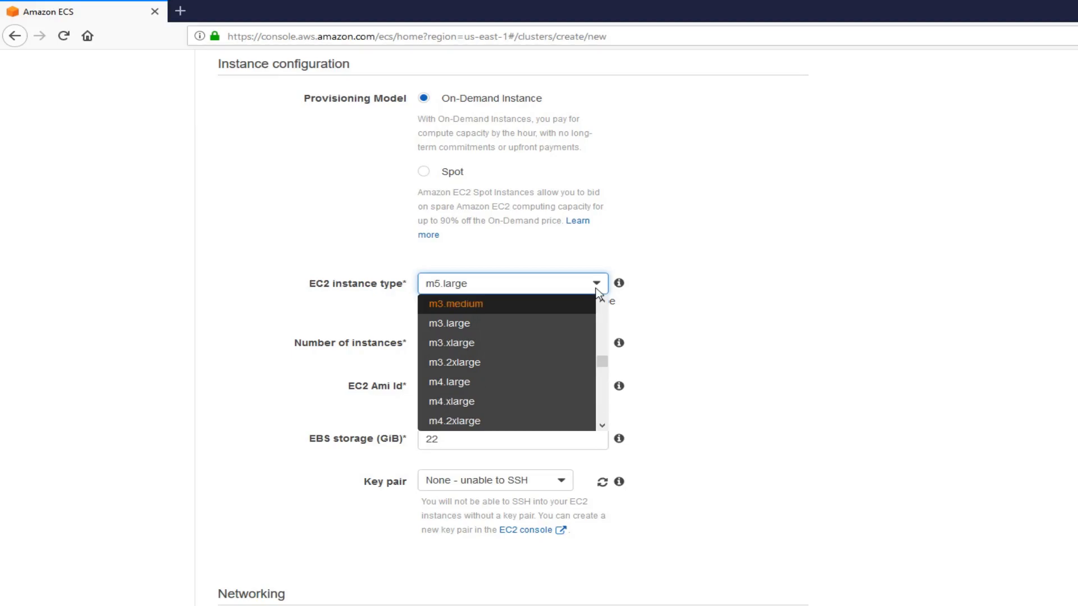
mouse_move(541, 283)
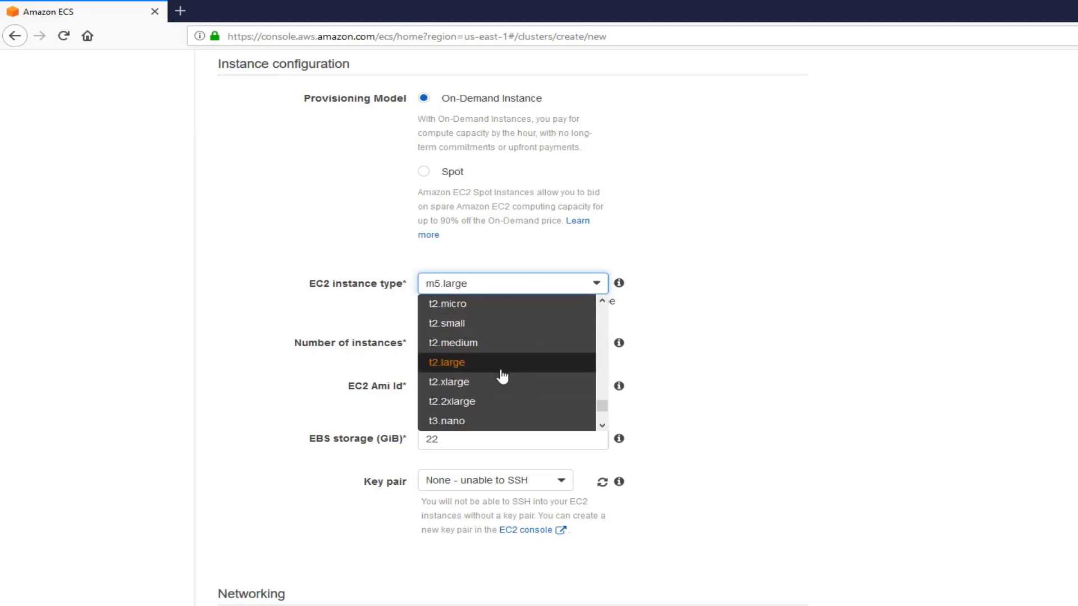
left_click(448, 304)
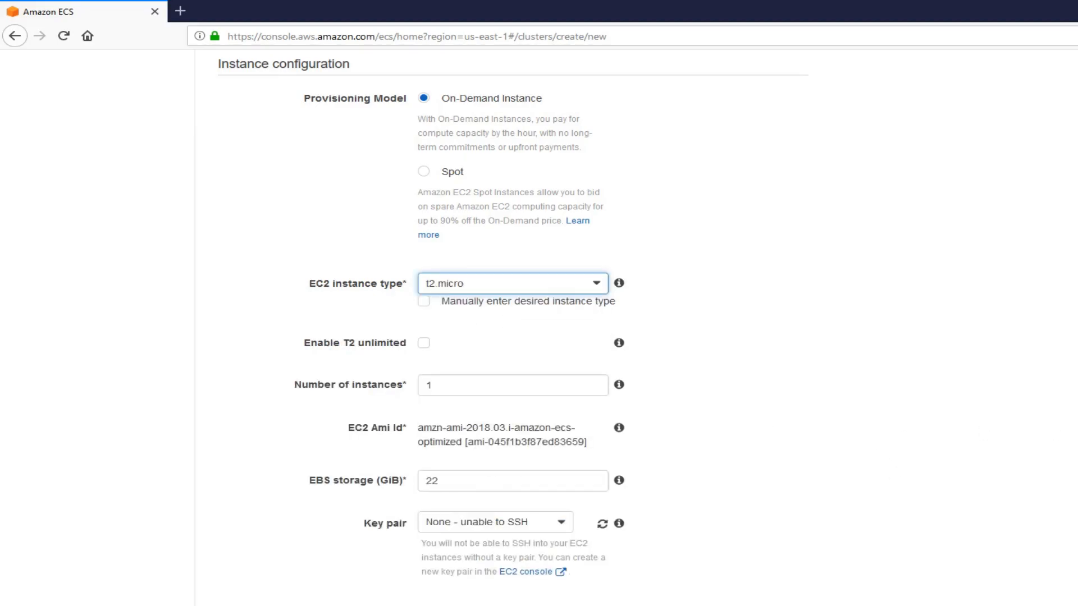
scroll("down", 3)
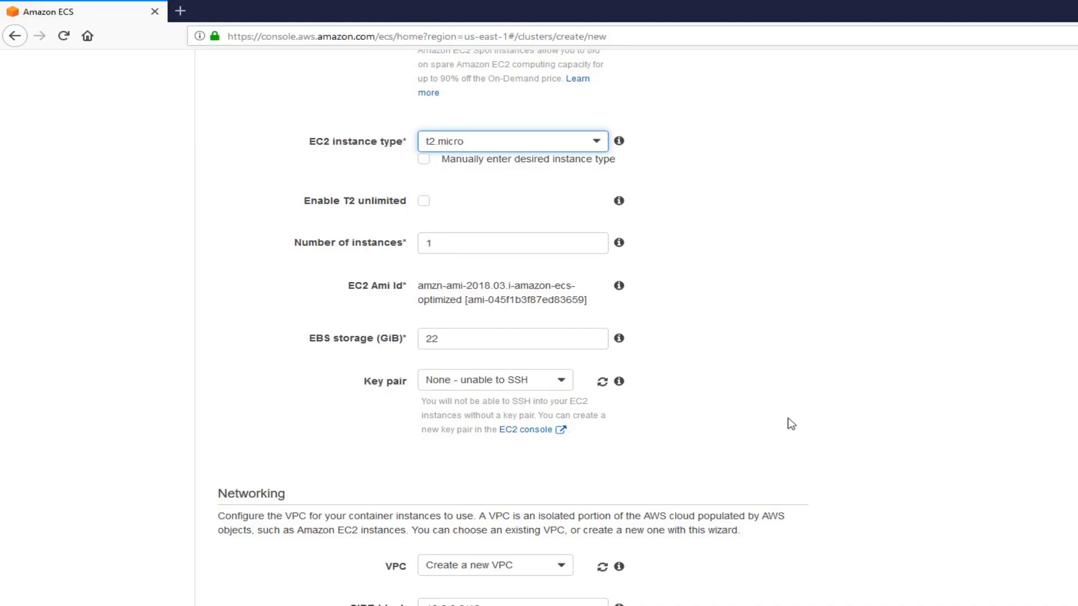
scroll("down", 3)
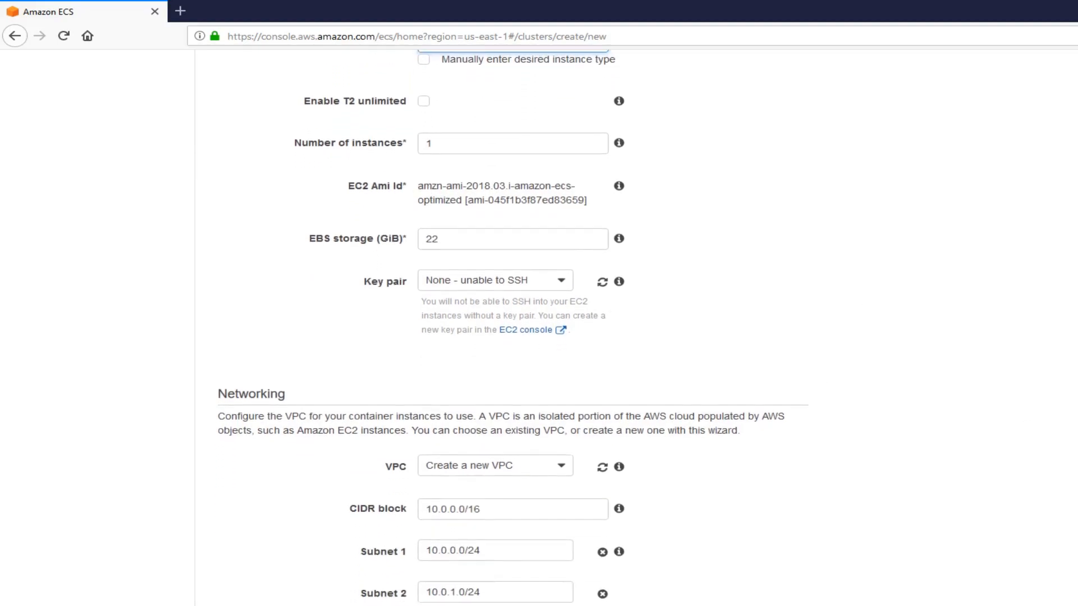
scroll("down", 3)
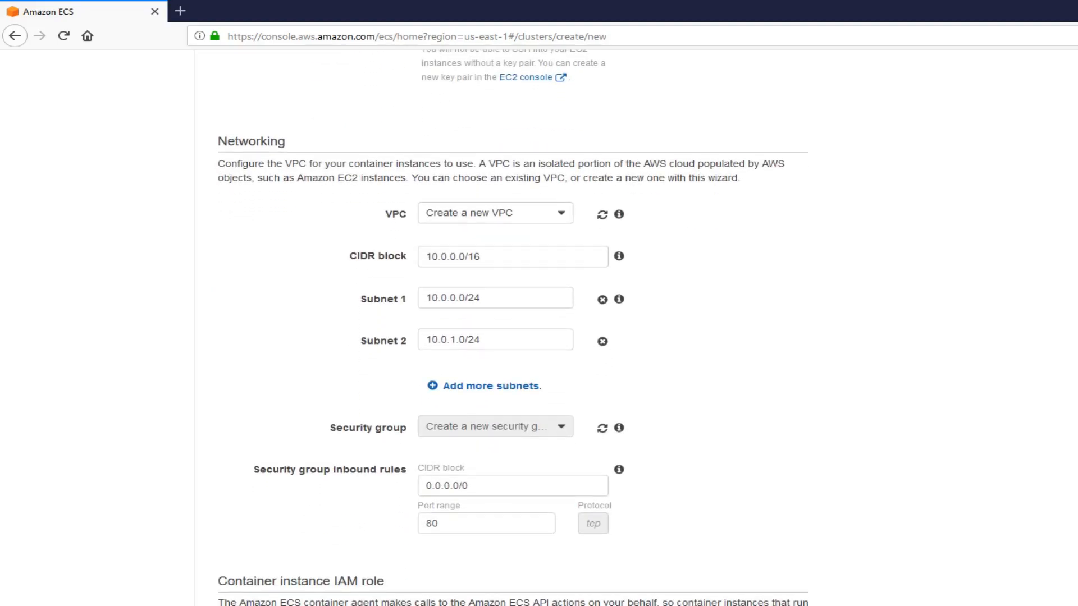
scroll("down", 3)
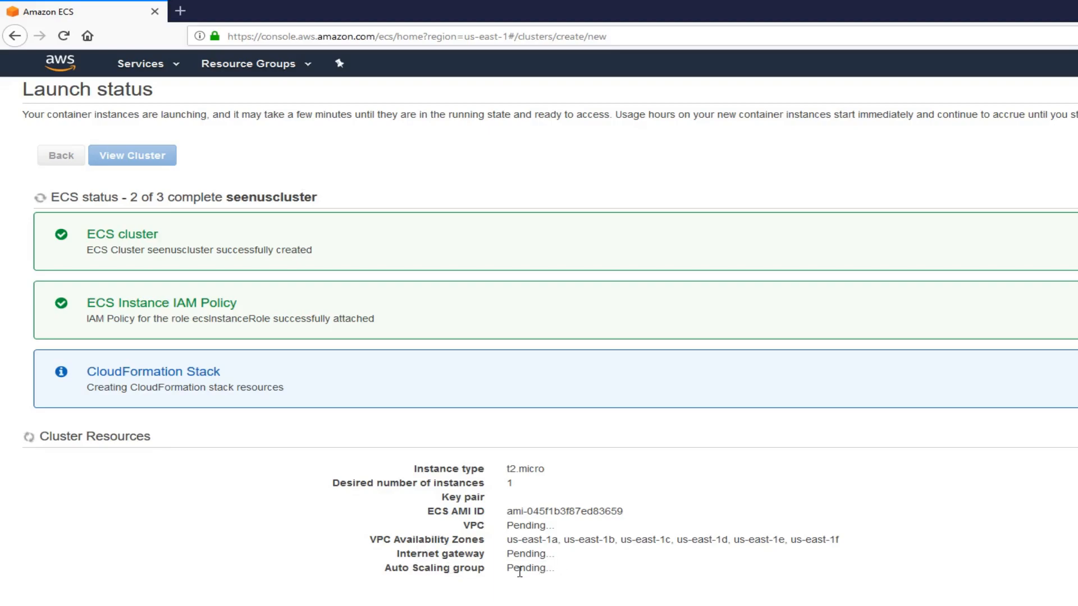
mouse_move(638, 602)
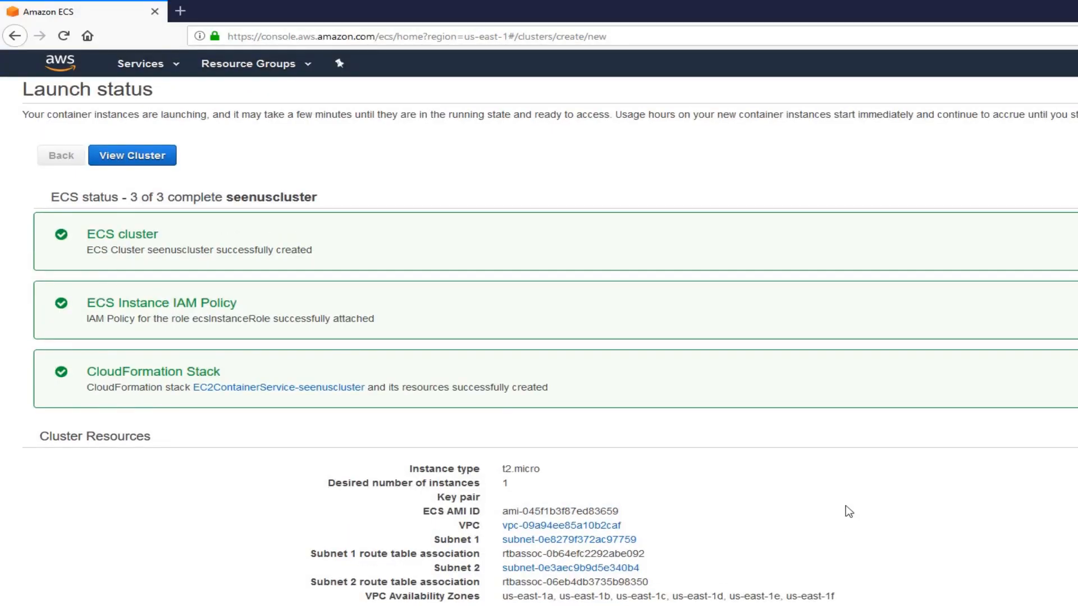
After the launch shows 3 of 3 complete, view the new seenuscluster cluster
scroll("down", 3)
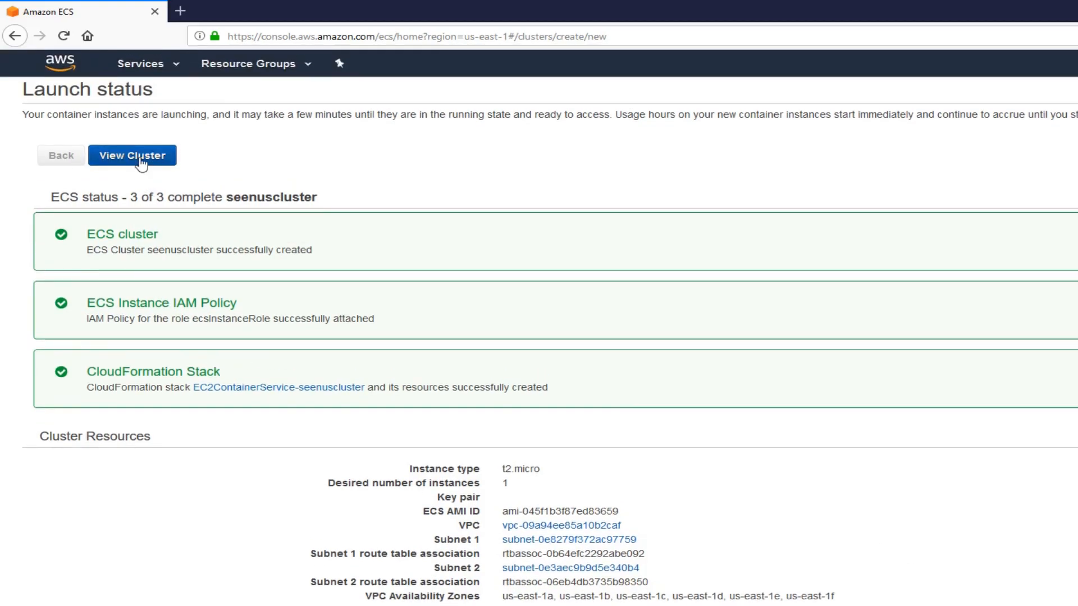
left_click(133, 155)
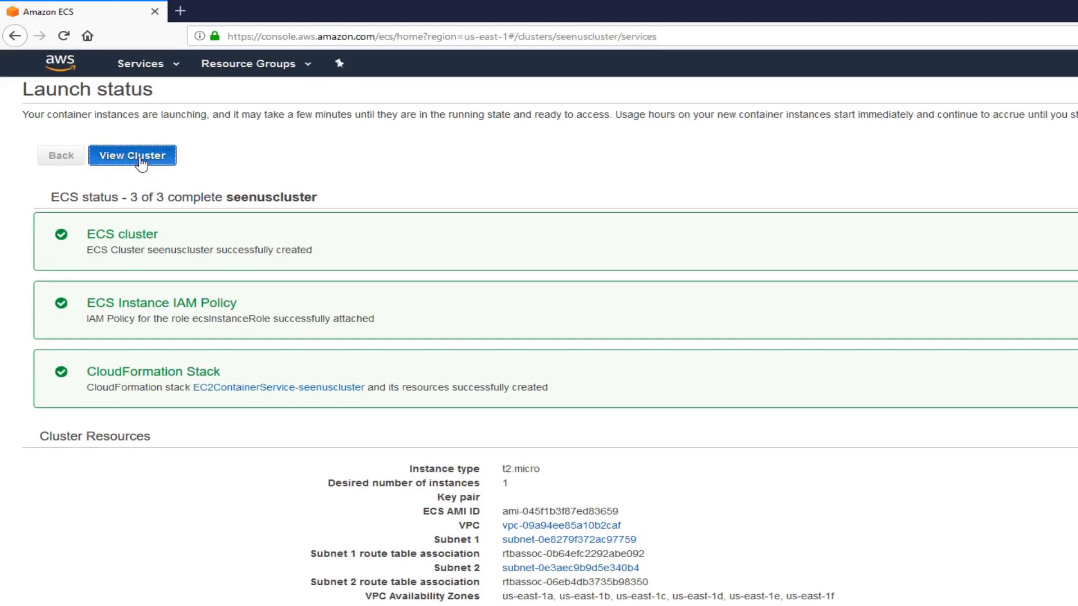
left_click(132, 155)
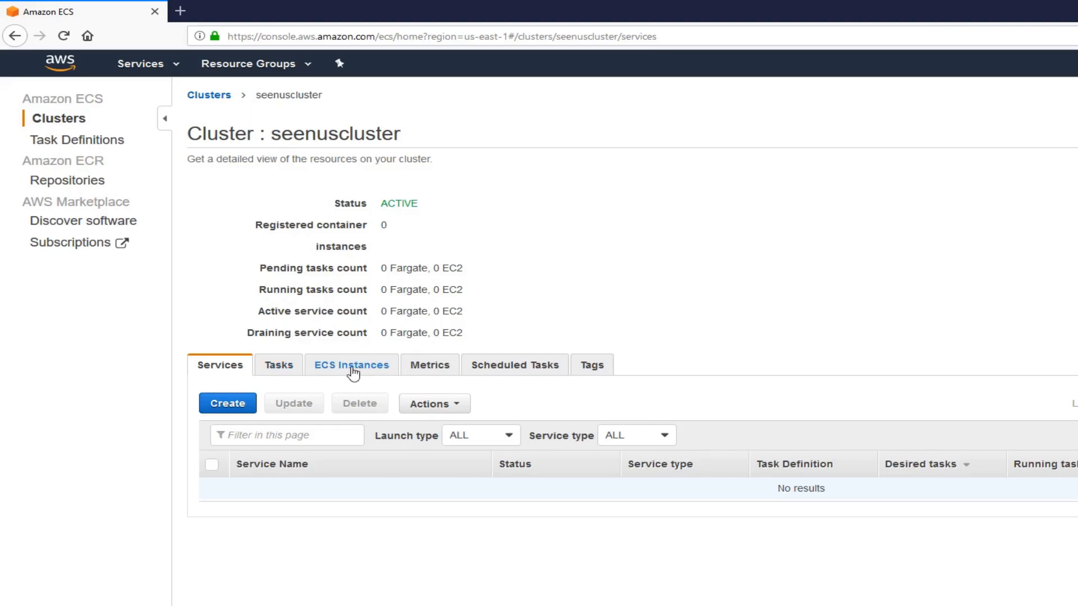
Check seenuscluster's ECS Instances, then reopen the cluster from the Clusters list
left_click(351, 365)
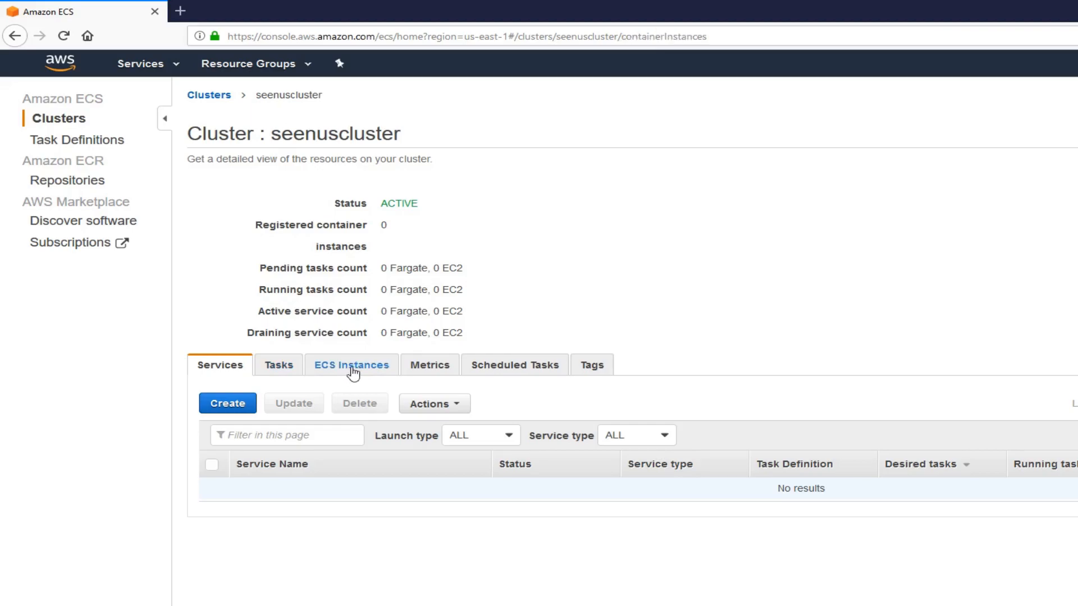
left_click(351, 365)
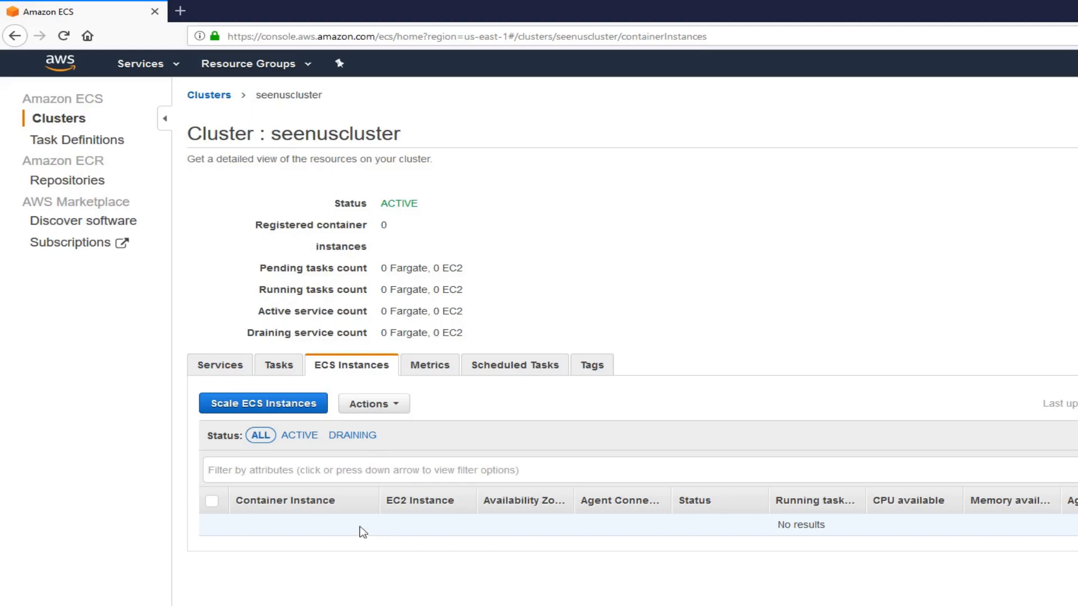
mouse_move(255, 534)
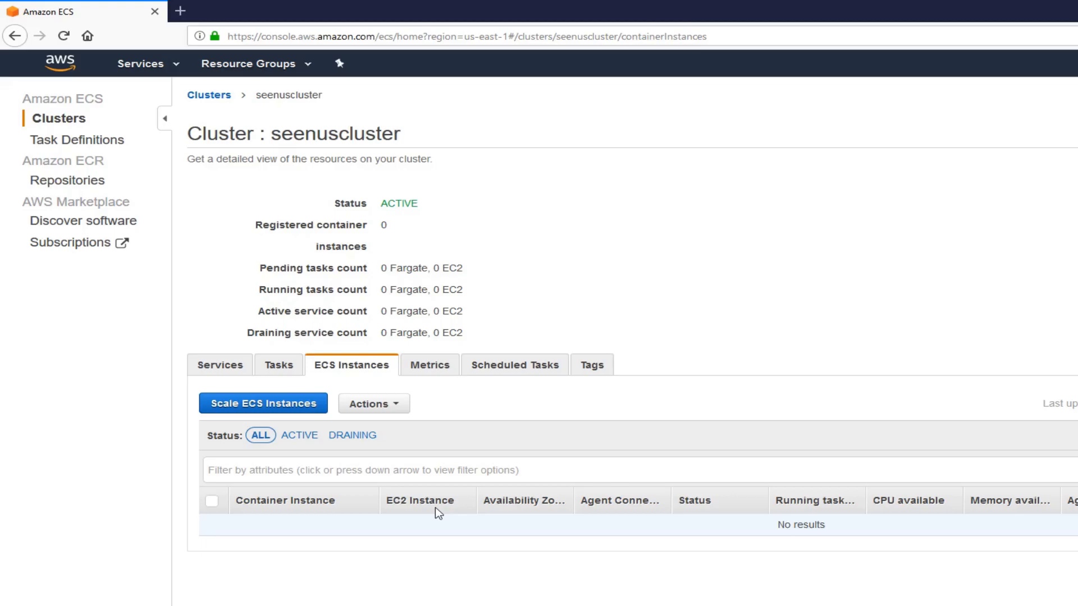
left_click(209, 94)
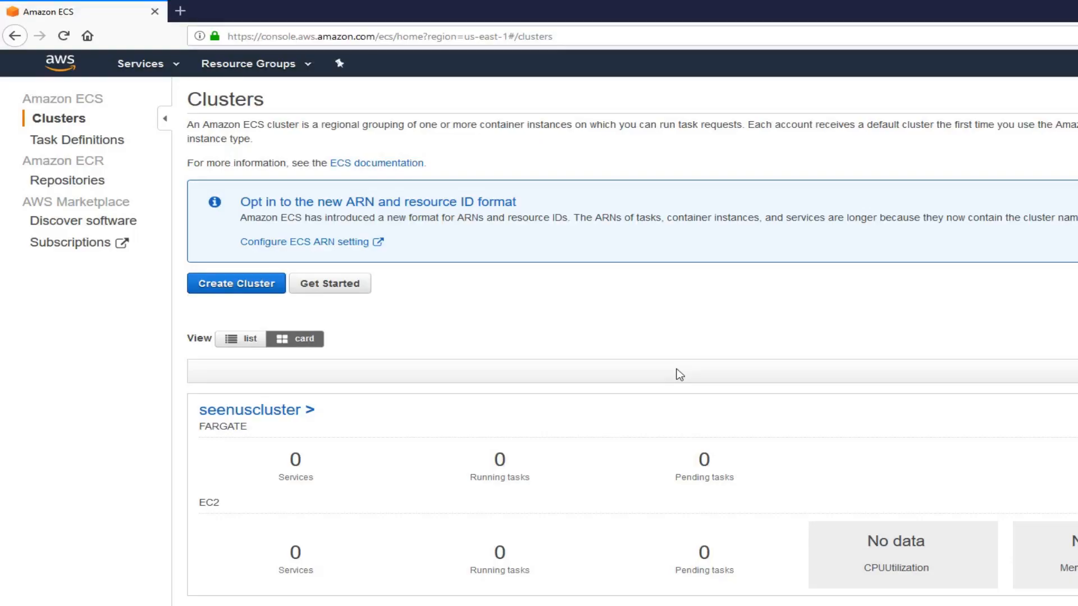
mouse_move(259, 410)
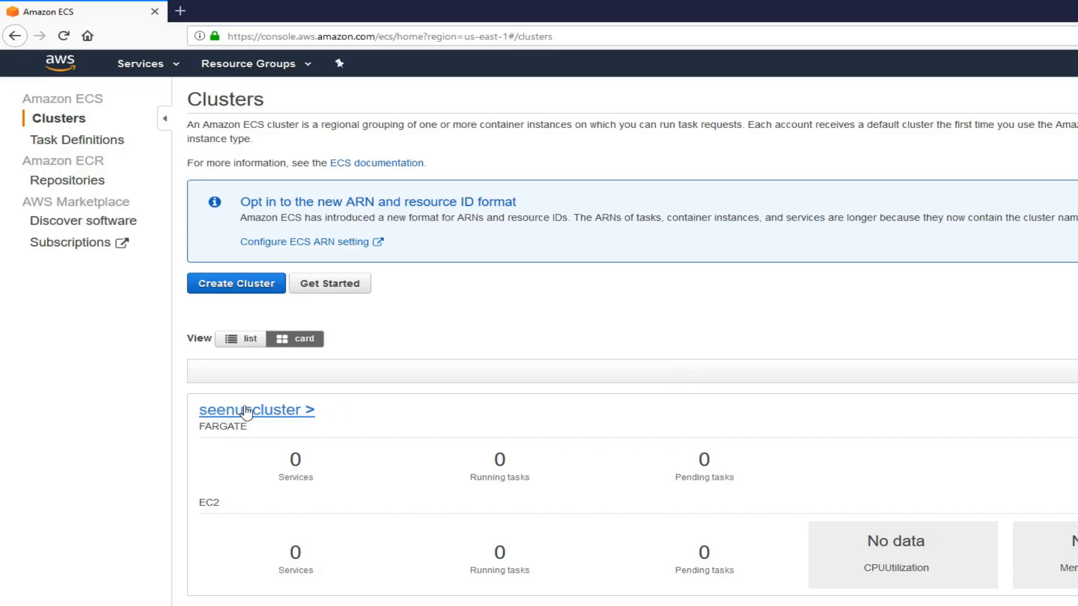
left_click(256, 410)
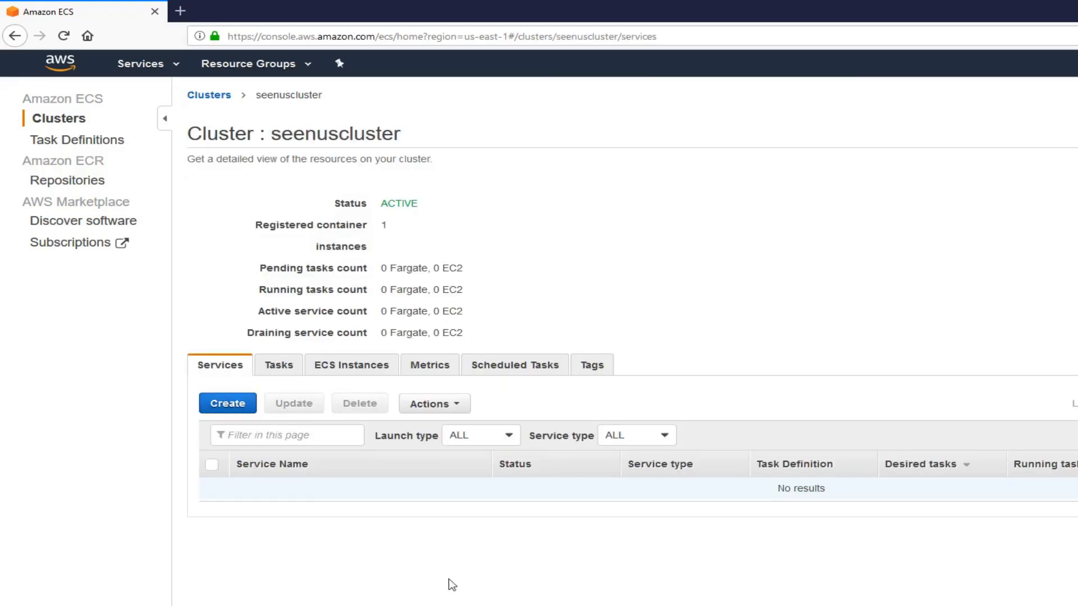
From the ECS Instances list, follow the registered container instance to its EC2 instance
left_click(351, 365)
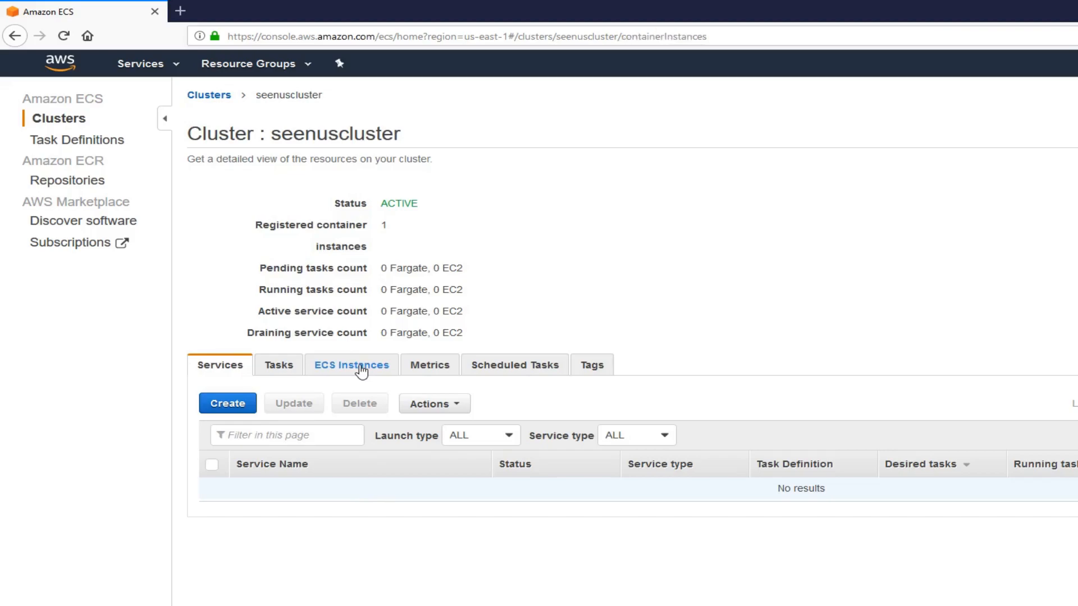
left_click(352, 365)
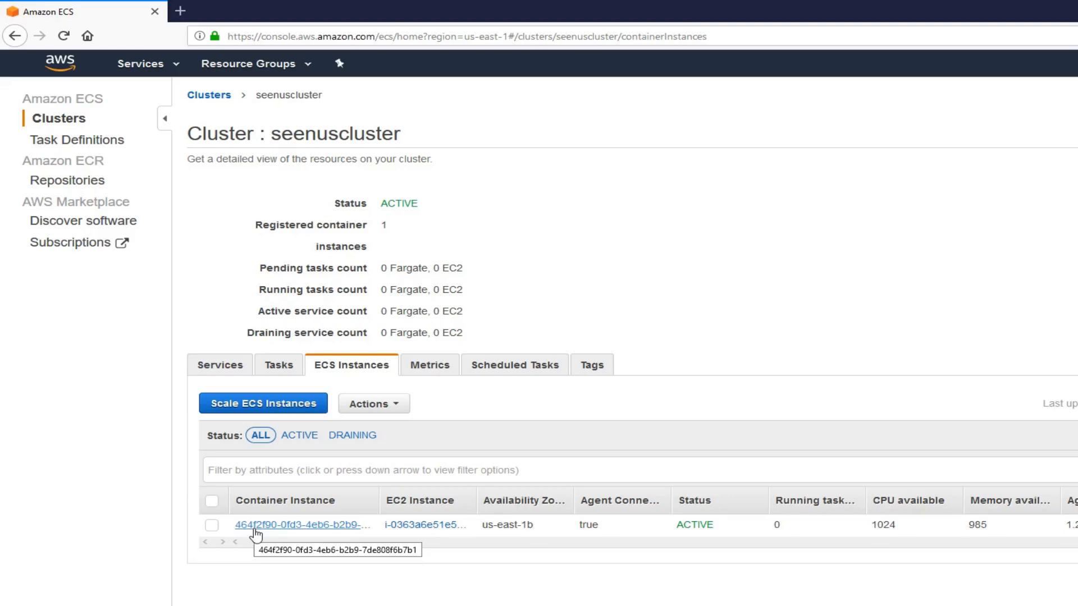
mouse_move(450, 525)
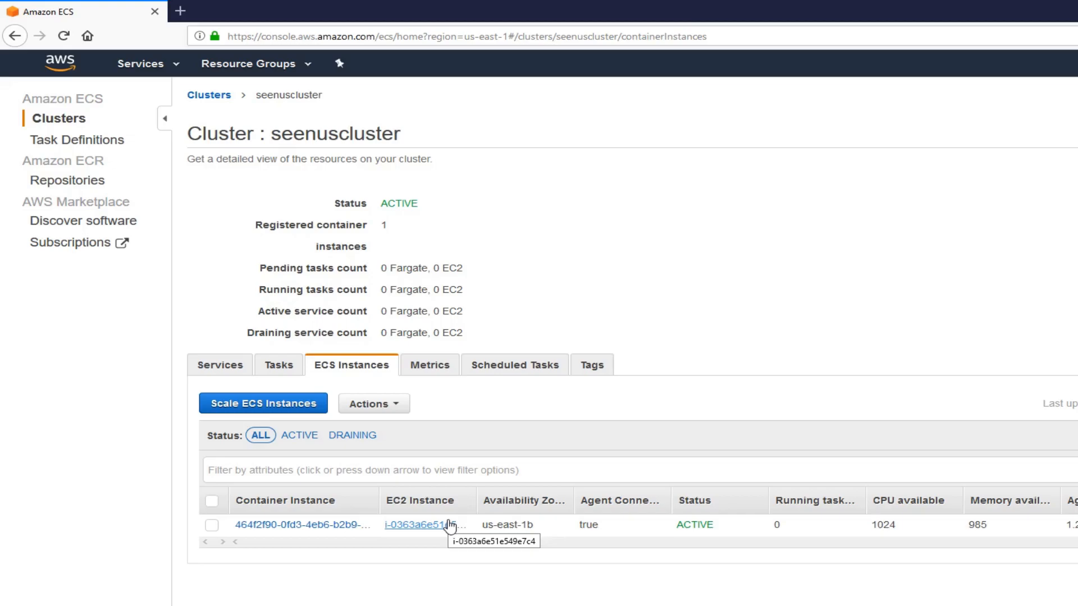
left_click(424, 525)
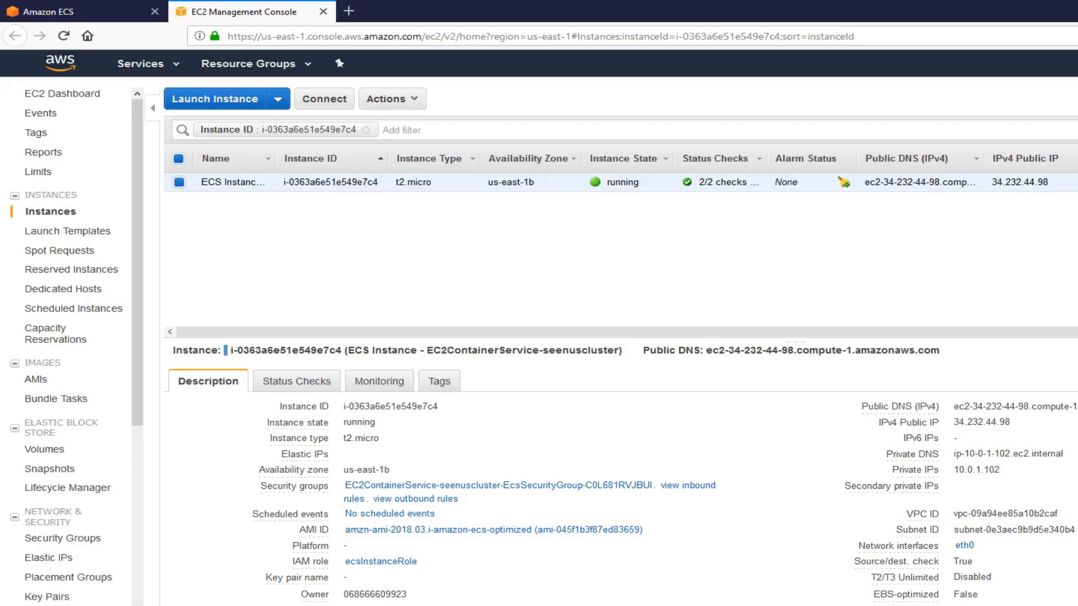
mouse_move(941, 442)
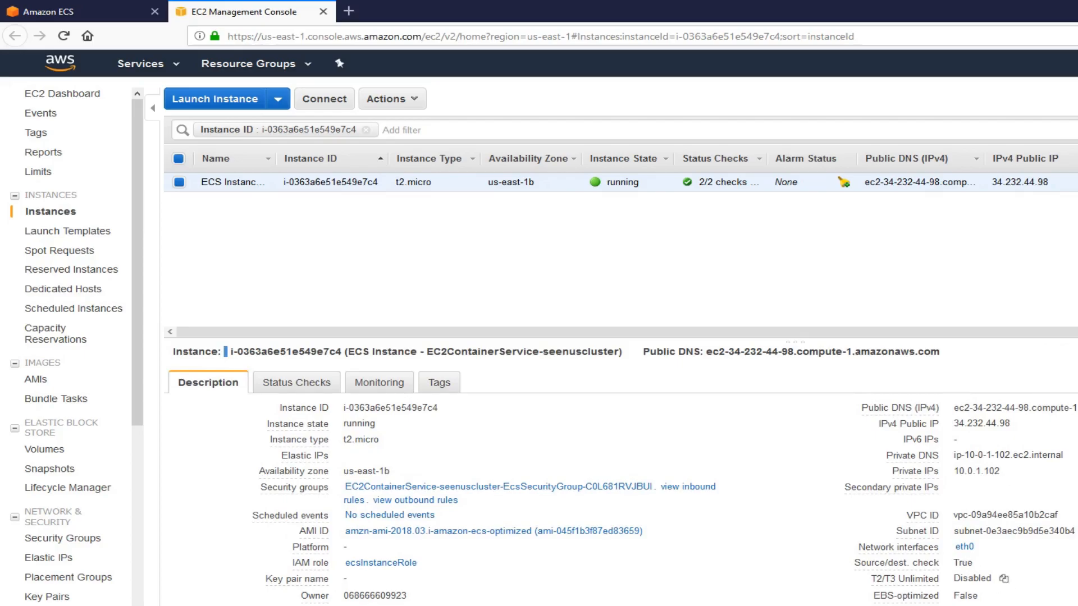
mouse_move(675, 341)
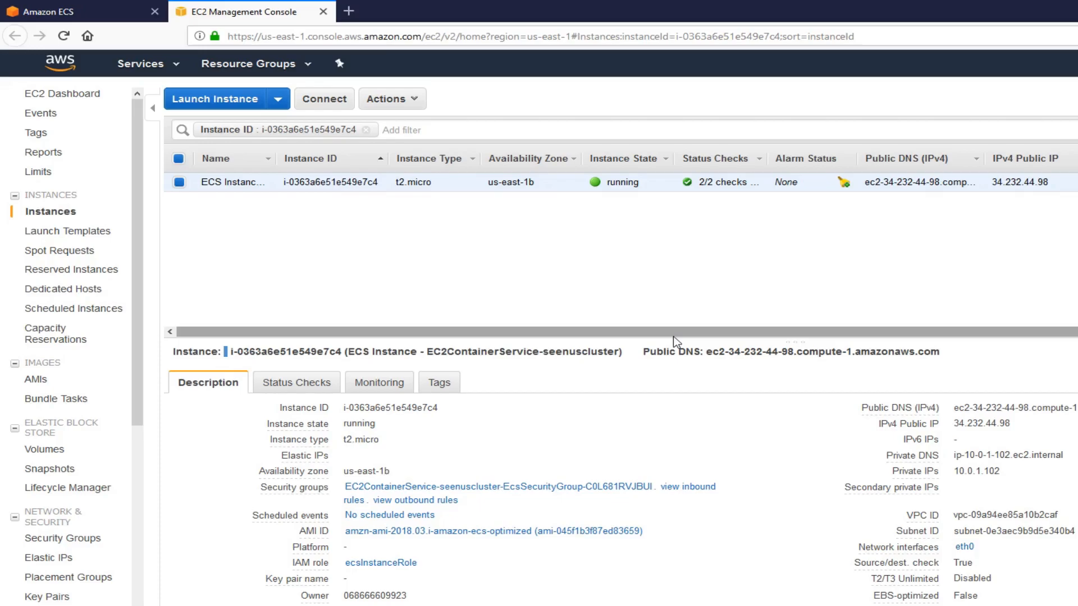
Bring up the AWS Services menu after reviewing the running instance's details
left_click(140, 63)
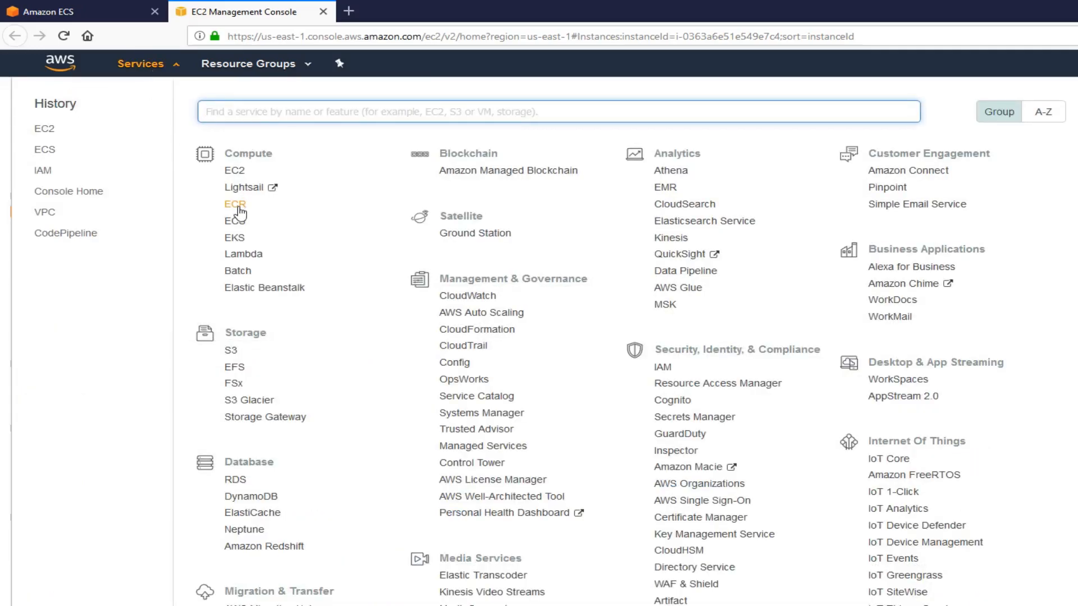
Start a new ECR repository and enter seenusdockerrig as its name
left_click(235, 204)
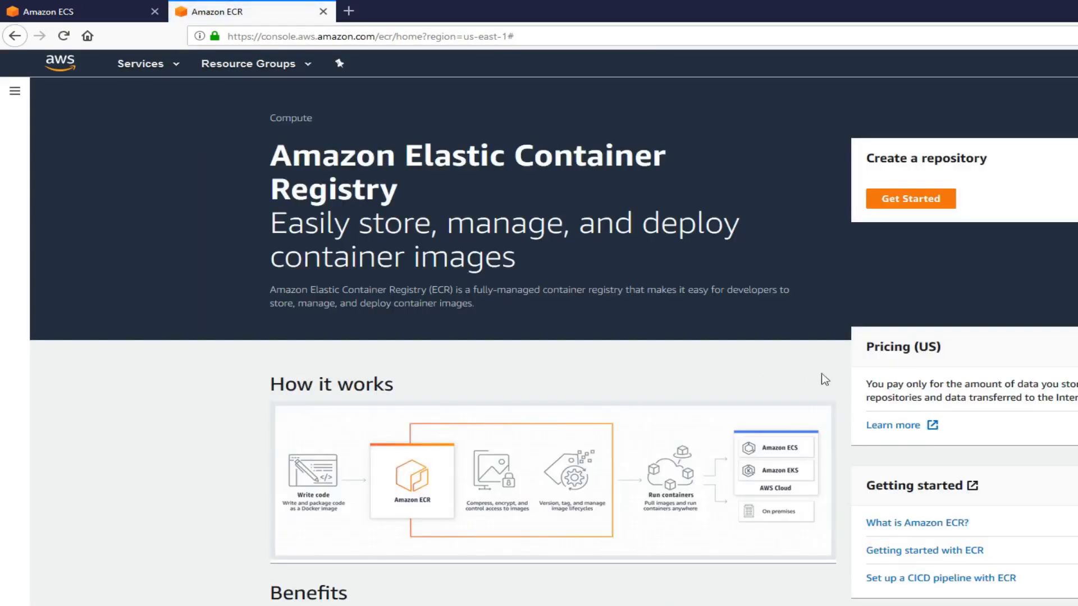
scroll("down", 3)
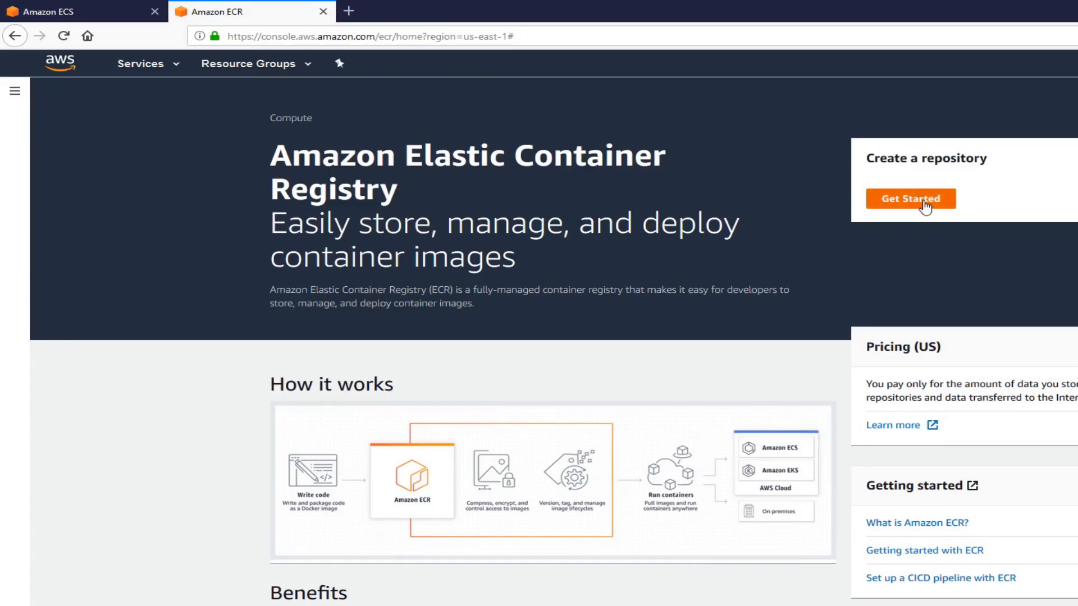
left_click(910, 199)
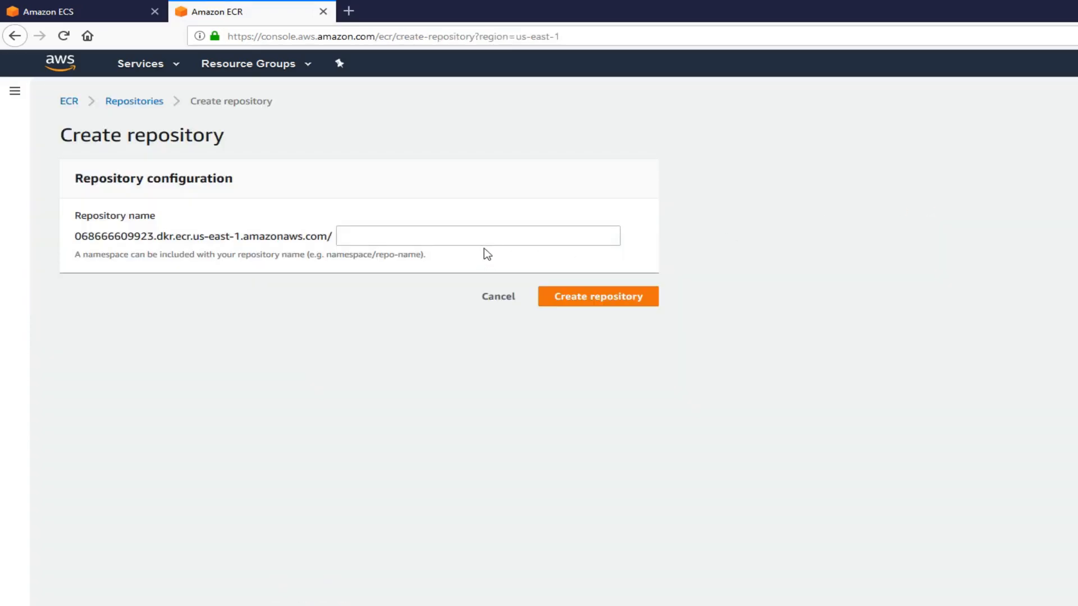
left_click(478, 236)
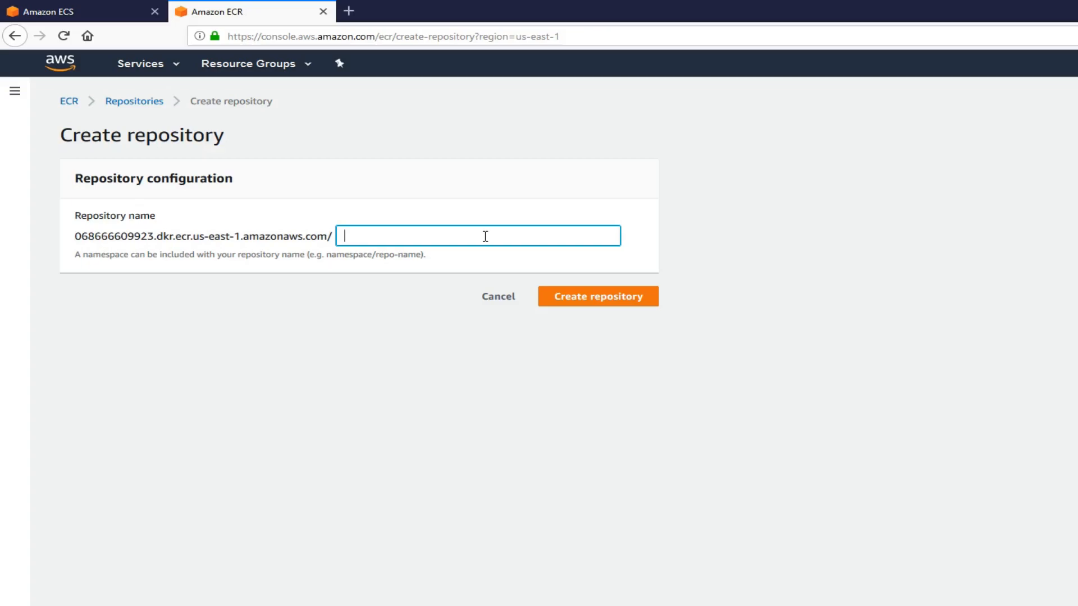
type("seenusdockerri")
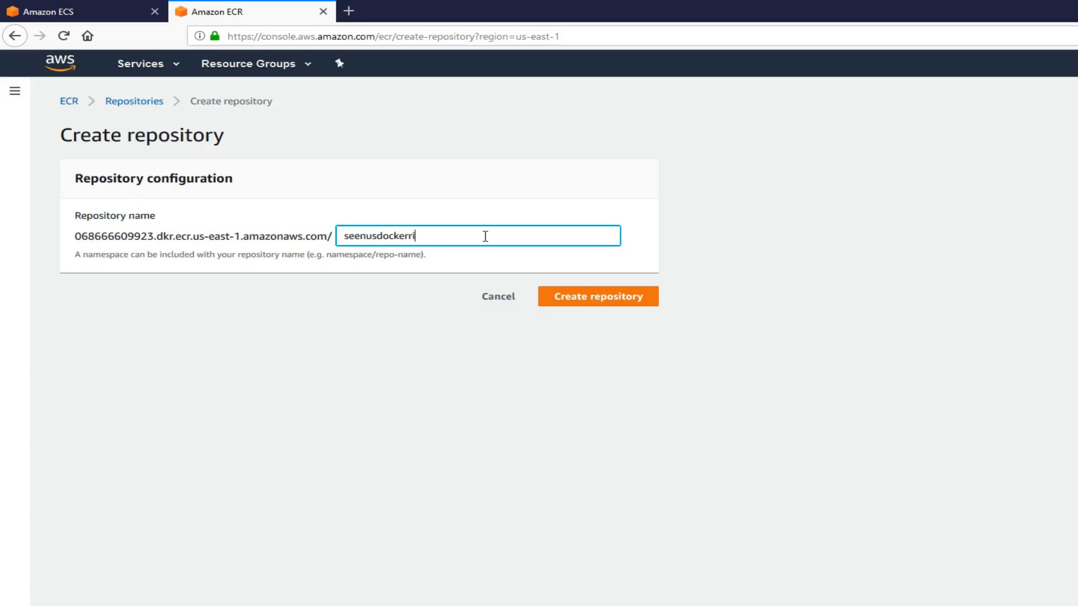
type("g")
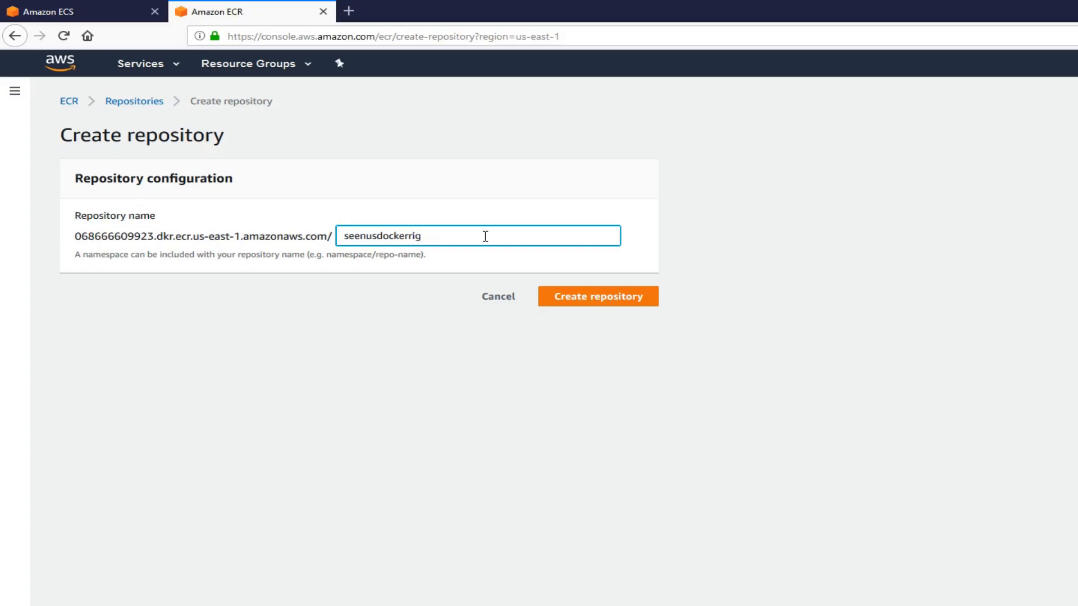
mouse_move(569, 329)
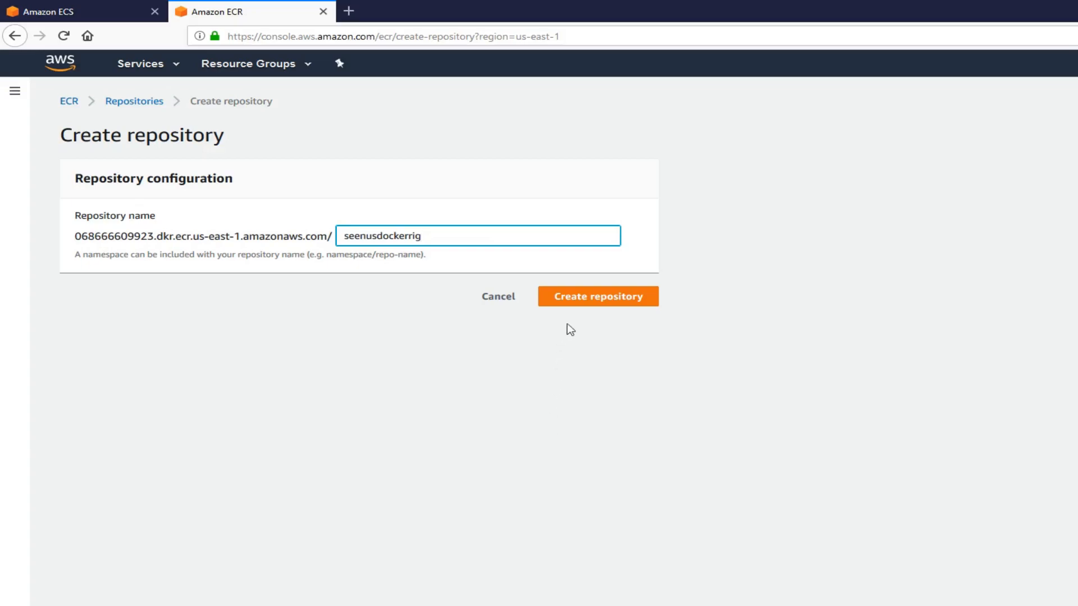
Create the seenusdockerrig repository so it is listed with its URI
left_click(596, 297)
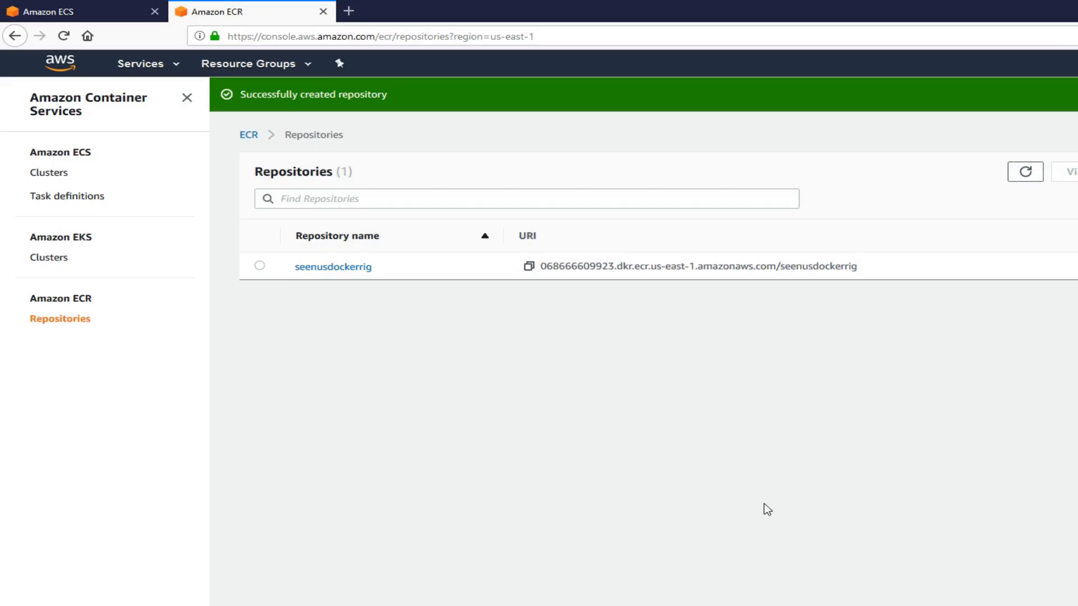
mouse_move(863, 277)
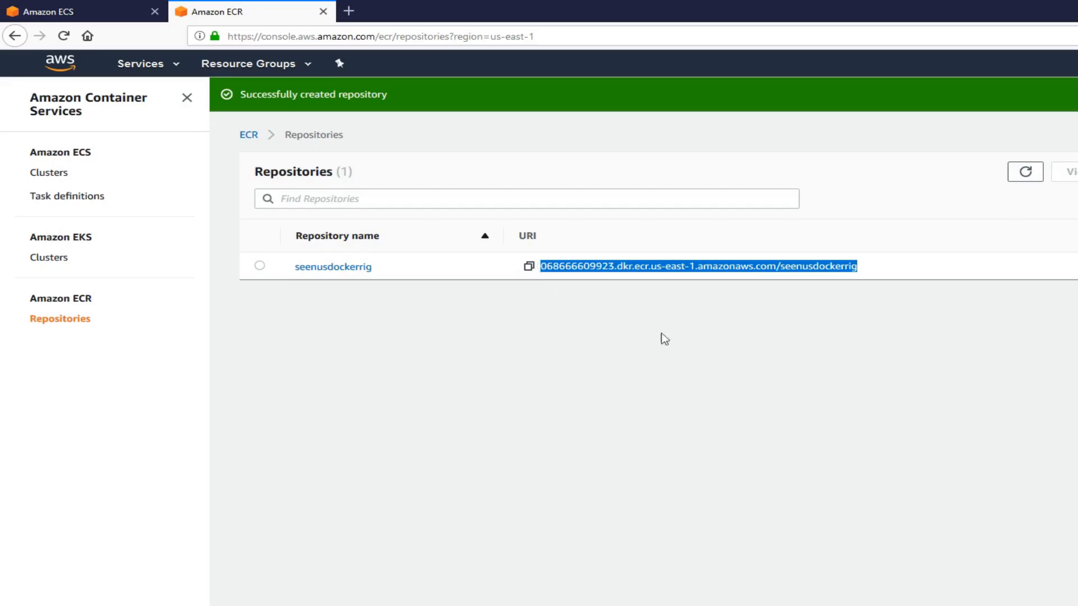
mouse_move(1024, 366)
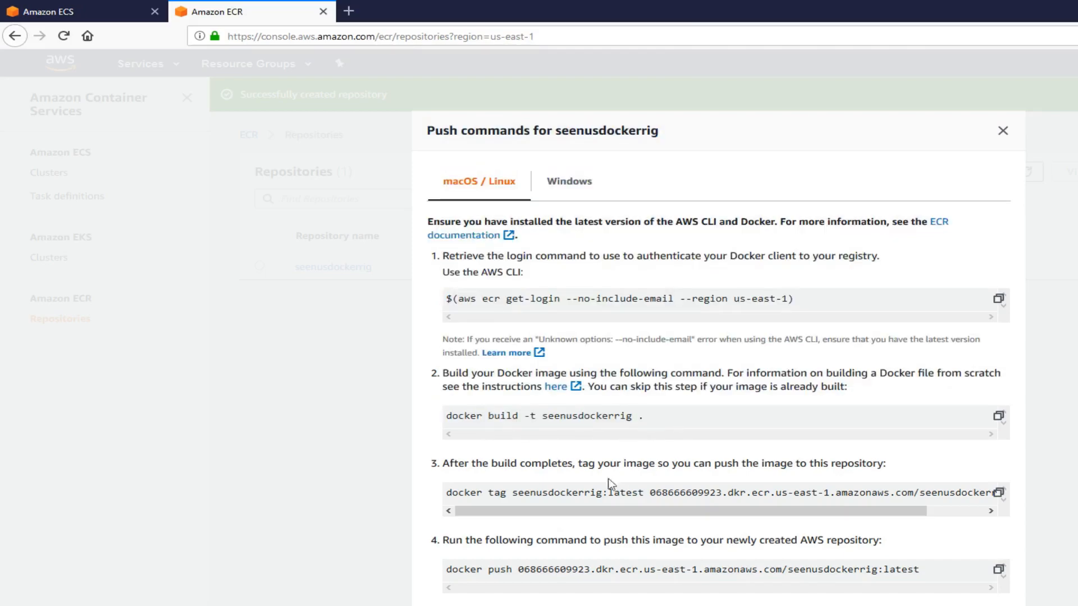
Review the seenusdockerrig push commands for macOS/Linux and then Windows
left_click_drag(502, 493, 697, 493)
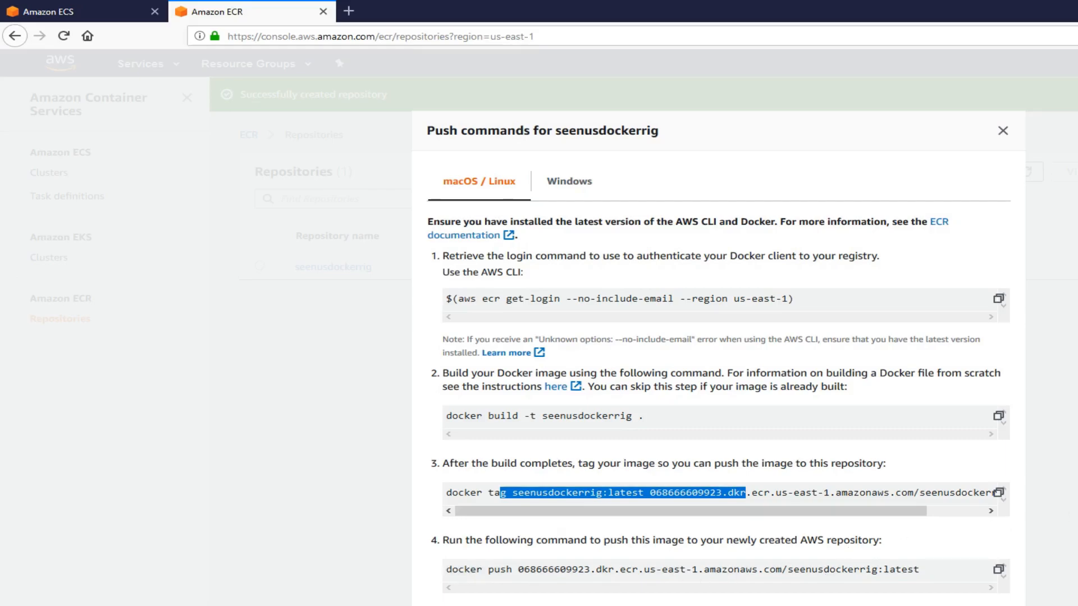
mouse_move(851, 325)
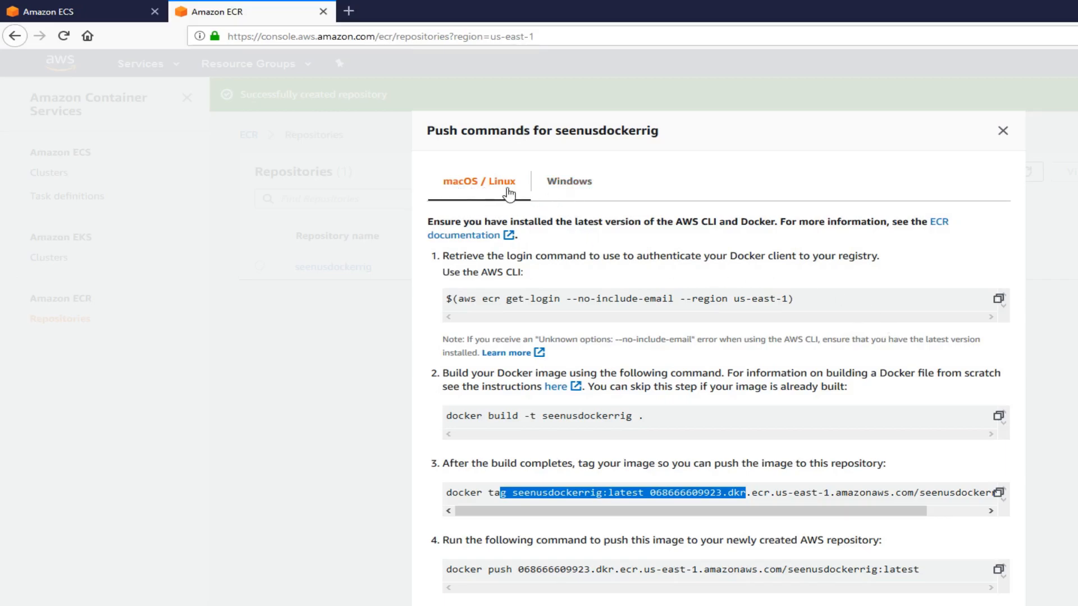
left_click(568, 181)
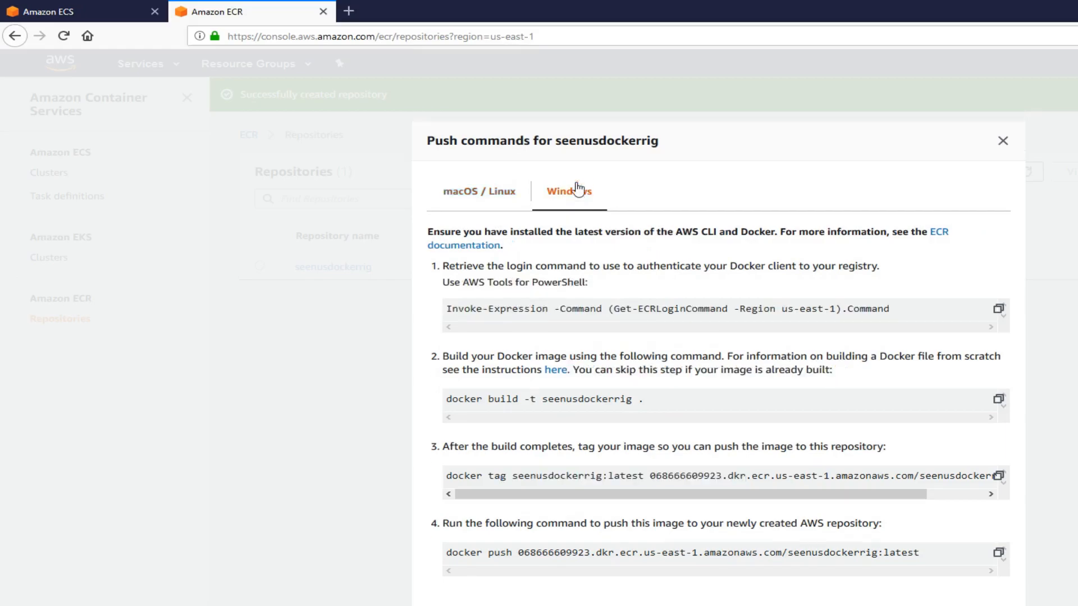
left_click(478, 191)
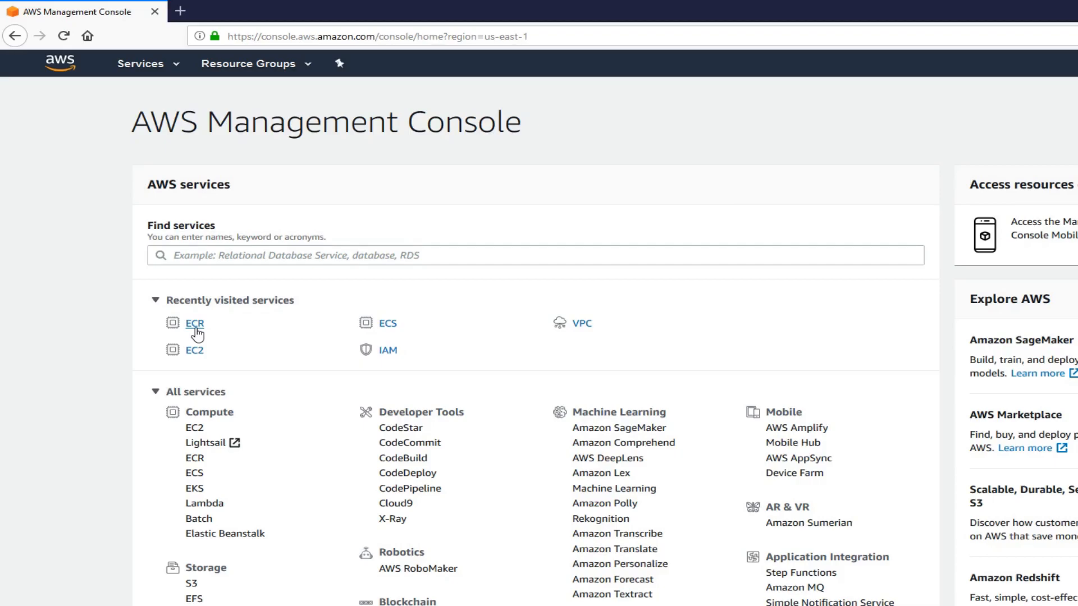
Confirm seenusdockerrig holds the latest image, then go to ECS Task Definitions
left_click(194, 323)
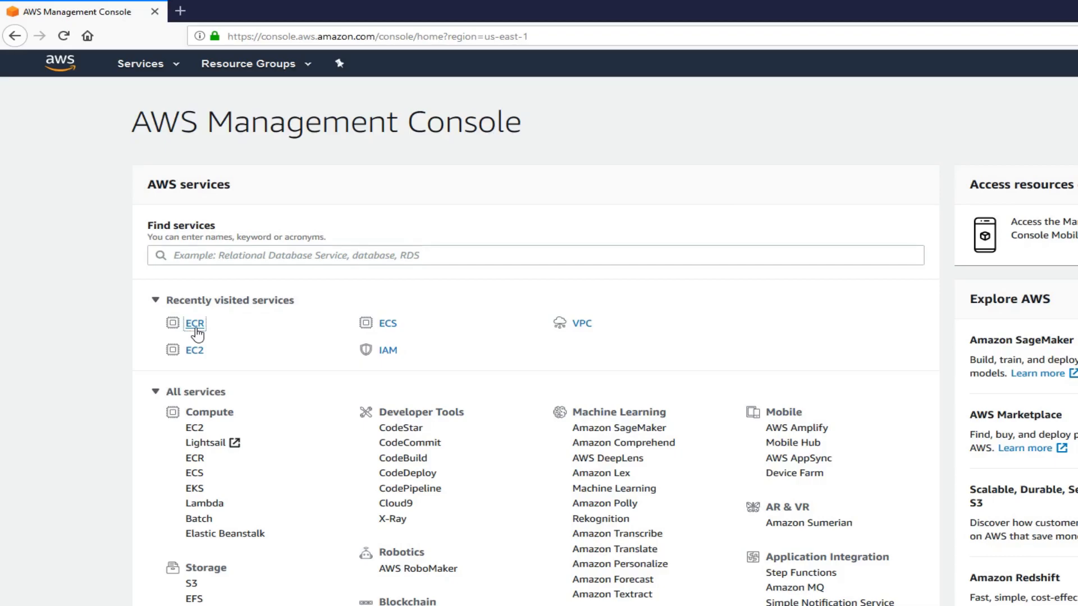
left_click(195, 324)
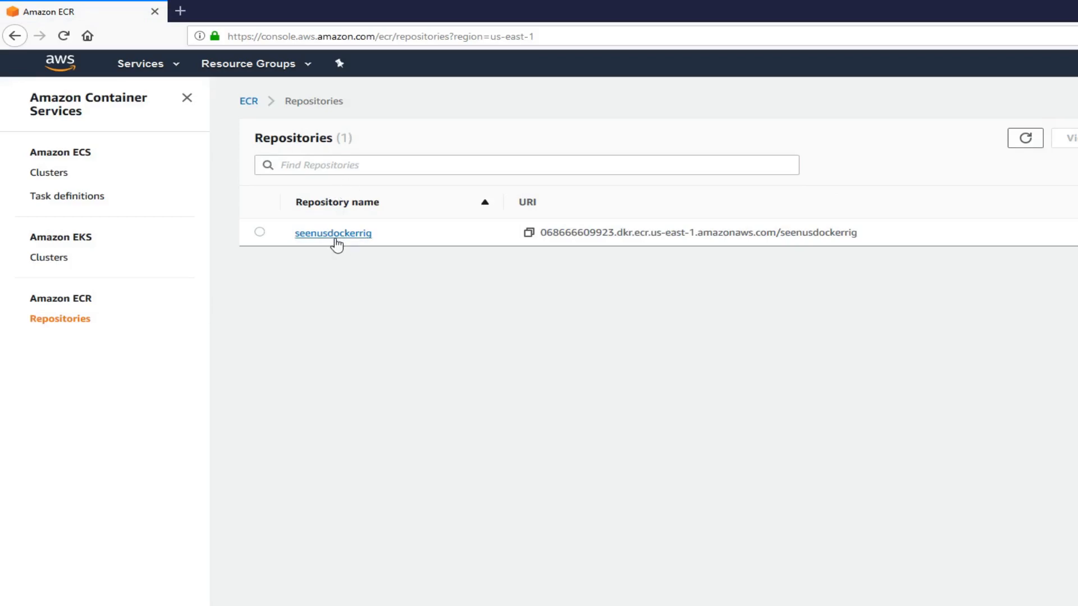
left_click(332, 233)
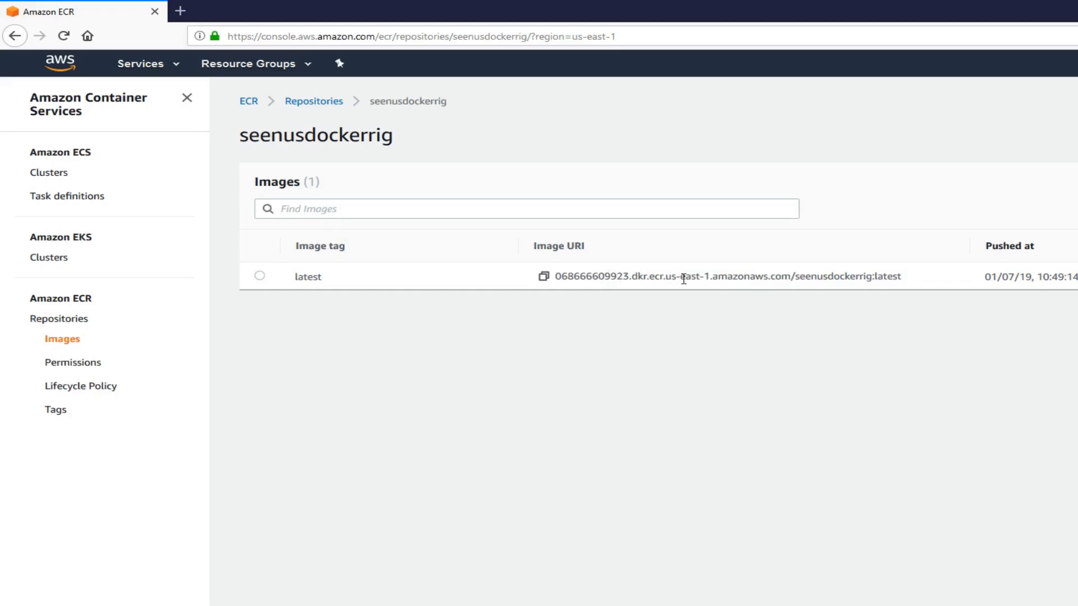
mouse_move(748, 350)
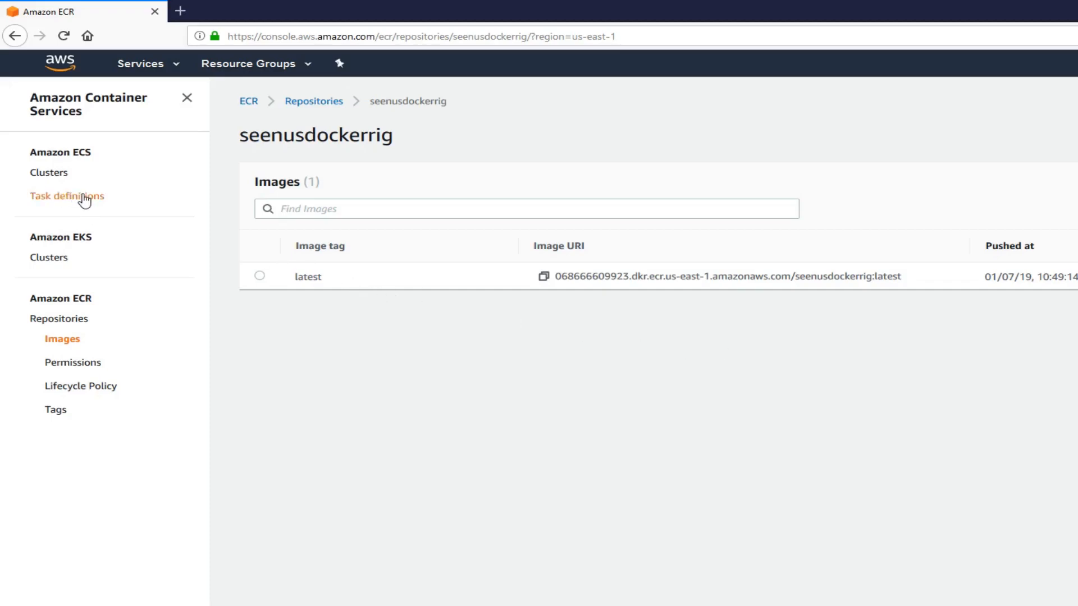
left_click(66, 196)
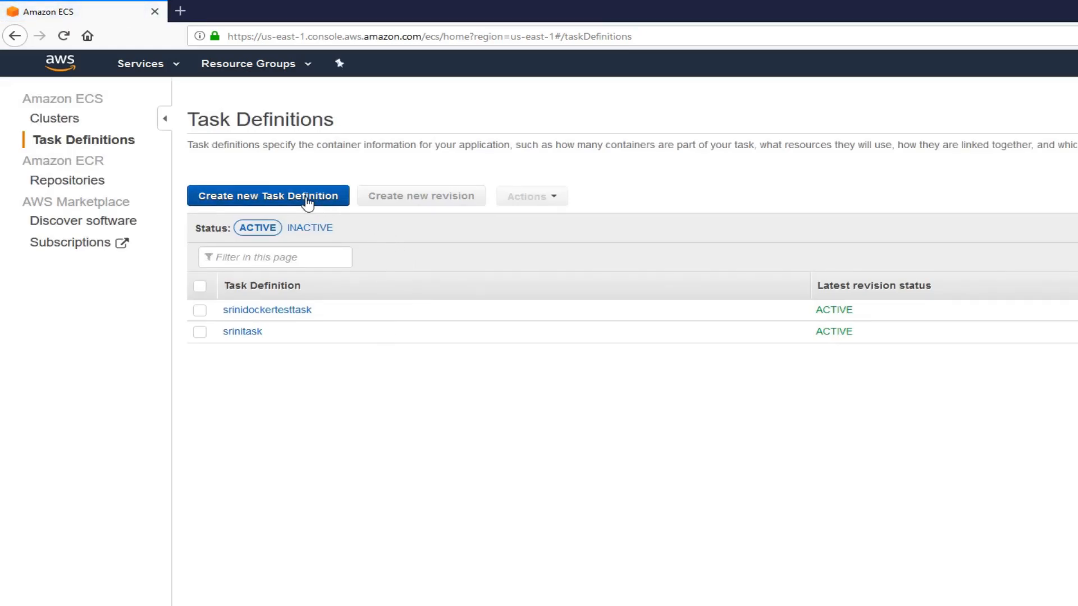
Start a new task definition with EC2 launch type and continue to task configuration
left_click(267, 196)
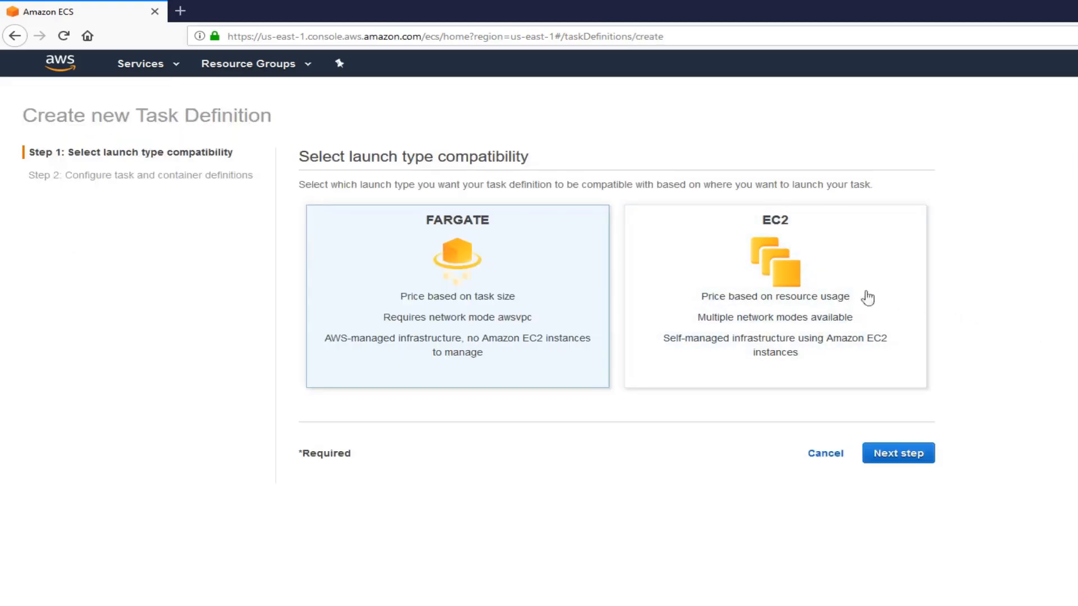
left_click(773, 295)
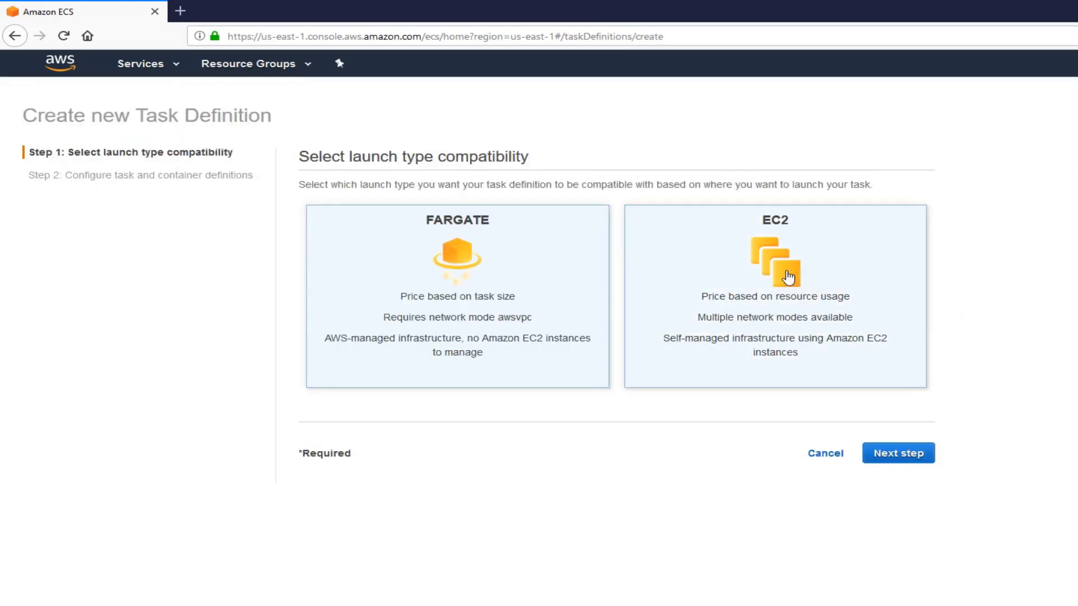
left_click(773, 296)
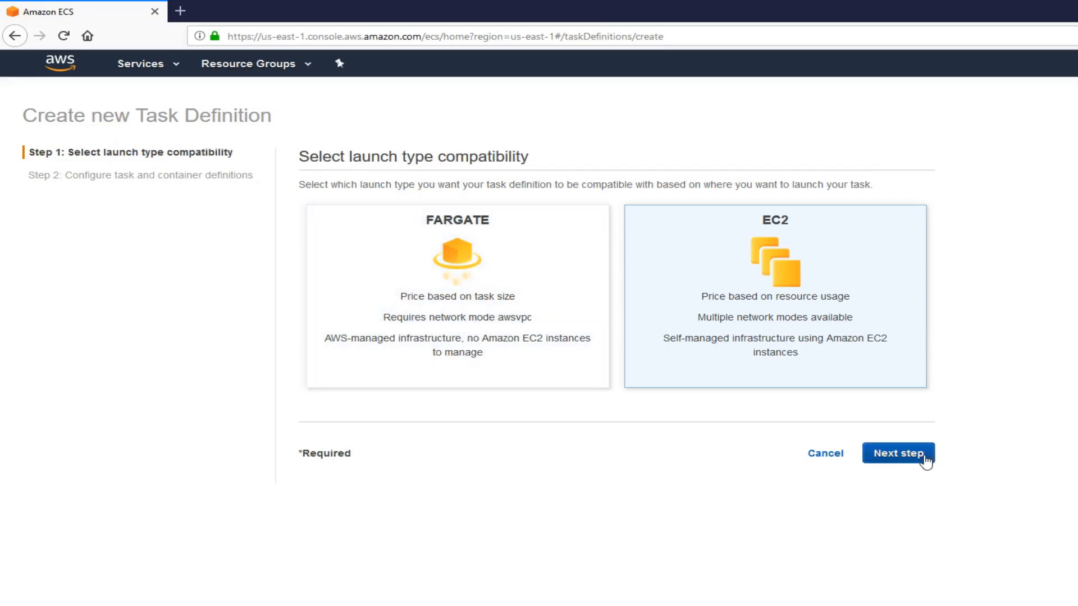
left_click(898, 452)
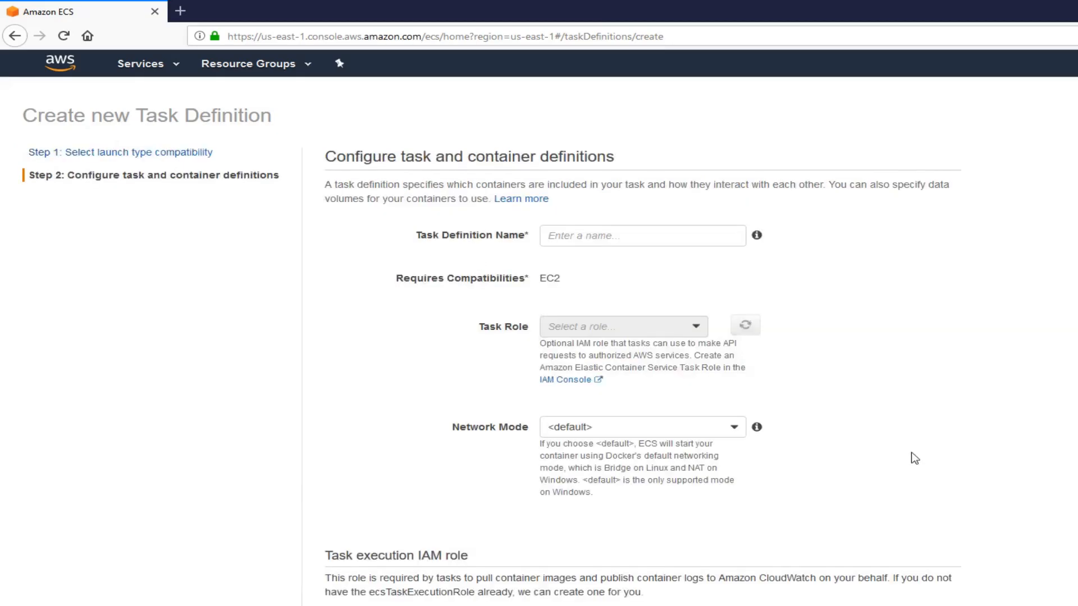
Name the task definition srinidockertsk1
left_click(642, 235)
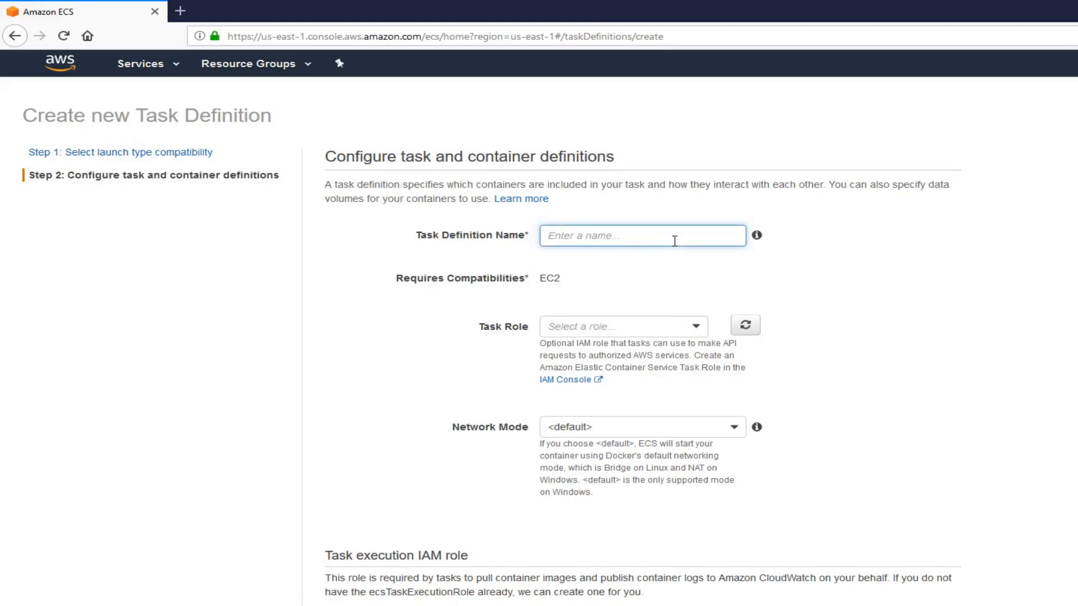
type("s")
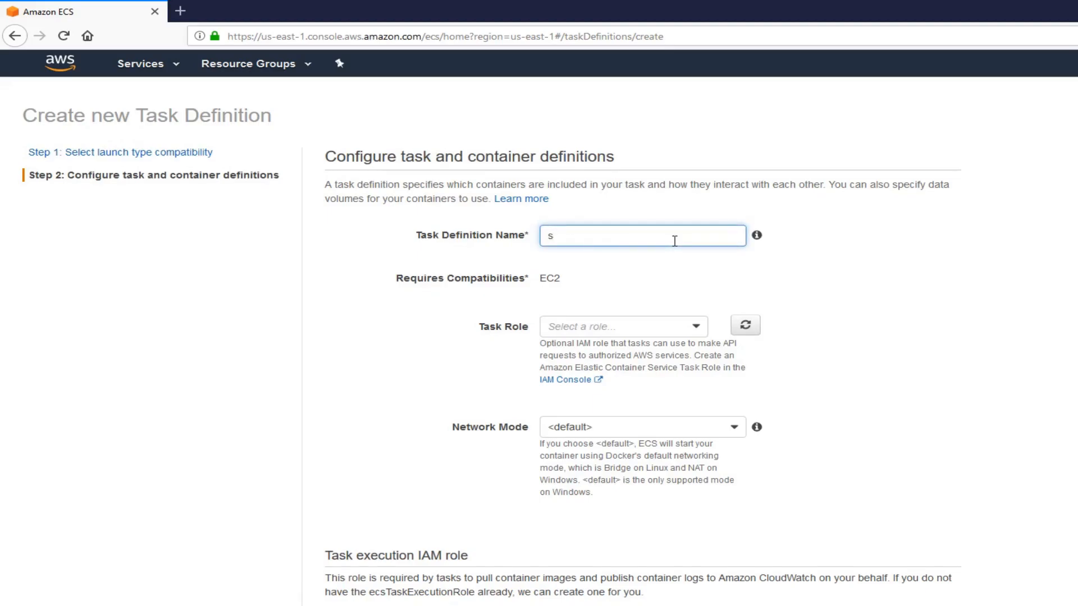
type("srinidocke")
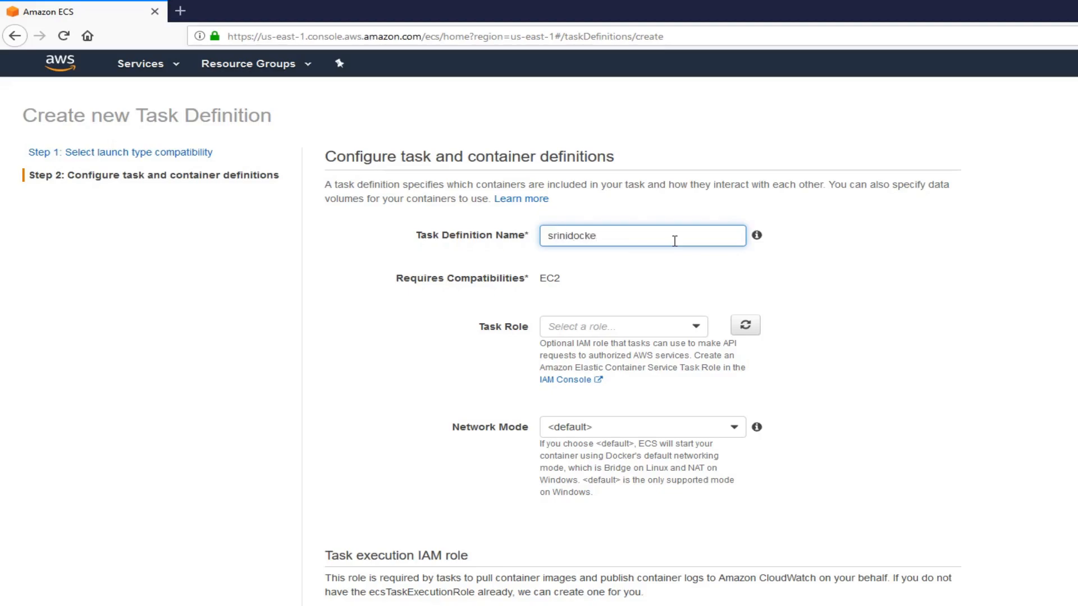
type("rt")
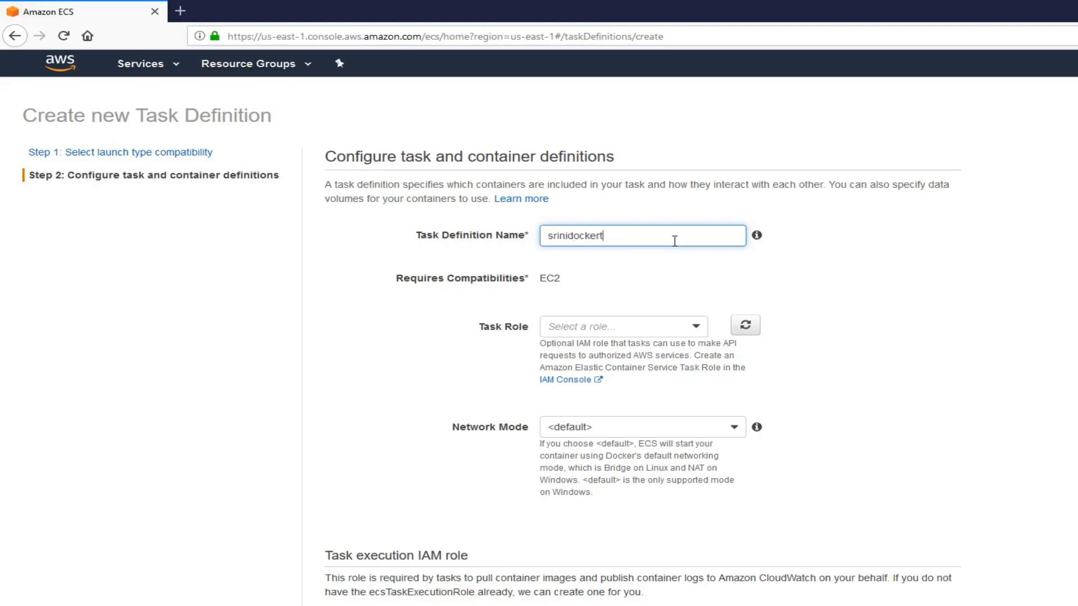
type("sk1")
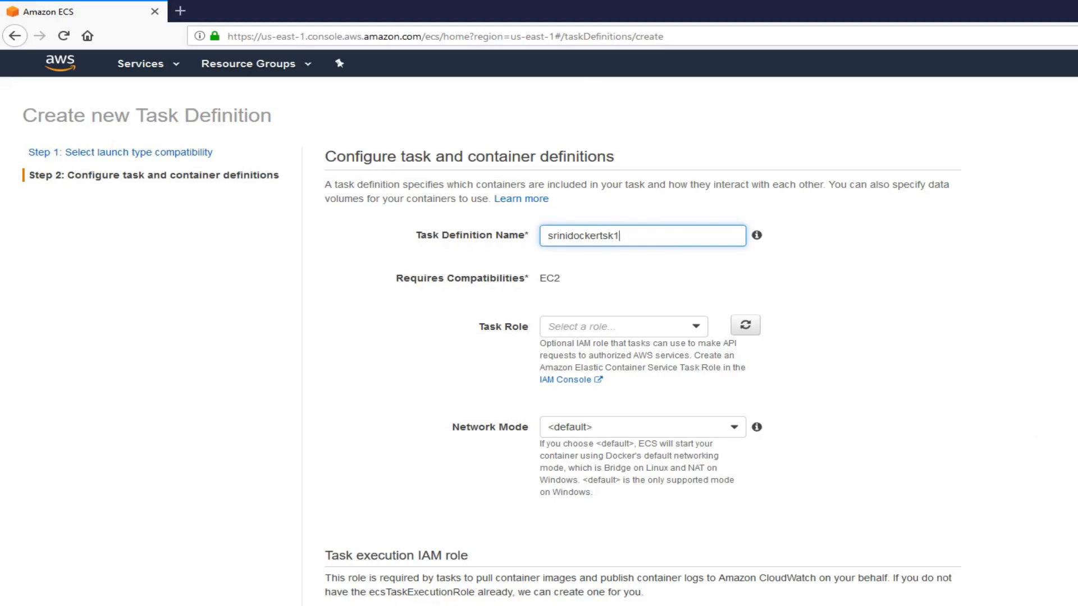
Give the task 512 MiB of memory and 512 CPU units
scroll("down", 3)
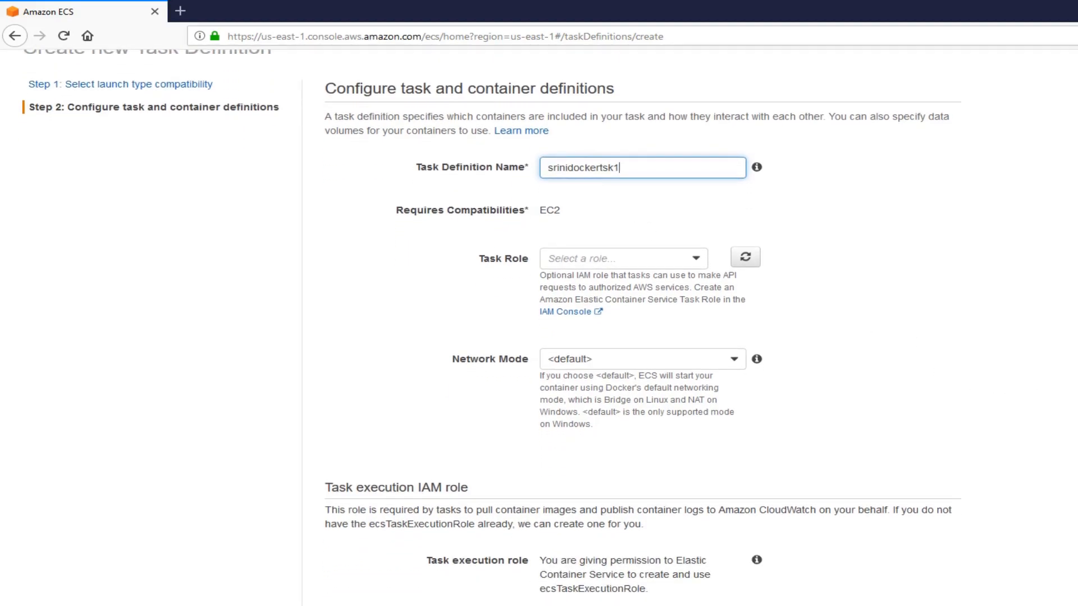
scroll("down", 3)
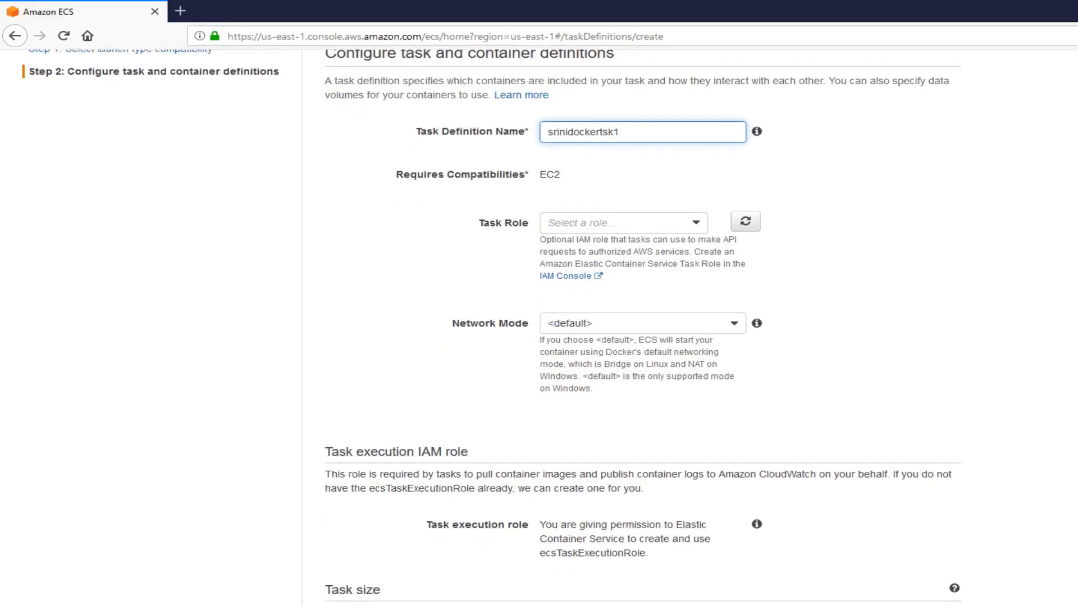
scroll("down", 3)
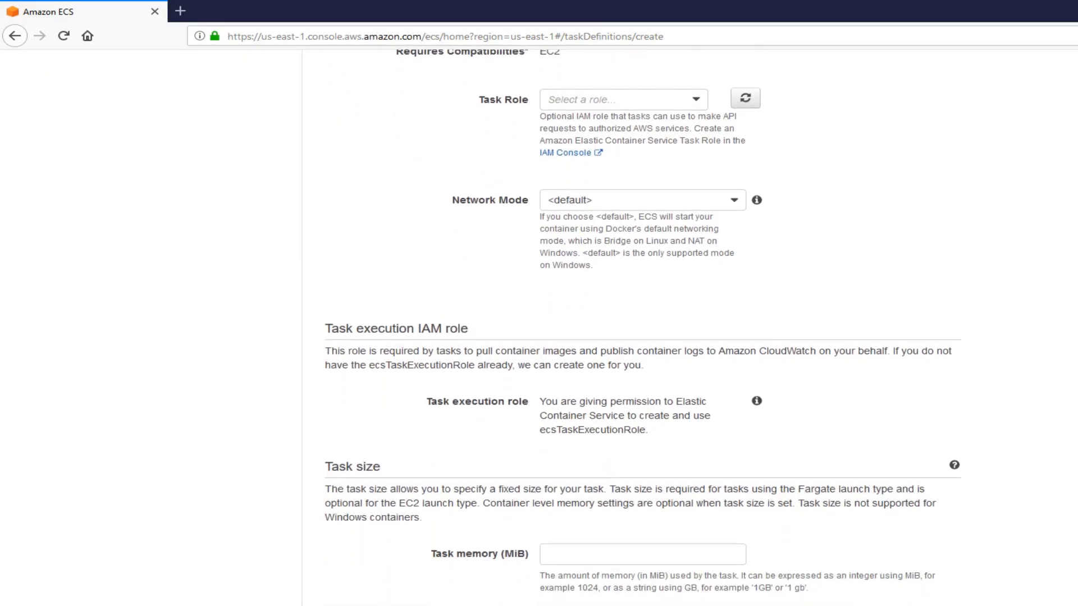
scroll("down", 3)
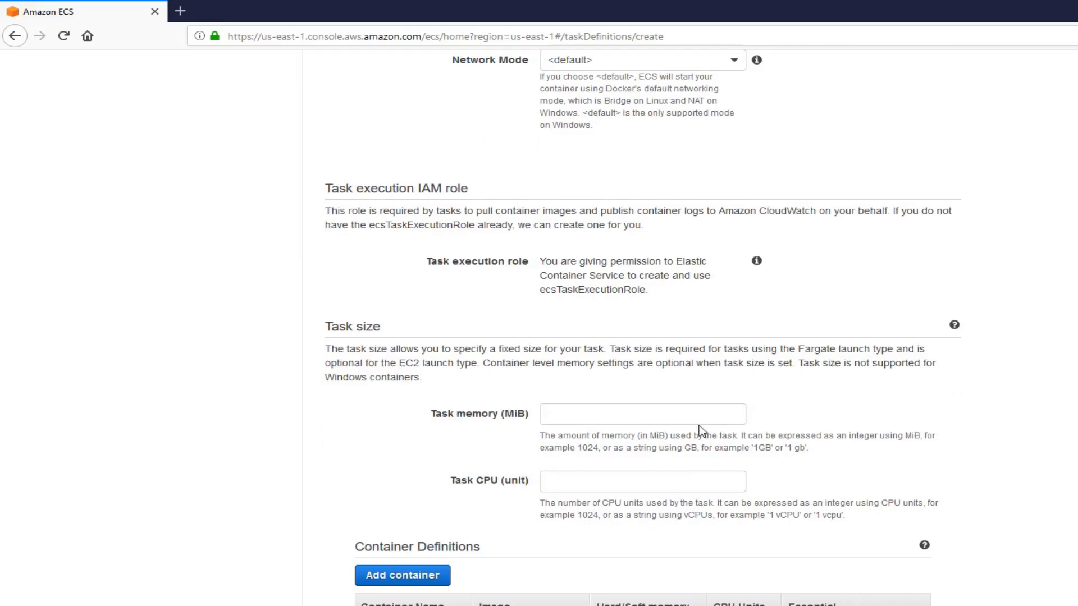
left_click(642, 415)
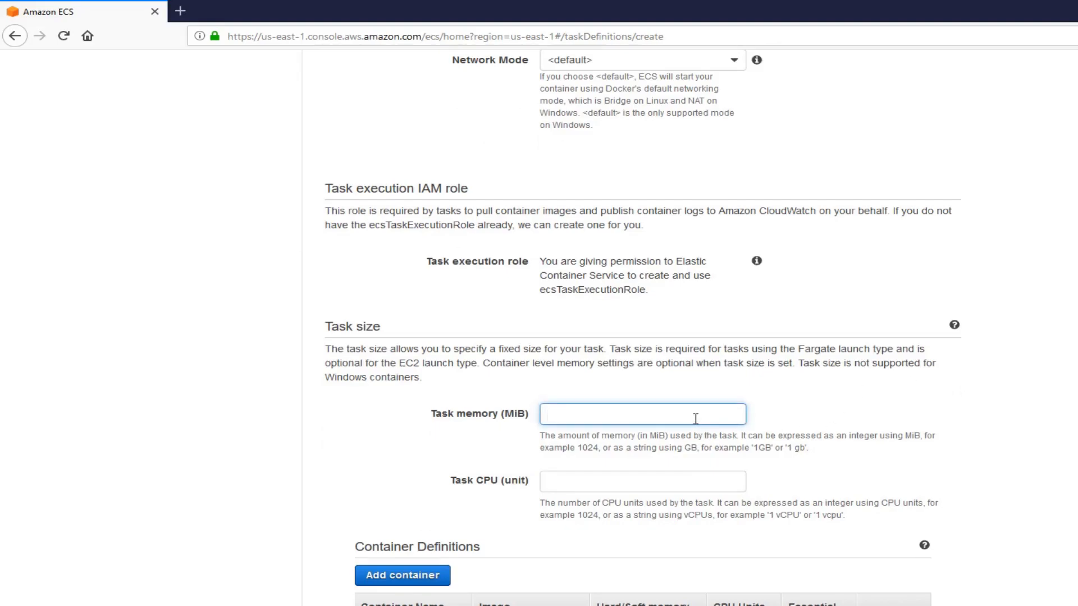
type("512")
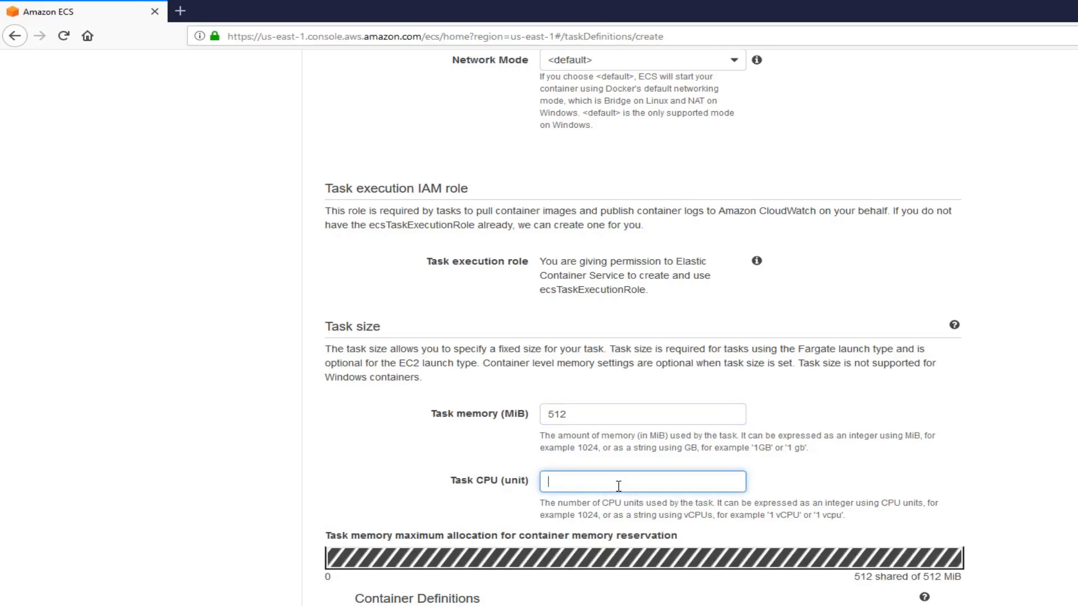
type("512")
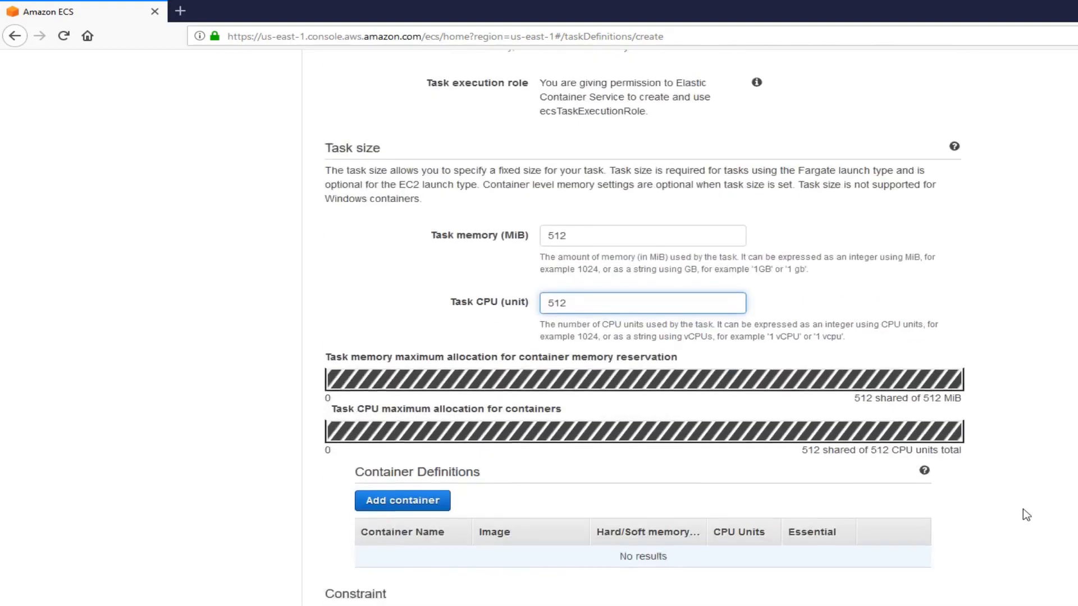
scroll("down", 3)
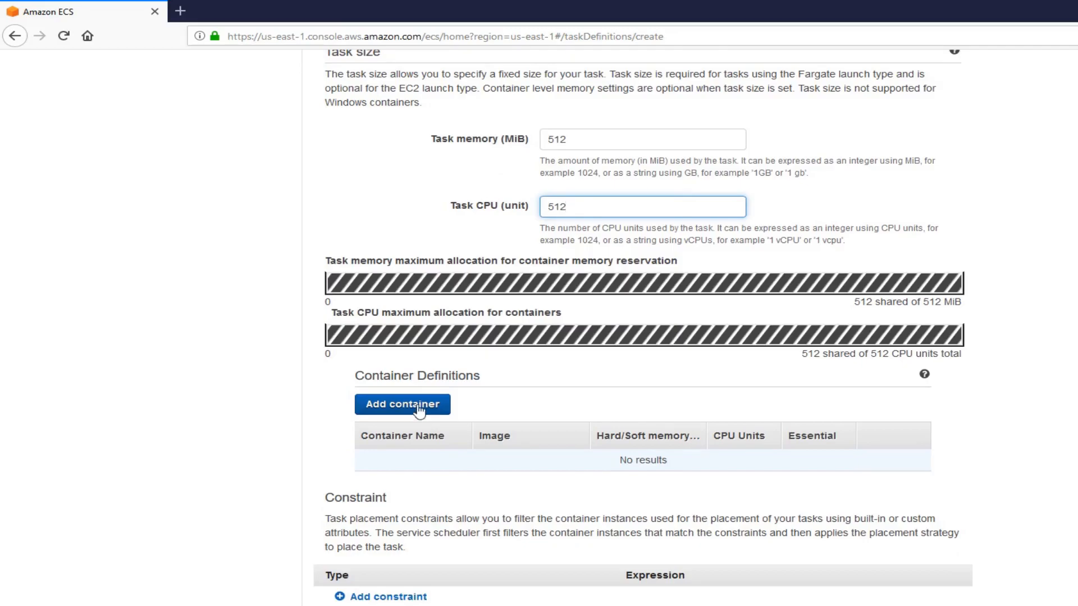
mouse_move(421, 408)
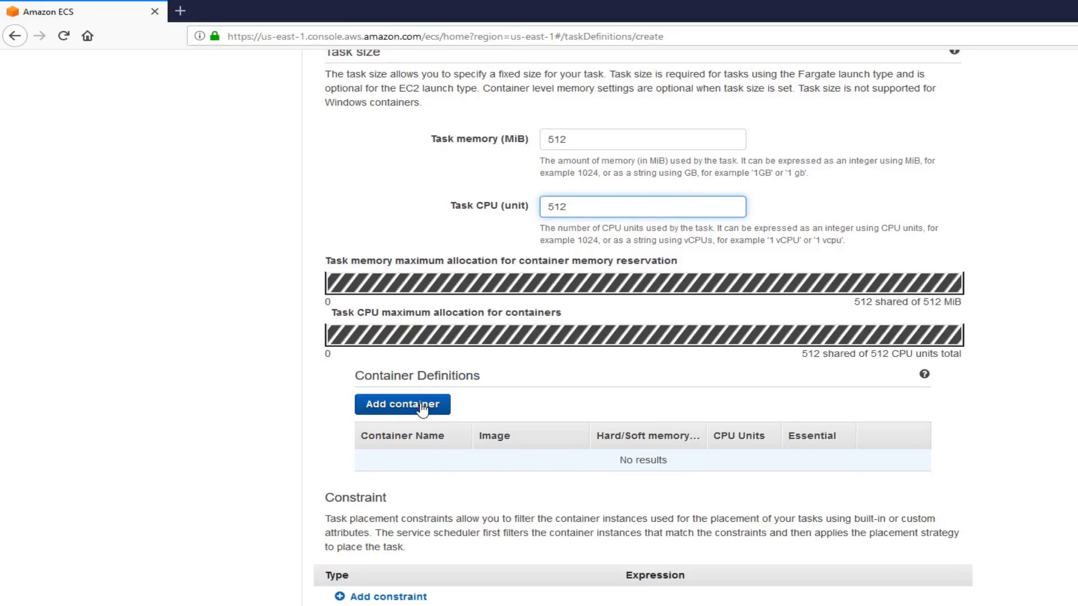
Add a container named srinidockercont1 to the task definition
left_click(402, 404)
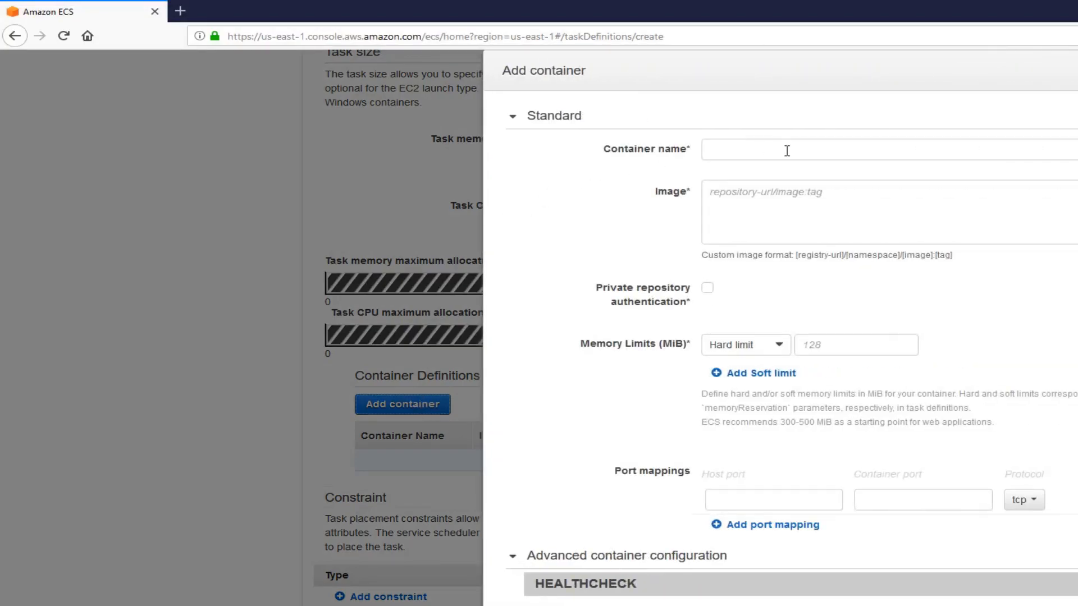
type("s")
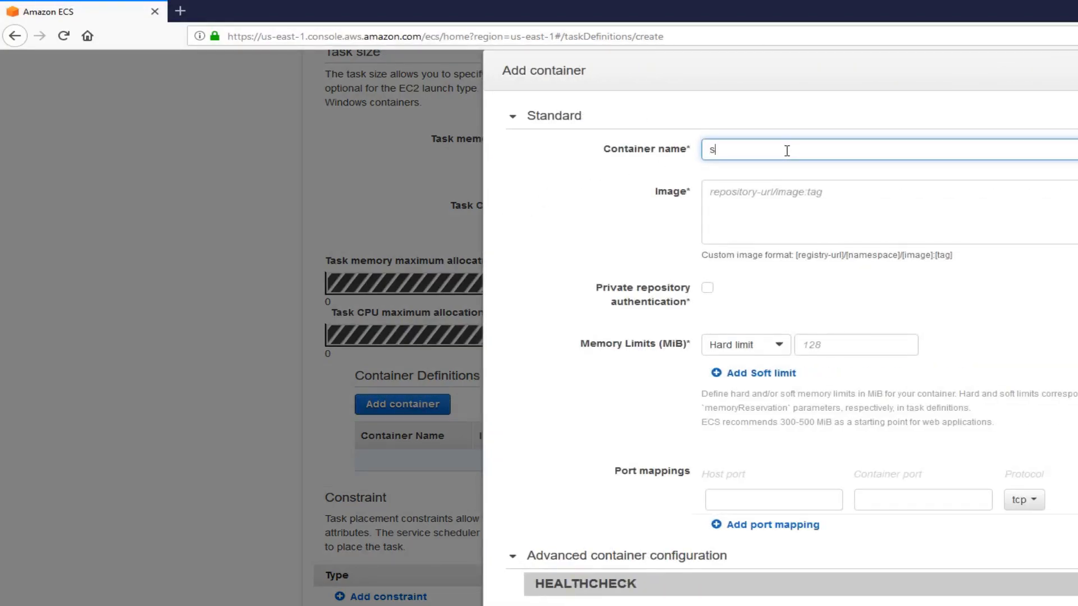
type("rinidockerc")
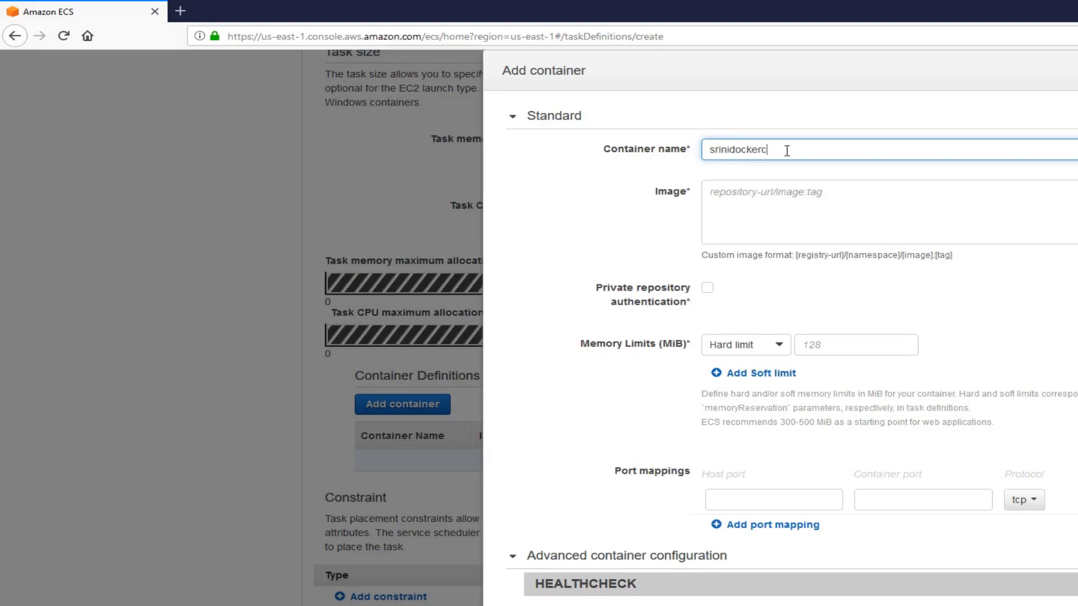
type("ont1")
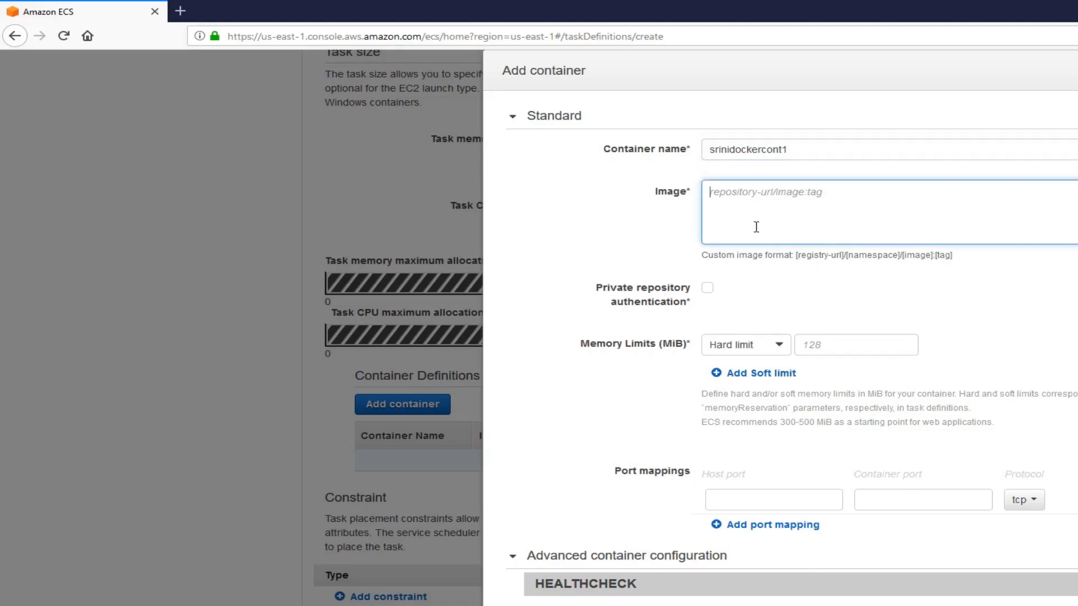
mouse_move(742, 212)
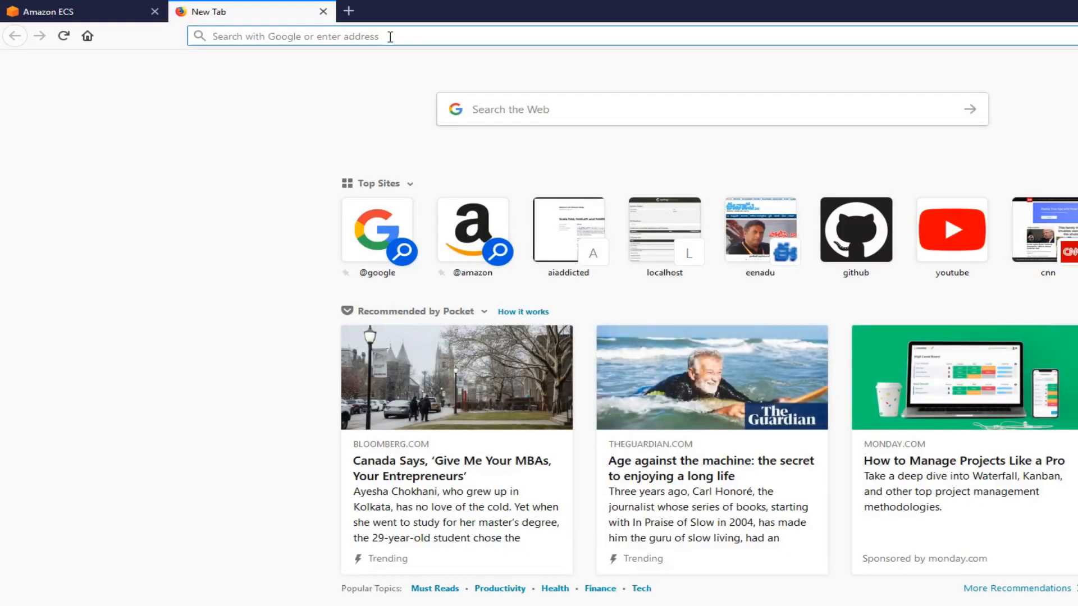
Look up the seenusdockerrig repository URI in ECR from a second console tab
left_click(75, 12)
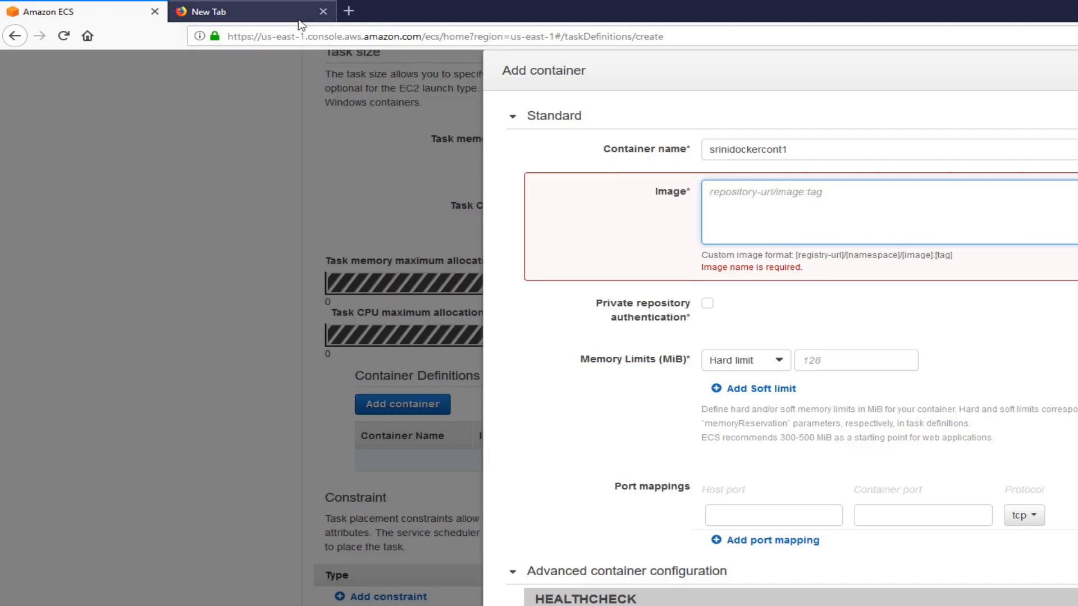
type("aws")
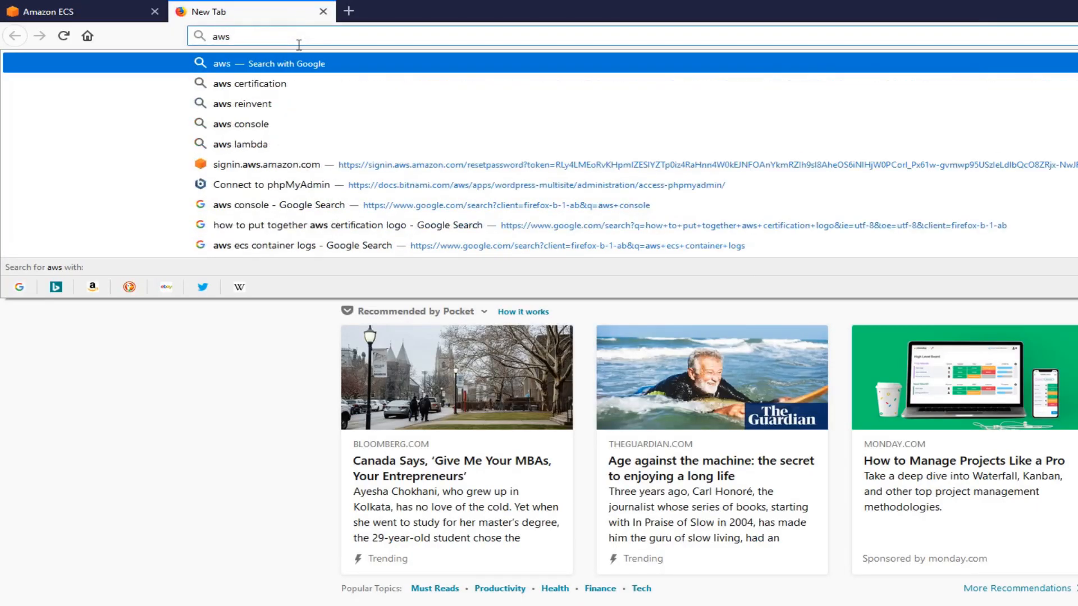
key("Down")
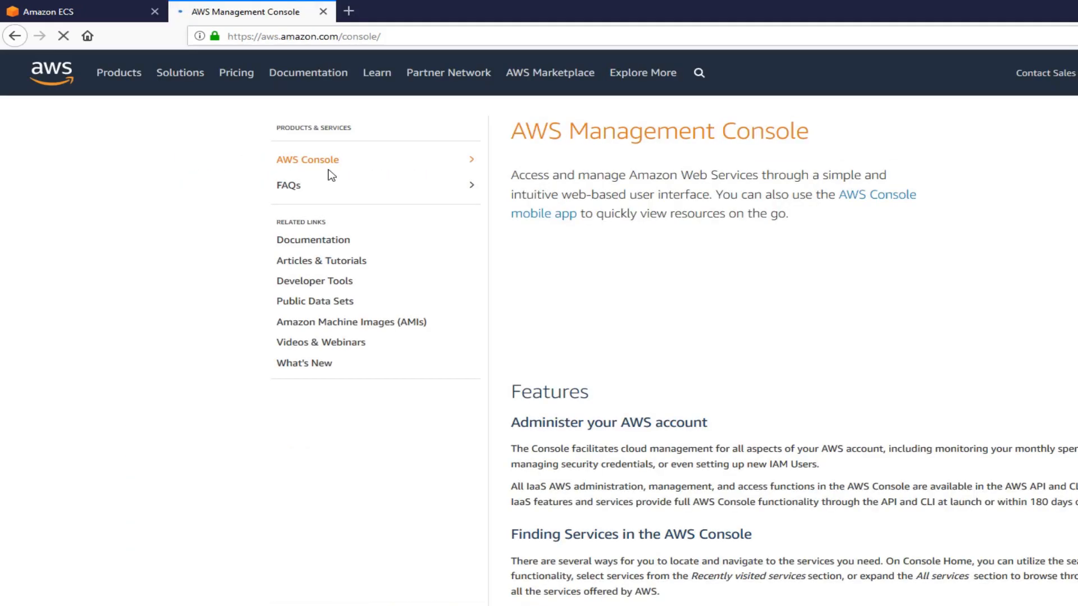
left_click(308, 159)
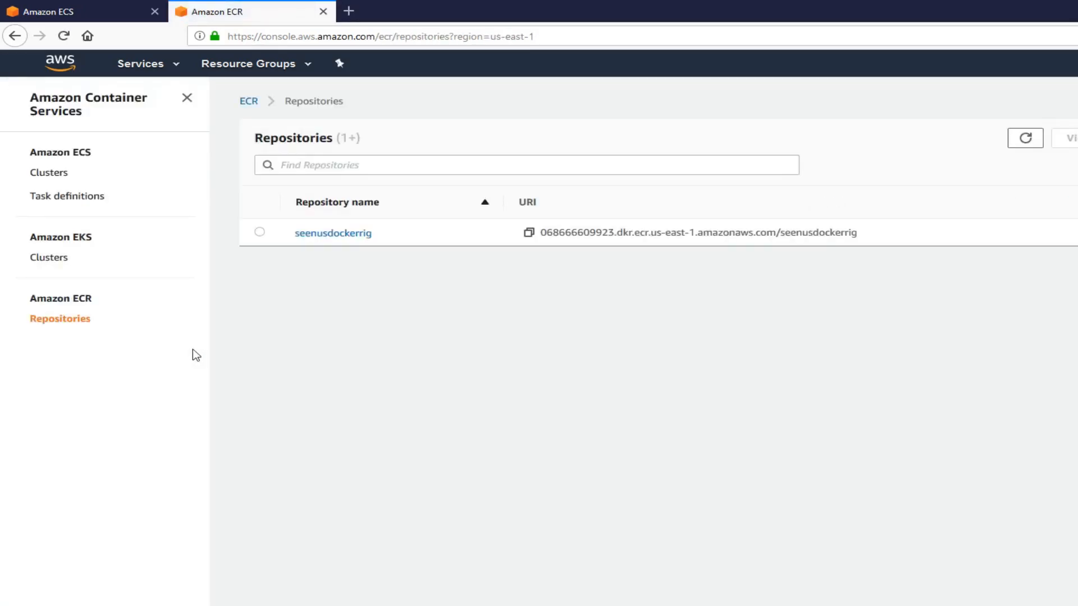
left_click(333, 233)
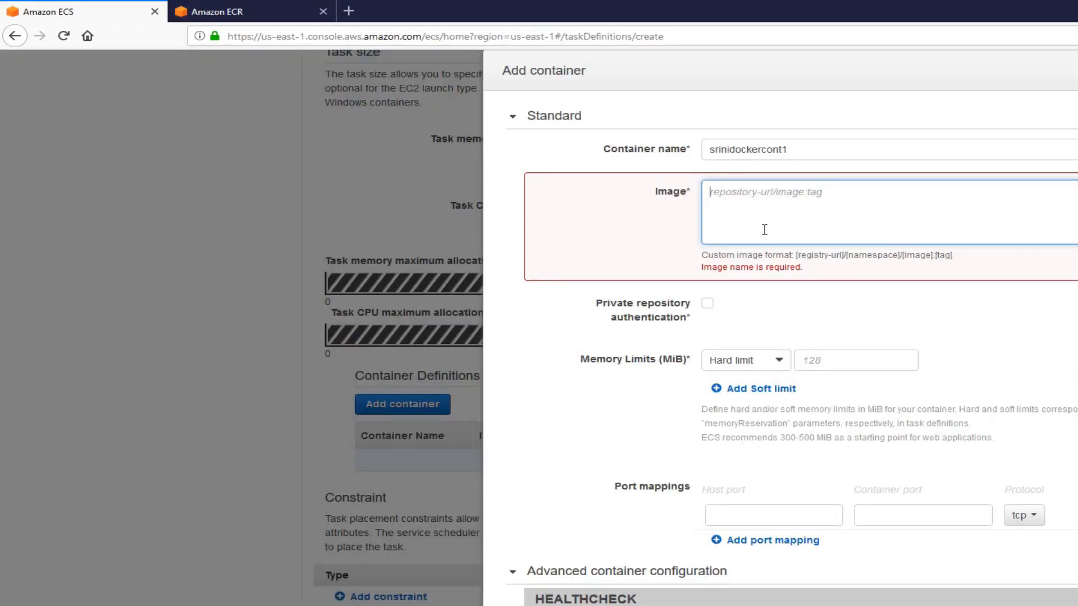
Set the container image to the seenusdockerrig:latest URI and map host port 8080 to container port 8080
type("068666609923.dkr.ecr.us-east-1.amazonaws.com/seenusdockerrig:latest")
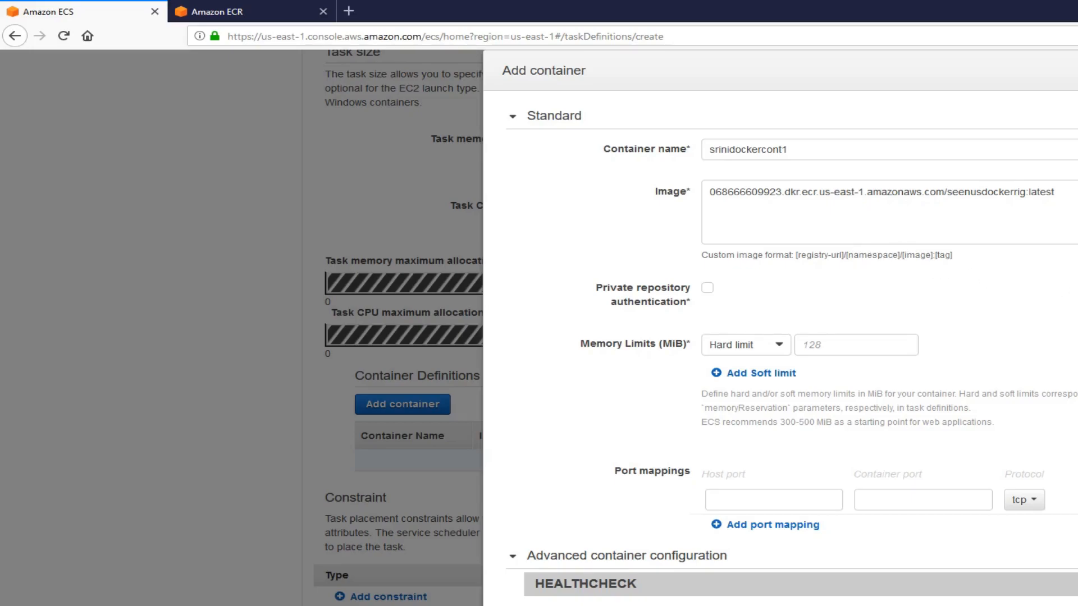
scroll("down", 3)
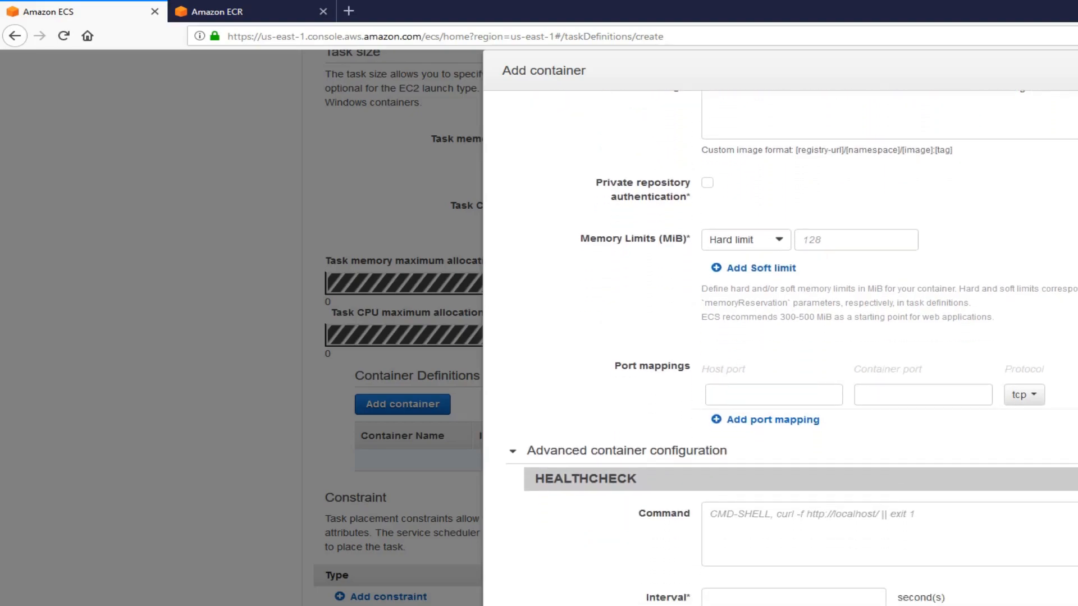
left_click(923, 394)
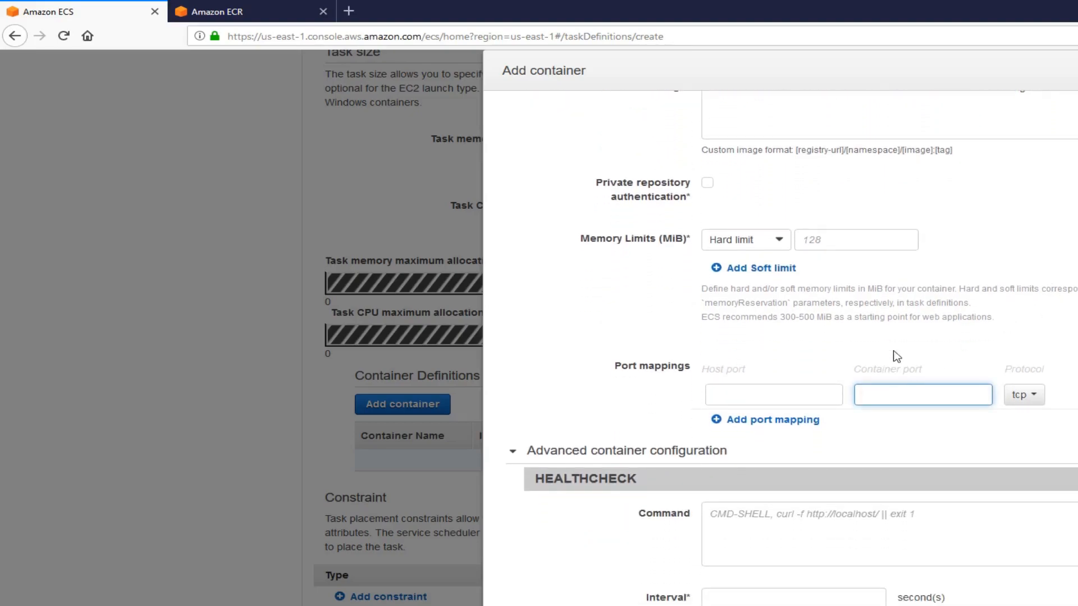
type("8080")
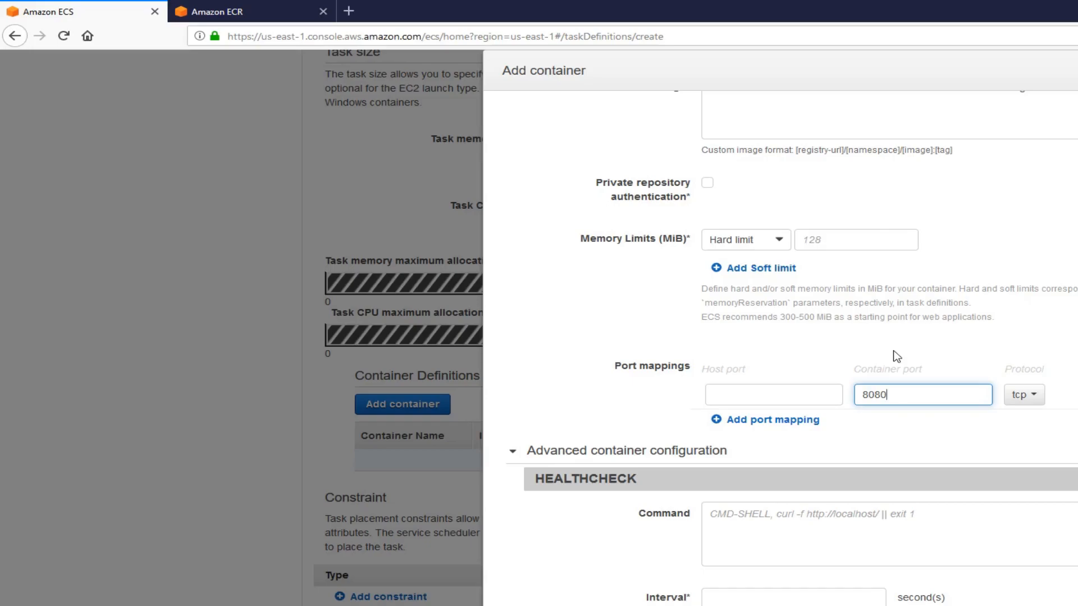
left_click(772, 394)
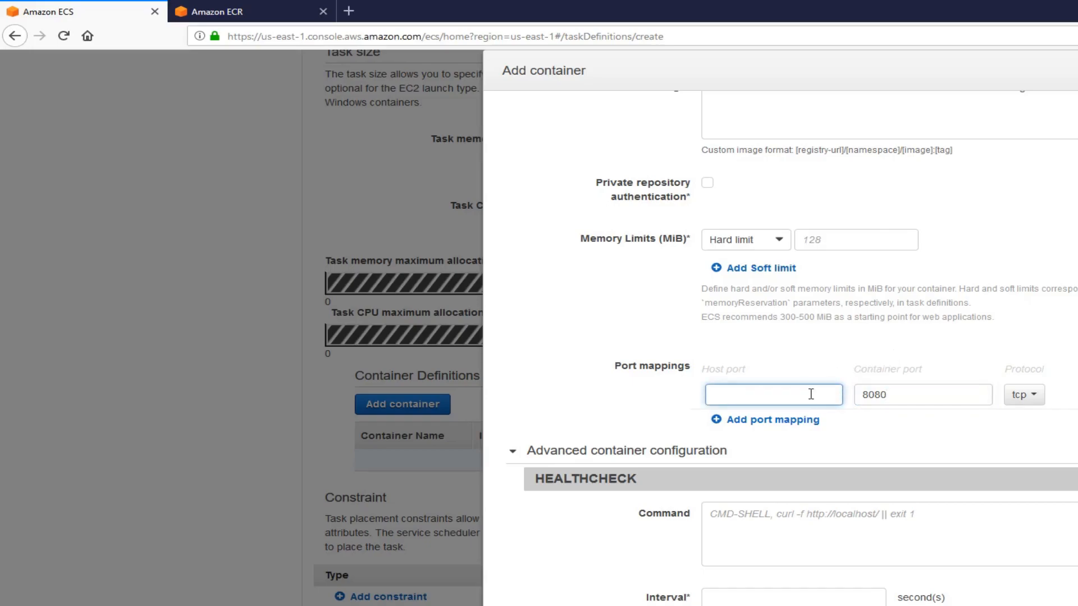
type("8080")
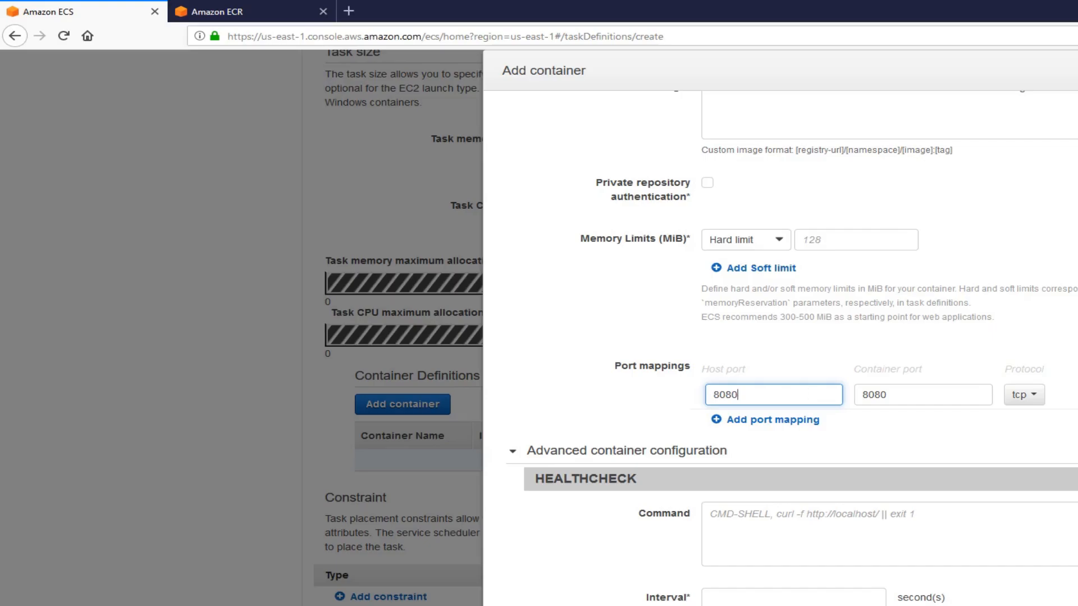
Review srinidockercont1's advanced settings and add it with its ECR image to srinidockertsk1
scroll("down", 3)
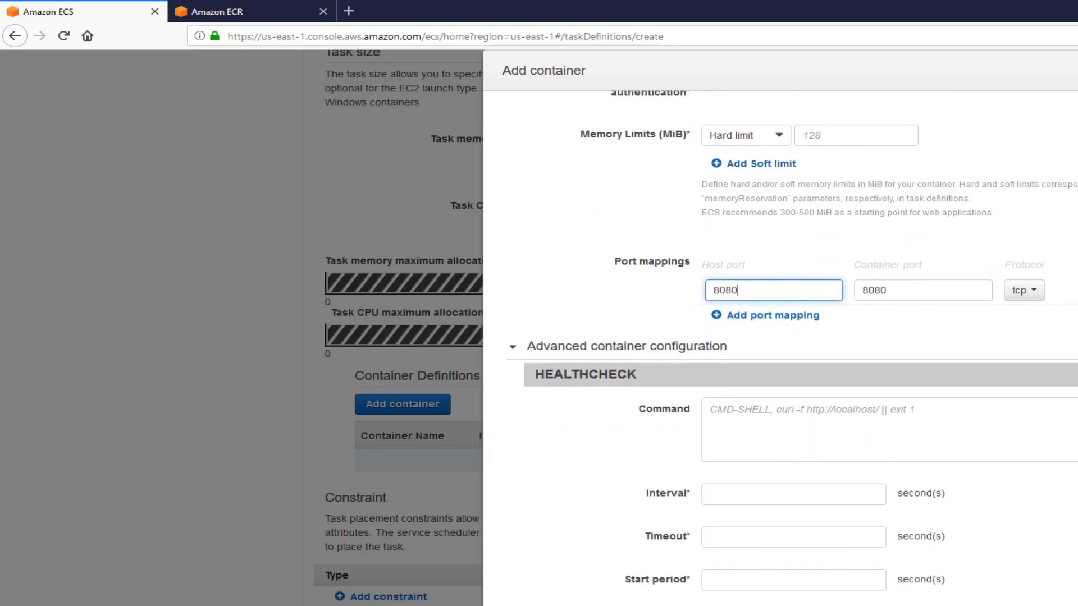
scroll("down", 3)
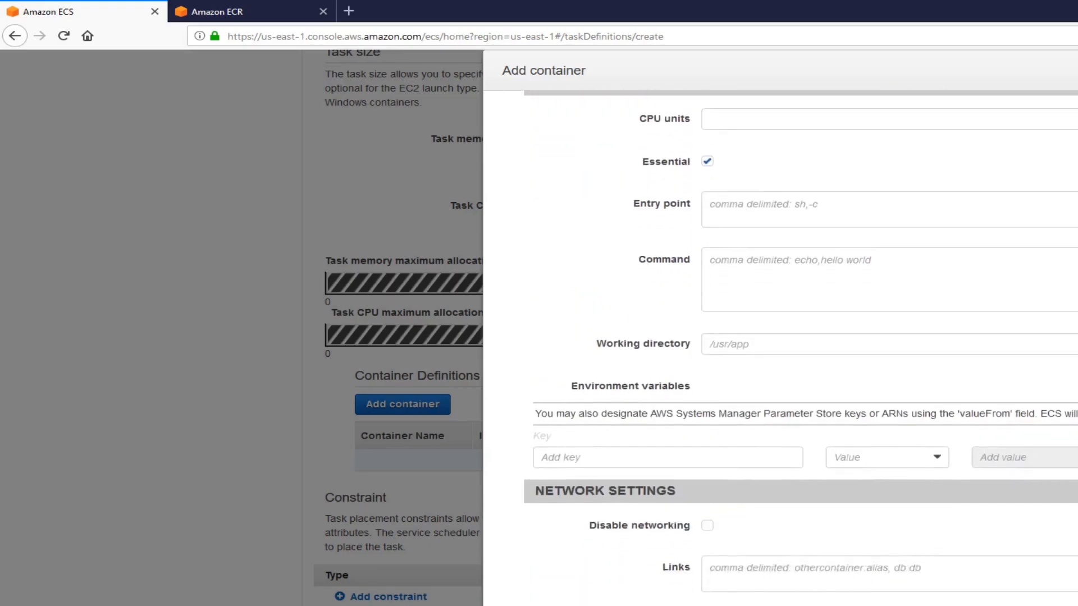
scroll("down", 3)
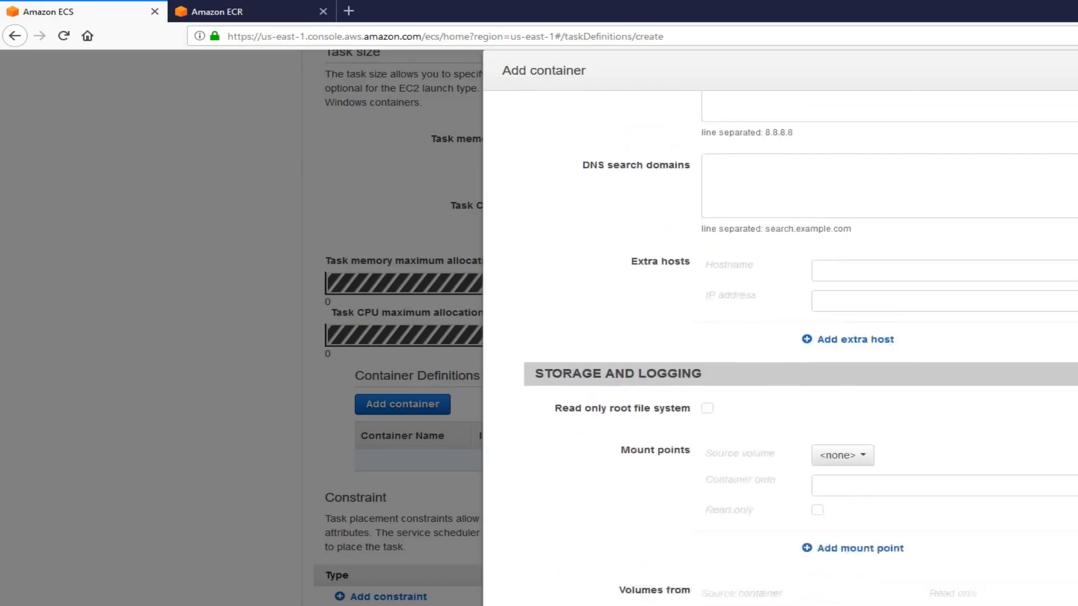
scroll("down", 3)
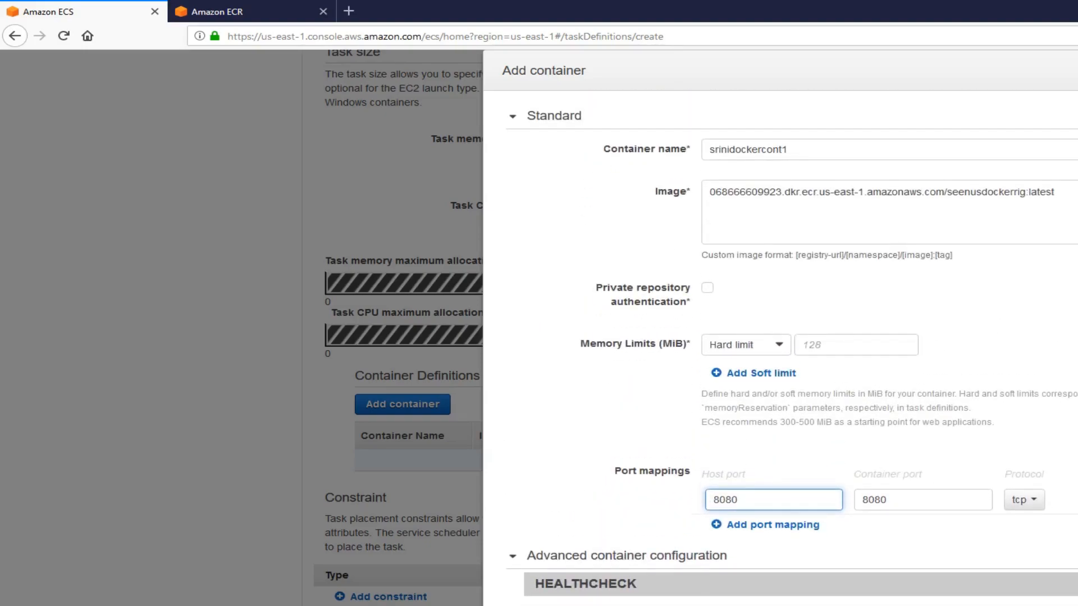
left_click(773, 499)
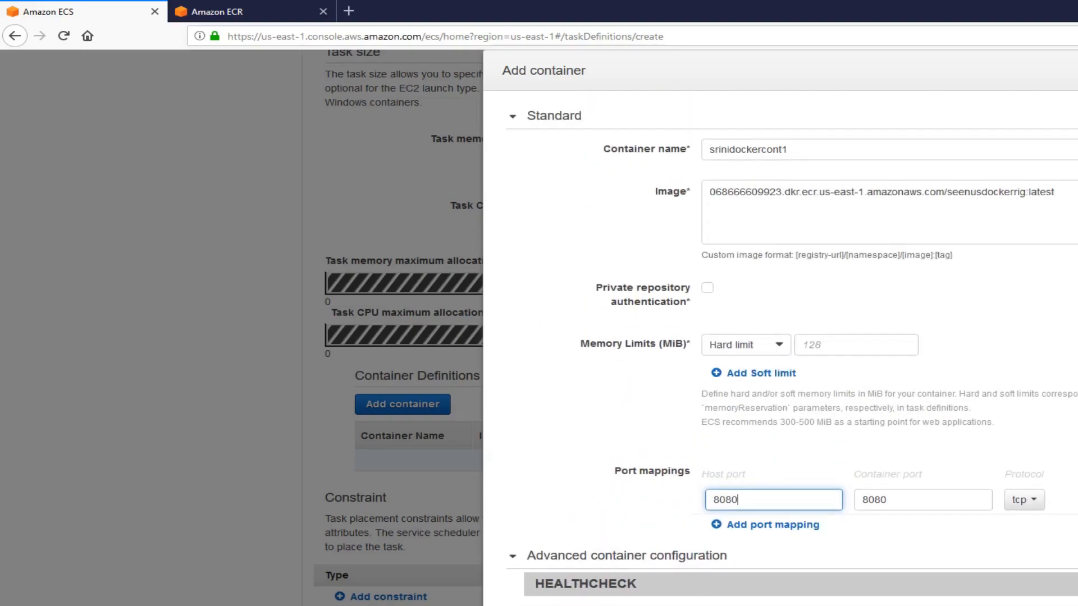
scroll("down", 3)
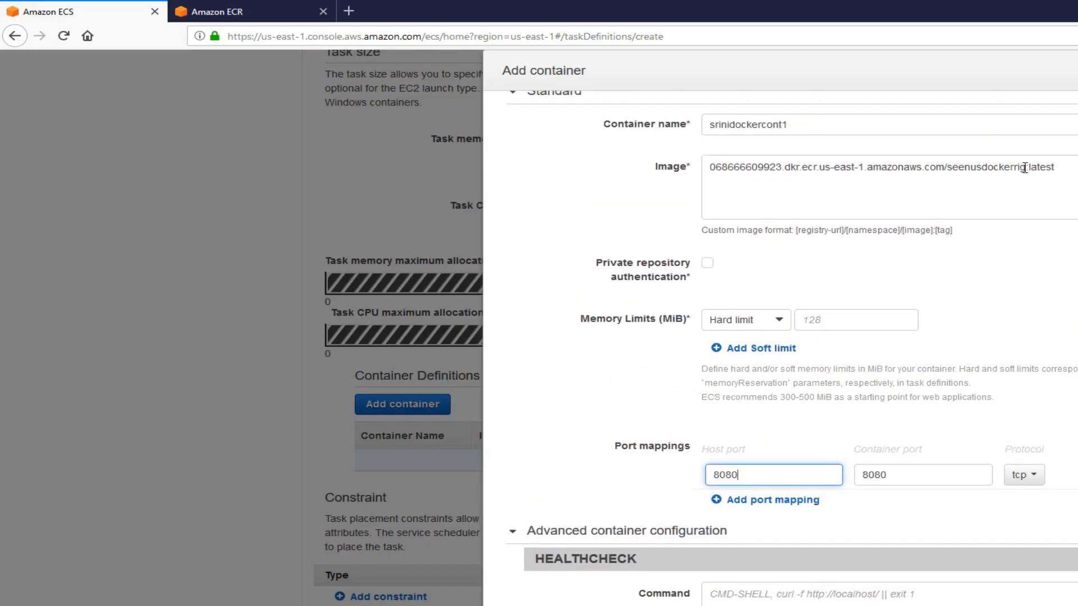
double_click(984, 166)
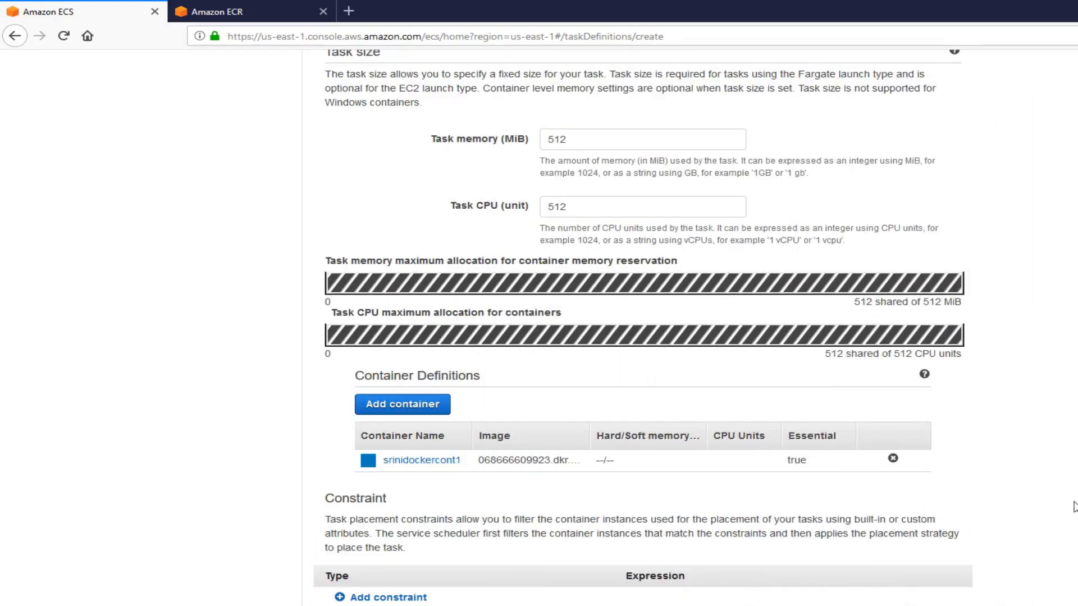
Create task definition srinidockertsk1 as revision 1 from the completed form
scroll("down", 3)
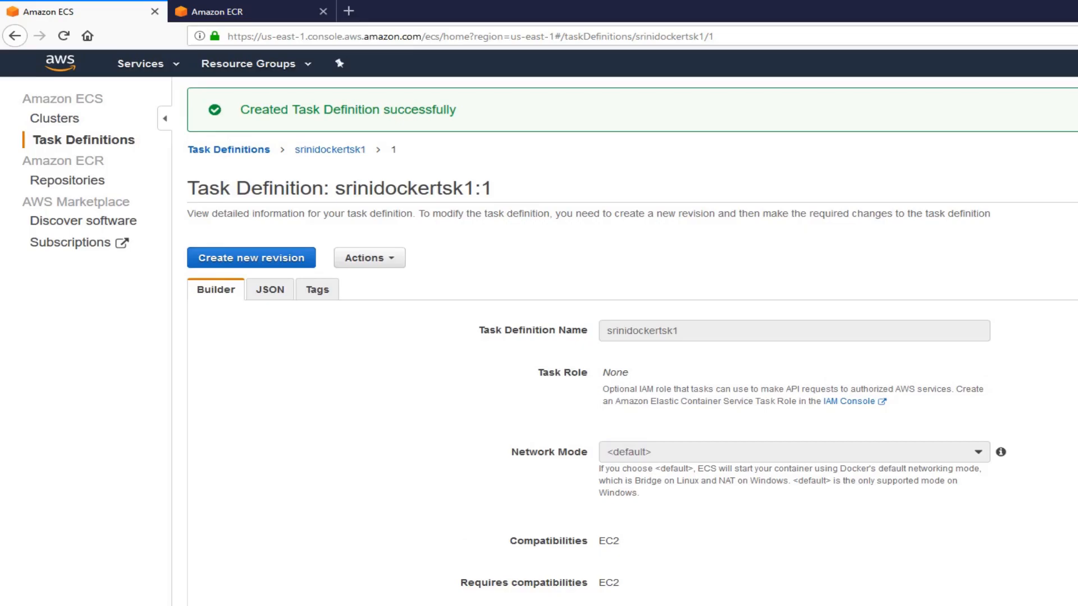
Check srinidockertsk1:1 lists container srinidockercont1, then bring up its Actions menu
scroll("down", 3)
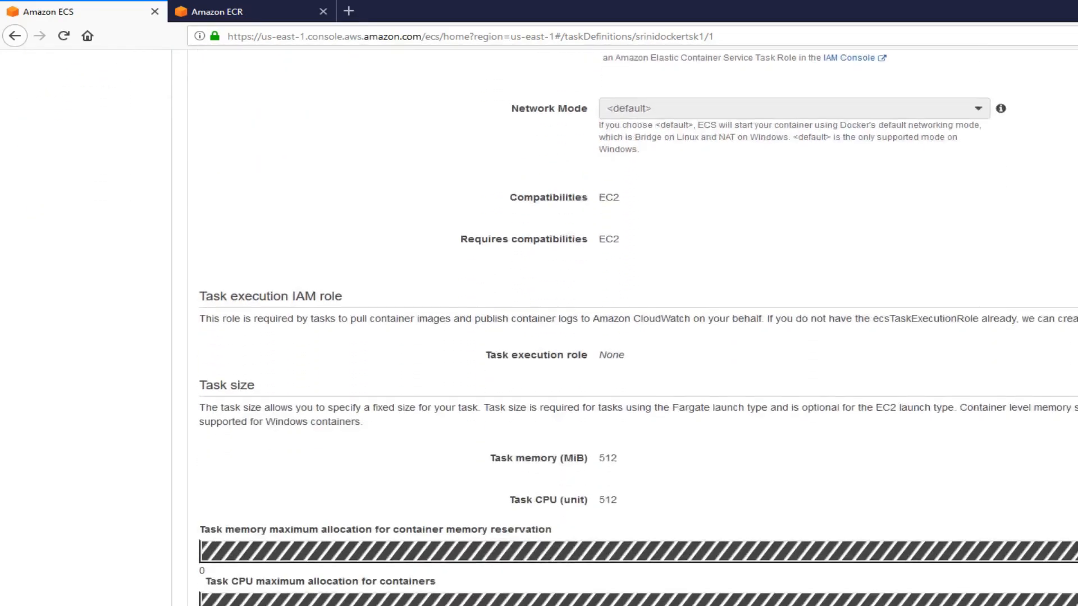
scroll("down", 3)
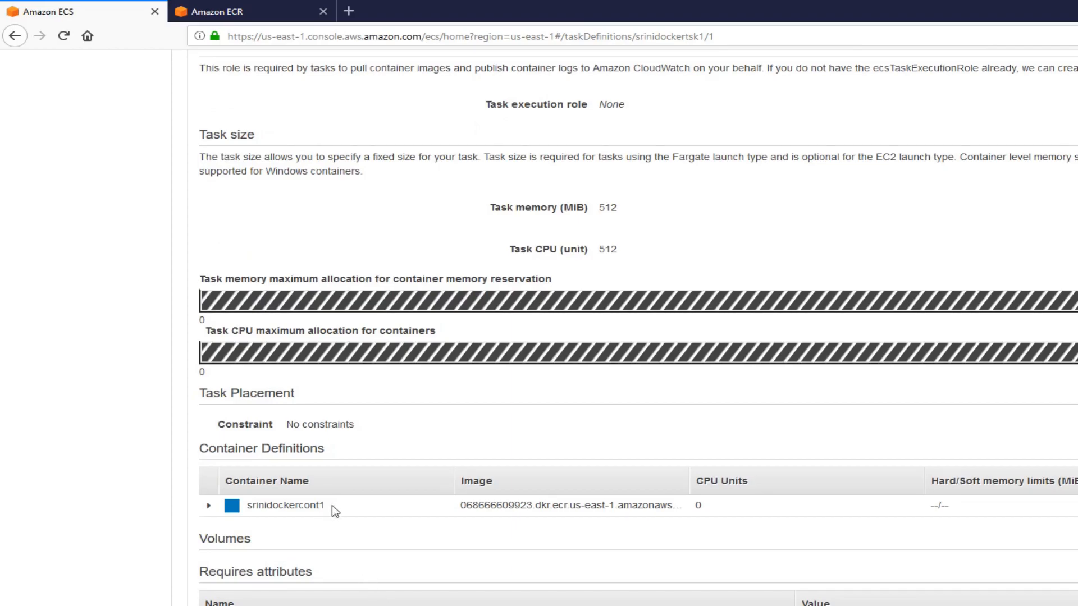
double_click(284, 505)
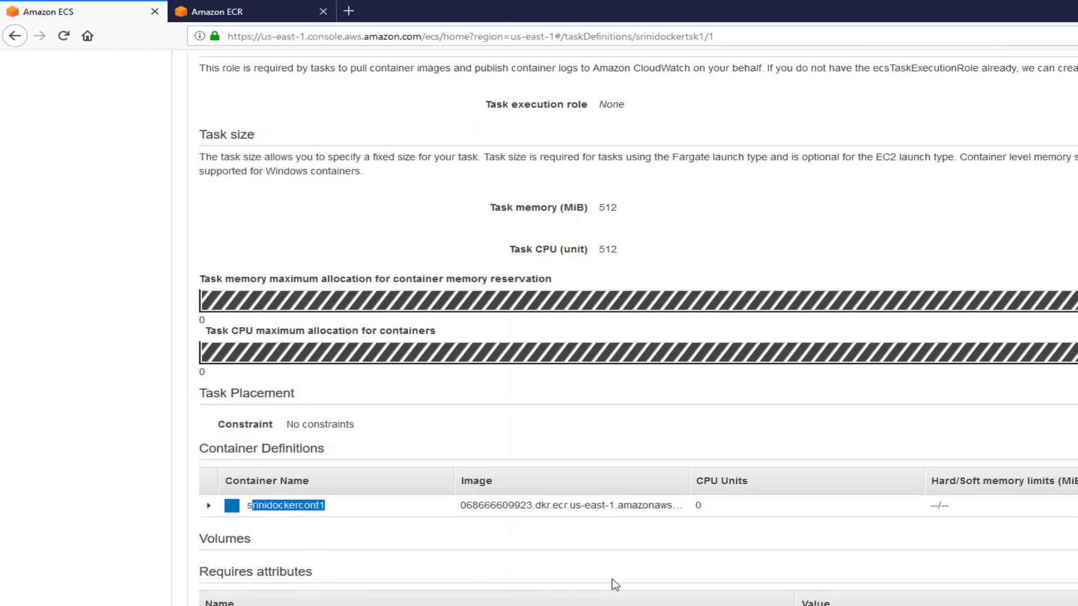
scroll("down", 3)
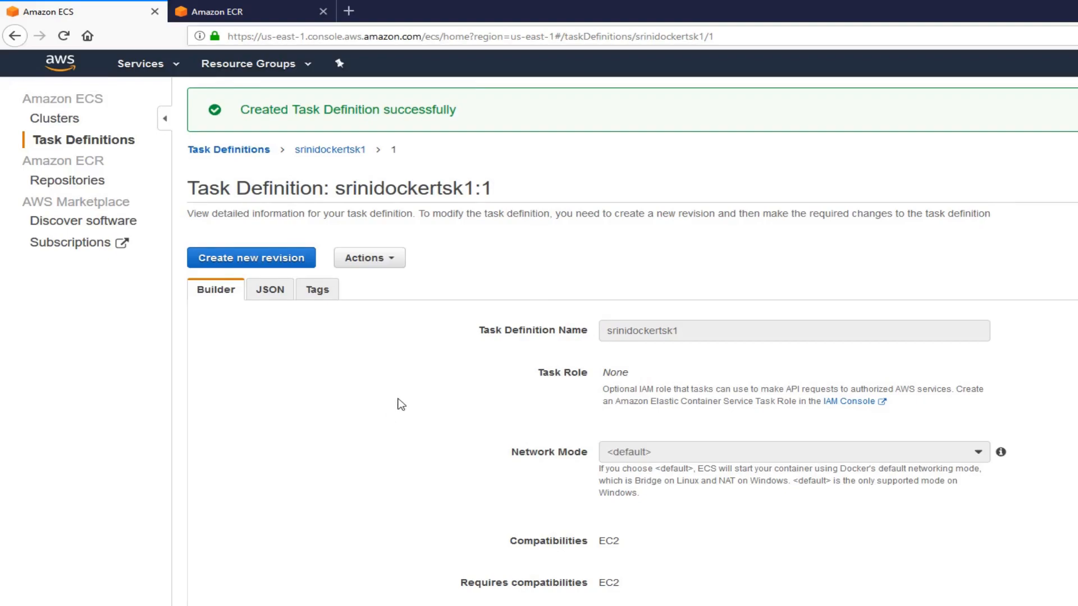
mouse_move(411, 329)
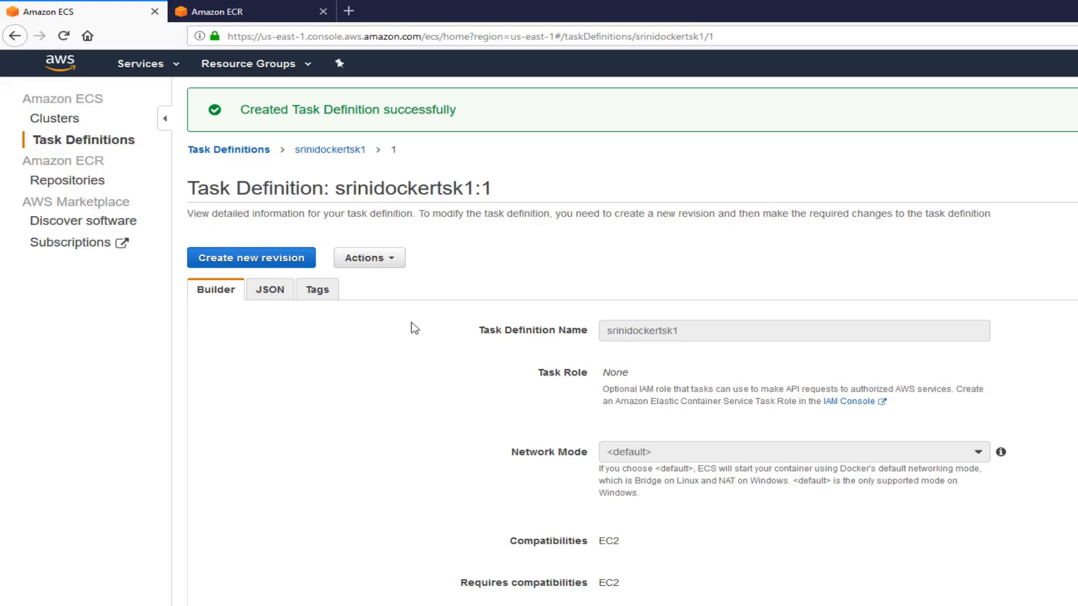
mouse_move(396, 268)
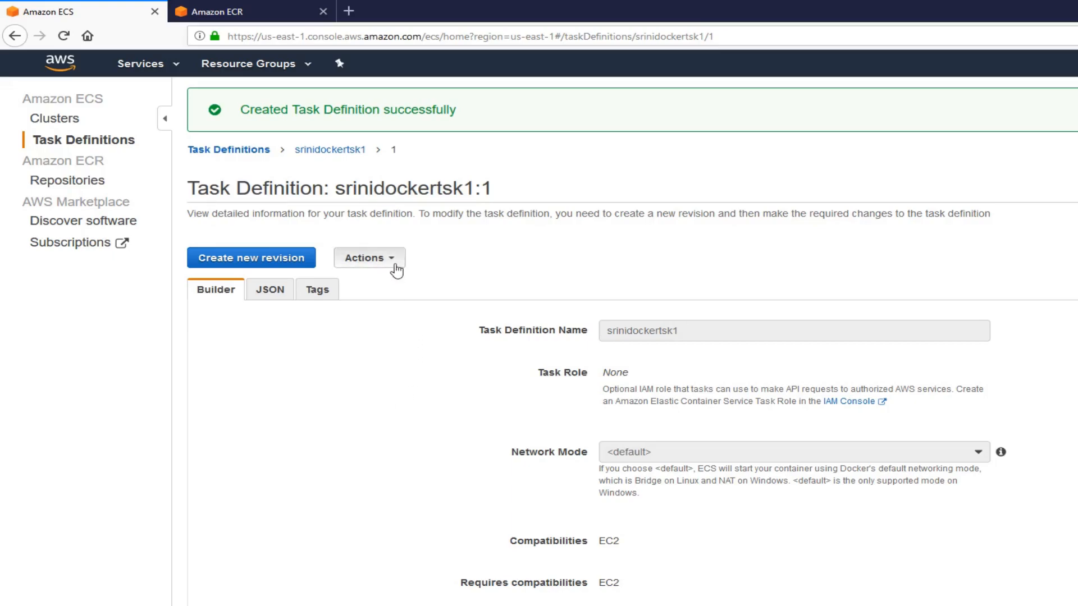
left_click(369, 258)
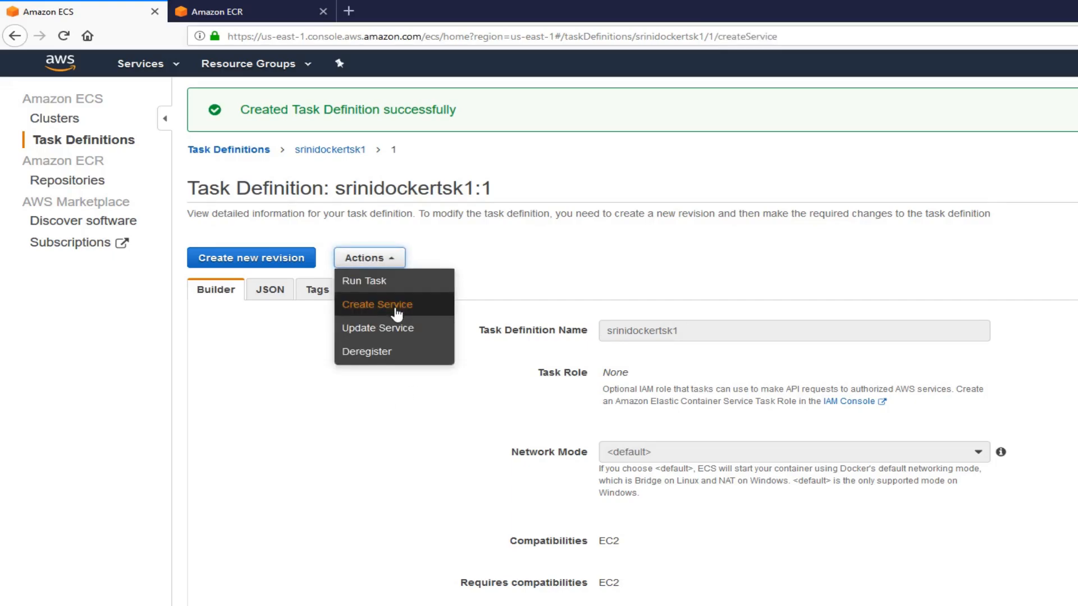
Start an EC2 launch-type service from srinidockertsk1 named srinidockerservice
left_click(377, 304)
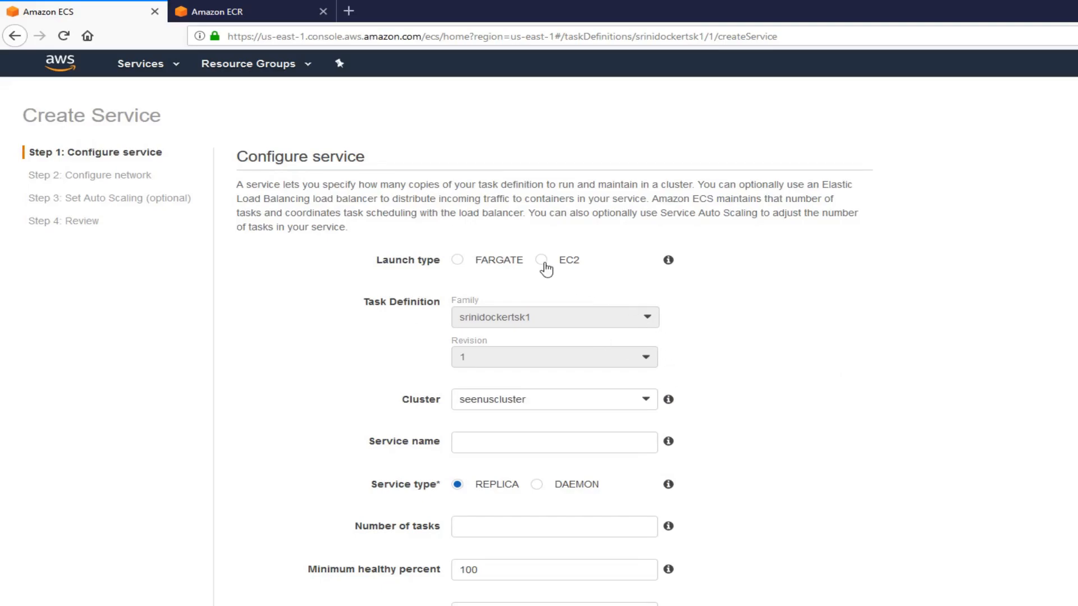
left_click(541, 259)
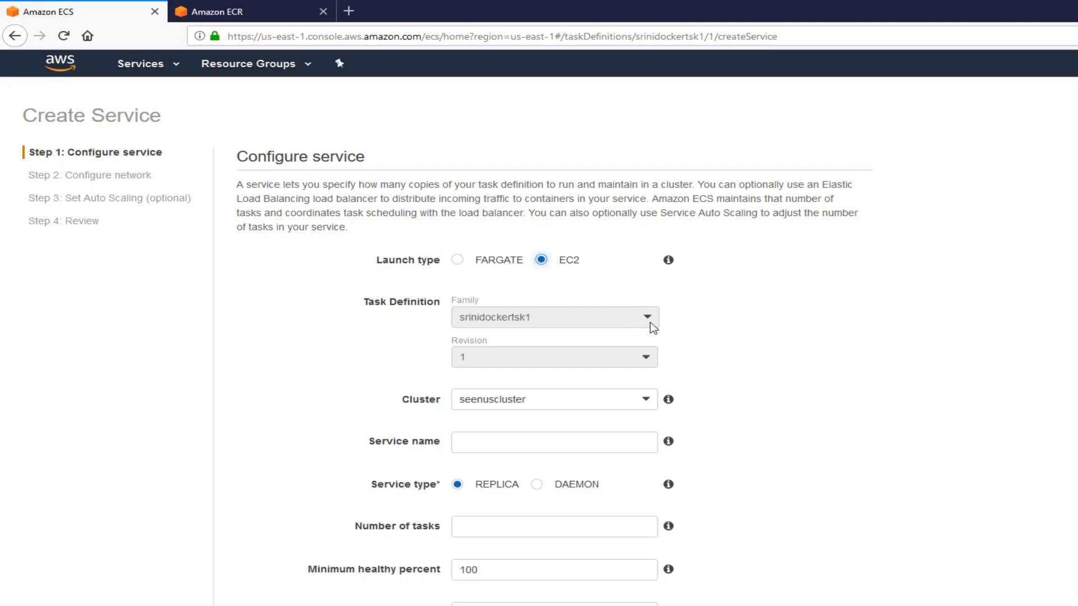
mouse_move(693, 434)
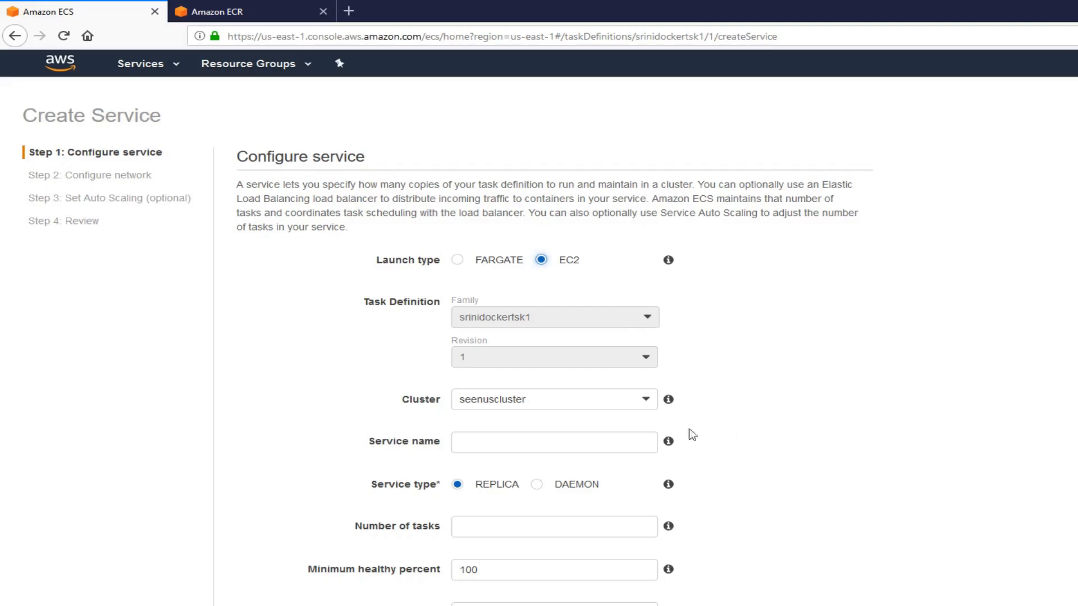
mouse_move(875, 462)
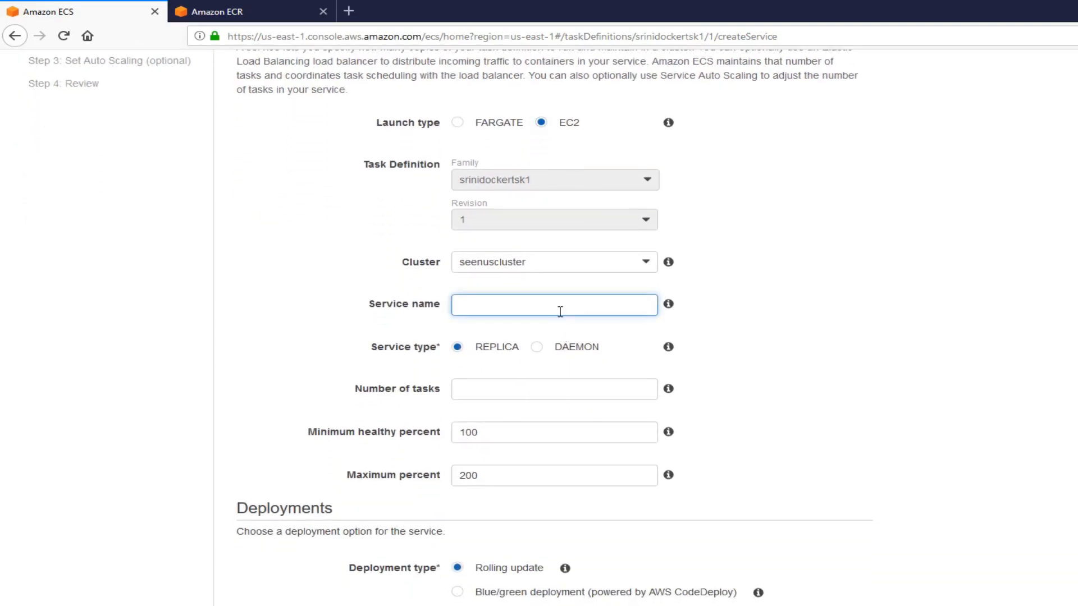
type("srini")
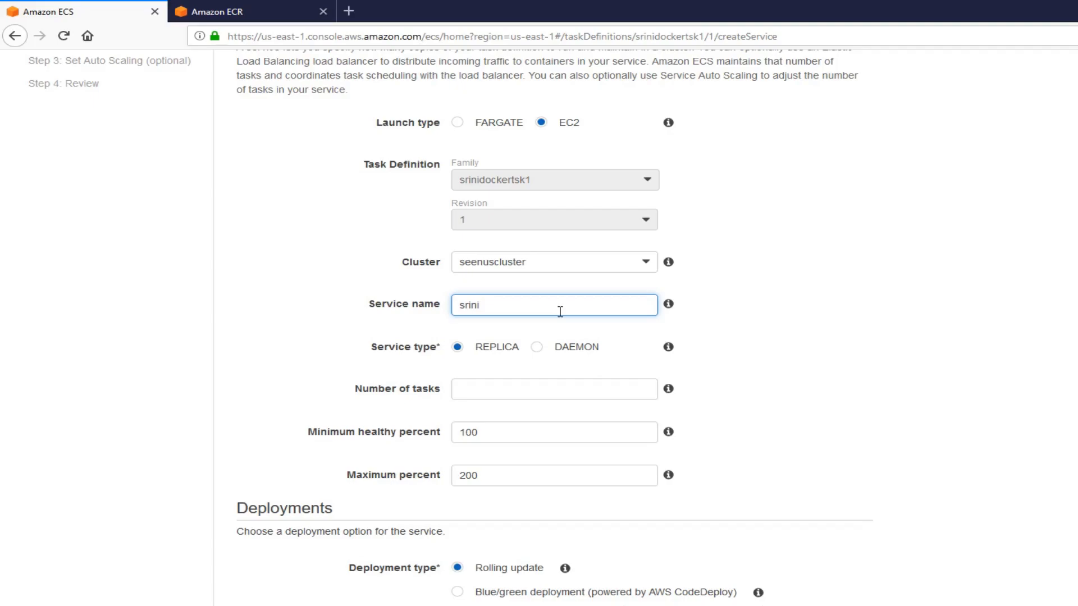
type("dockerservic")
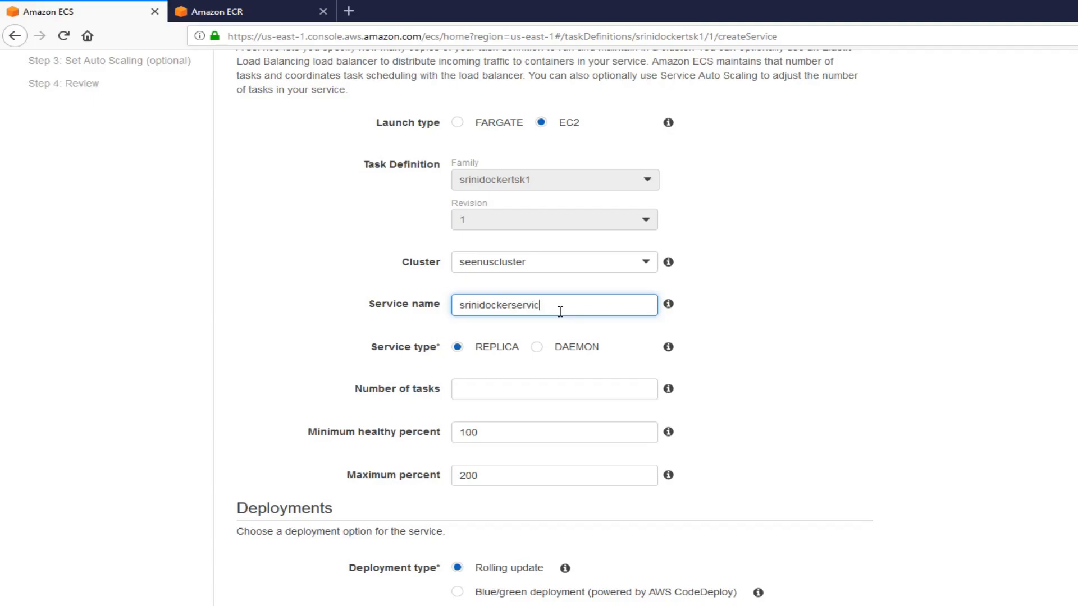
type("e")
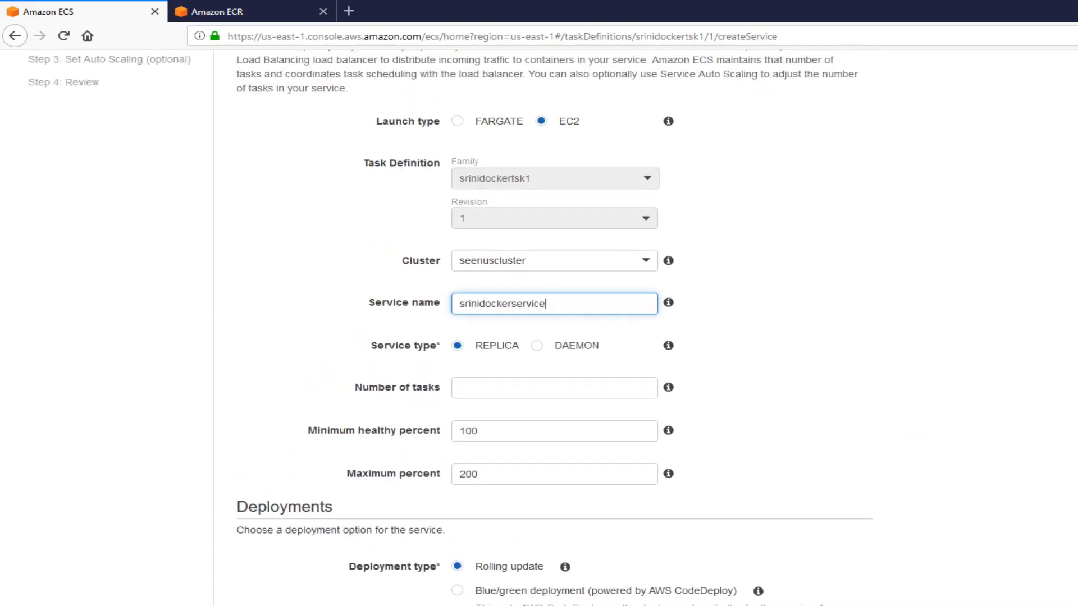
Set the number of tasks to 1 and disable service discovery integration
scroll("down", 3)
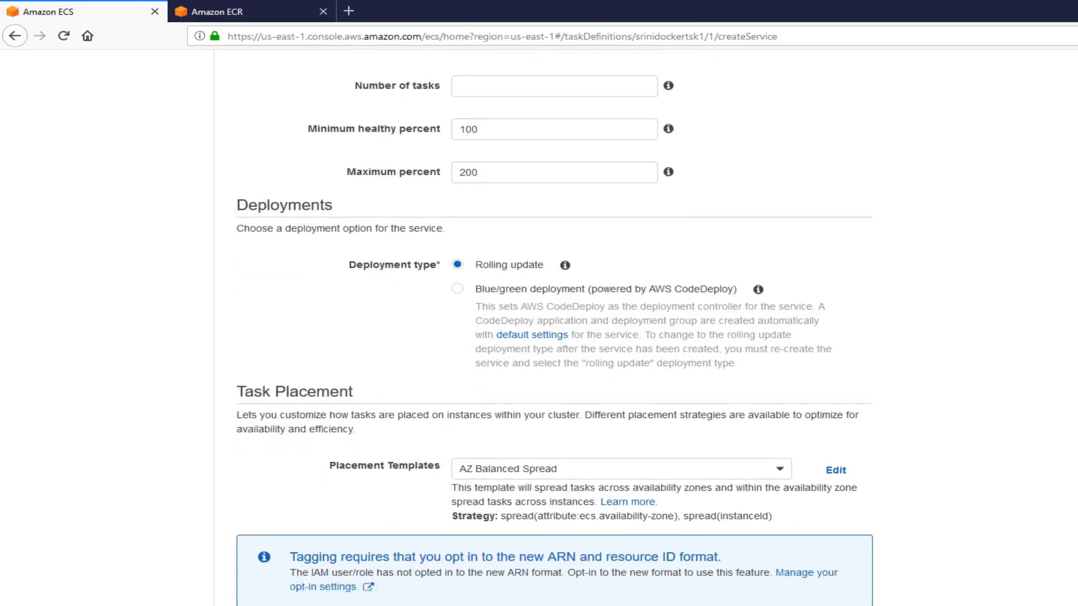
scroll("down", 3)
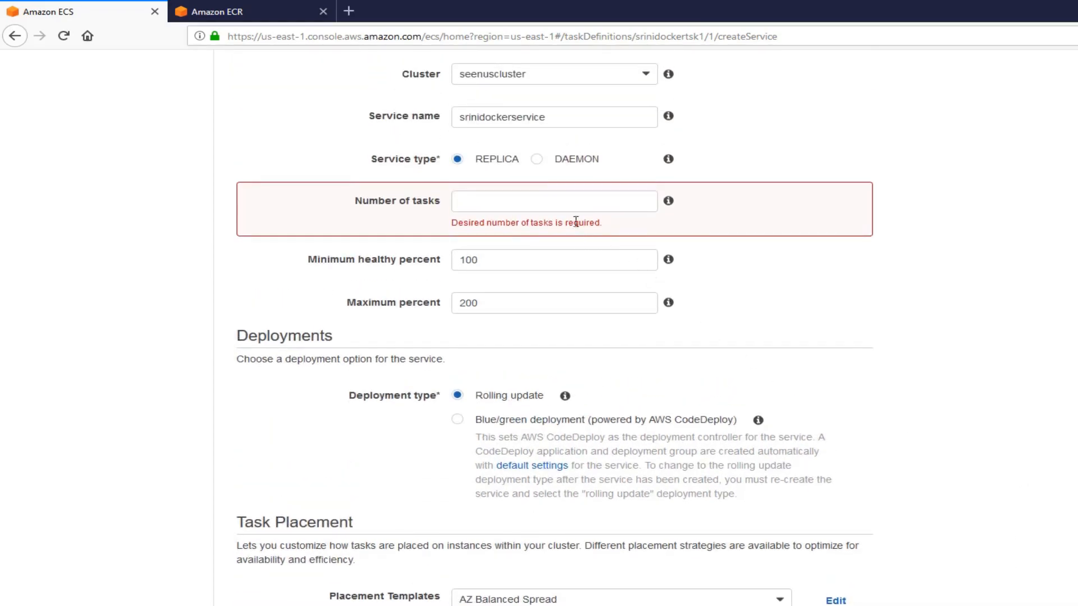
type("1")
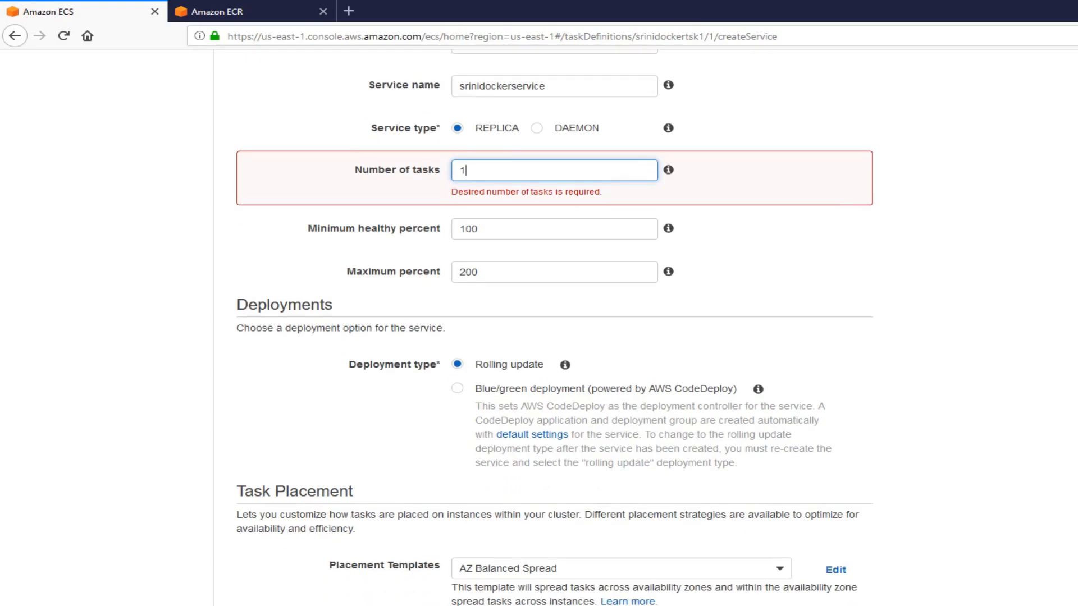
scroll("down", 3)
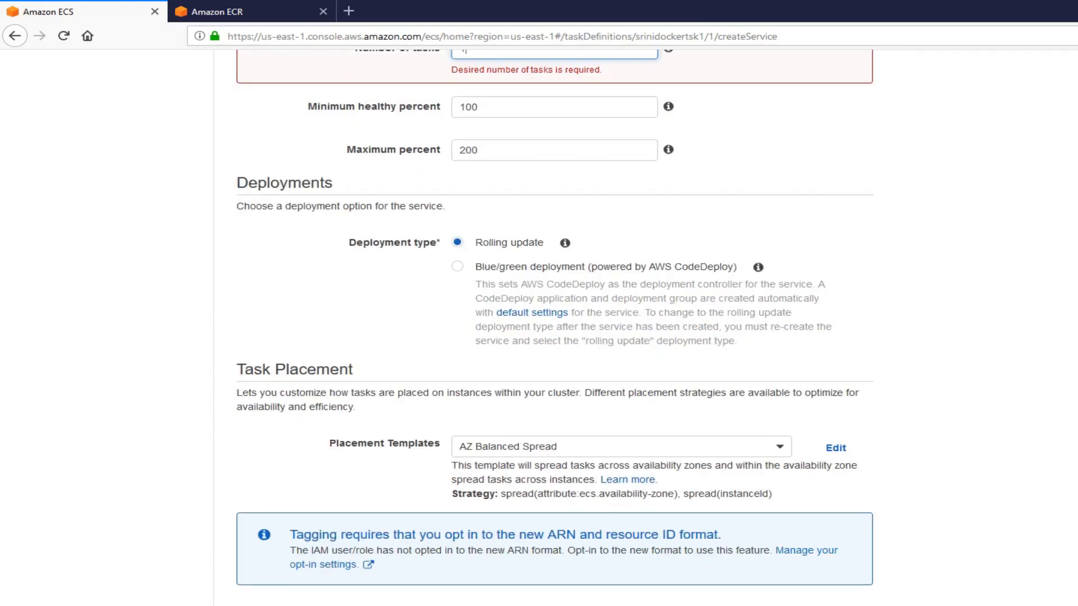
scroll("down", 3)
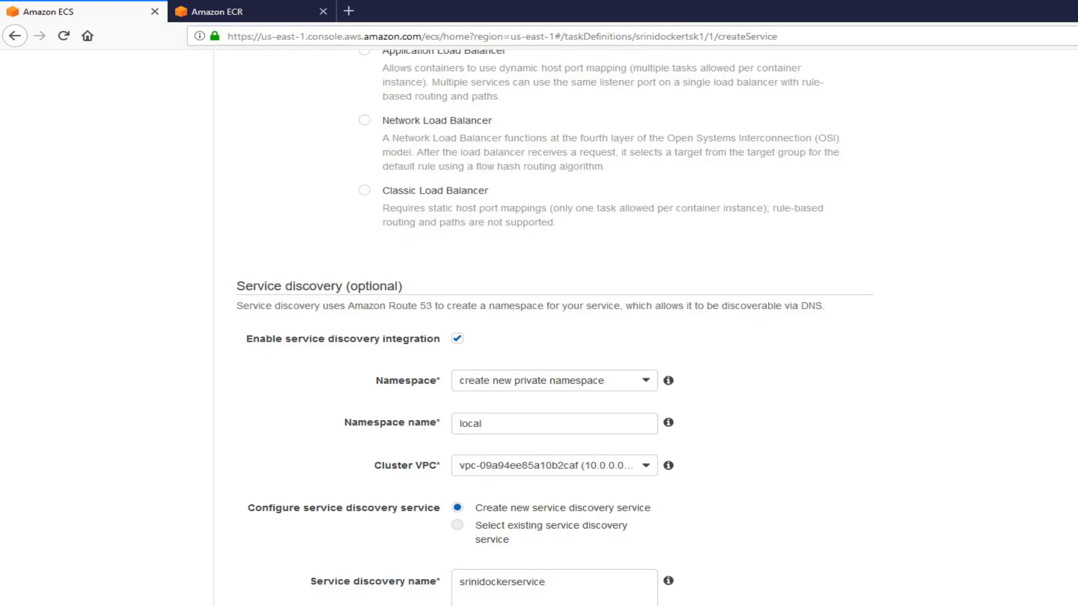
left_click(457, 338)
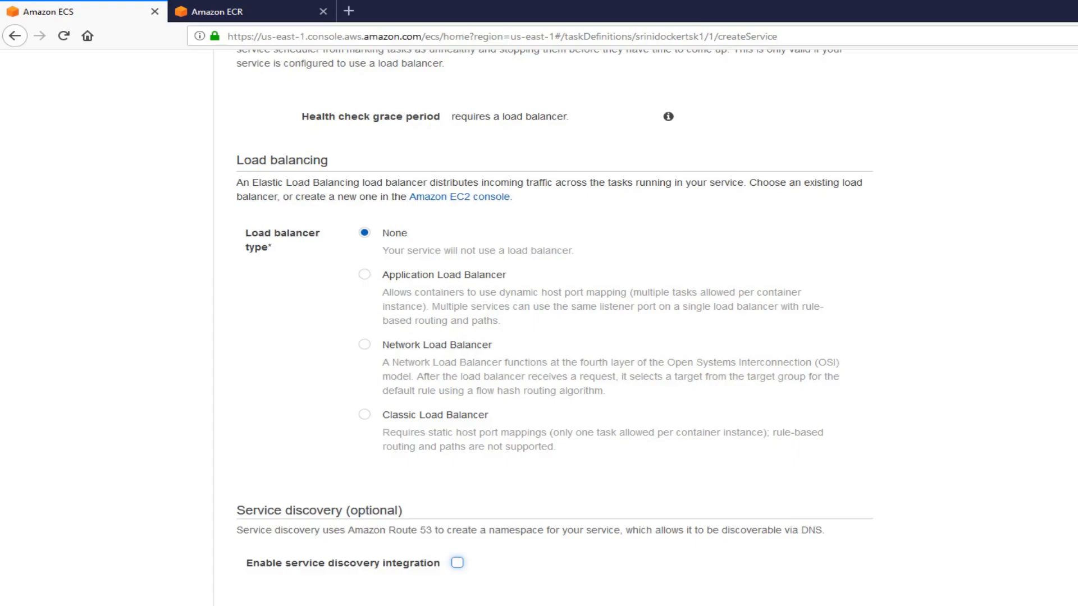
mouse_move(999, 452)
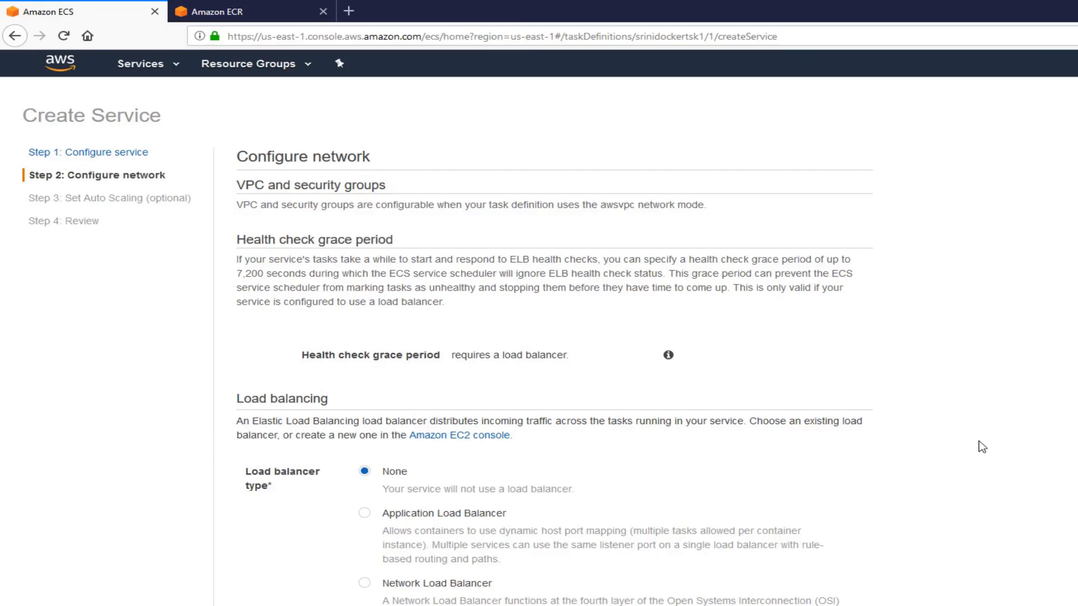
Keep load balancer type None and continue to the Set Auto Scaling step
scroll("down", 3)
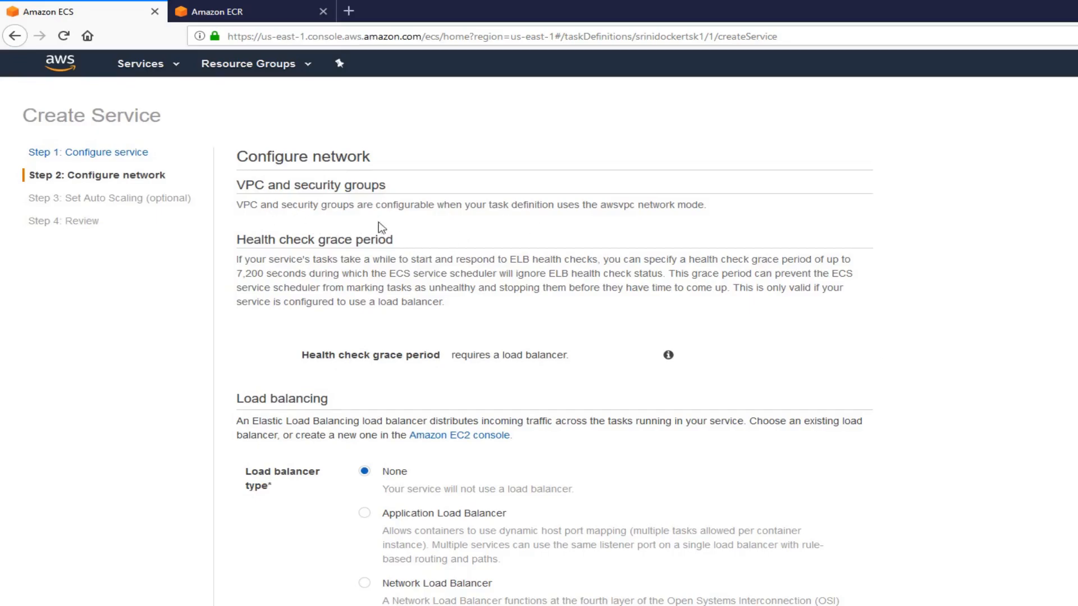
mouse_move(659, 210)
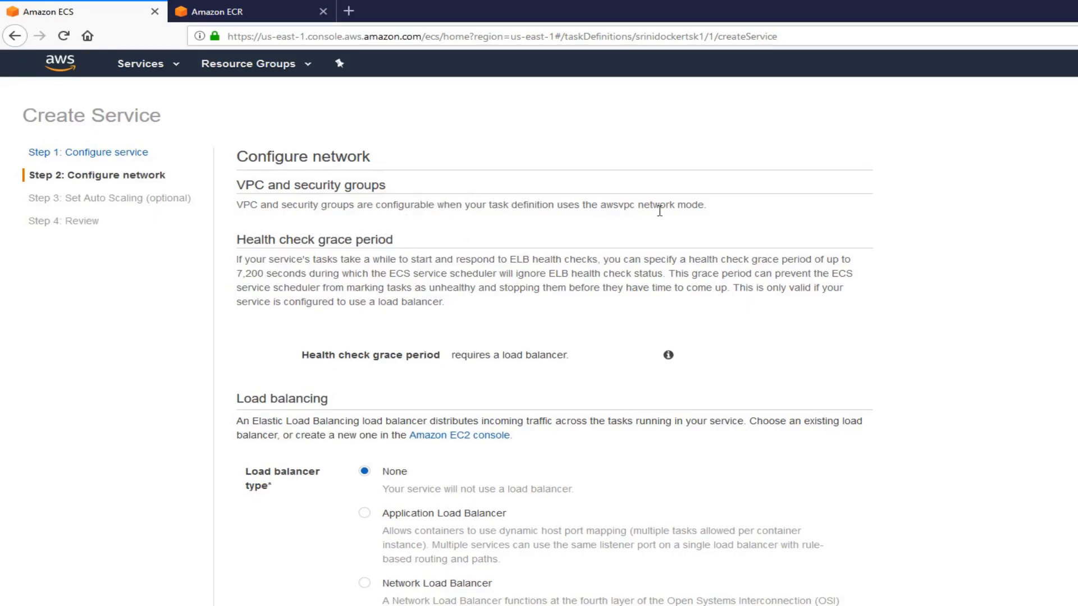
mouse_move(974, 493)
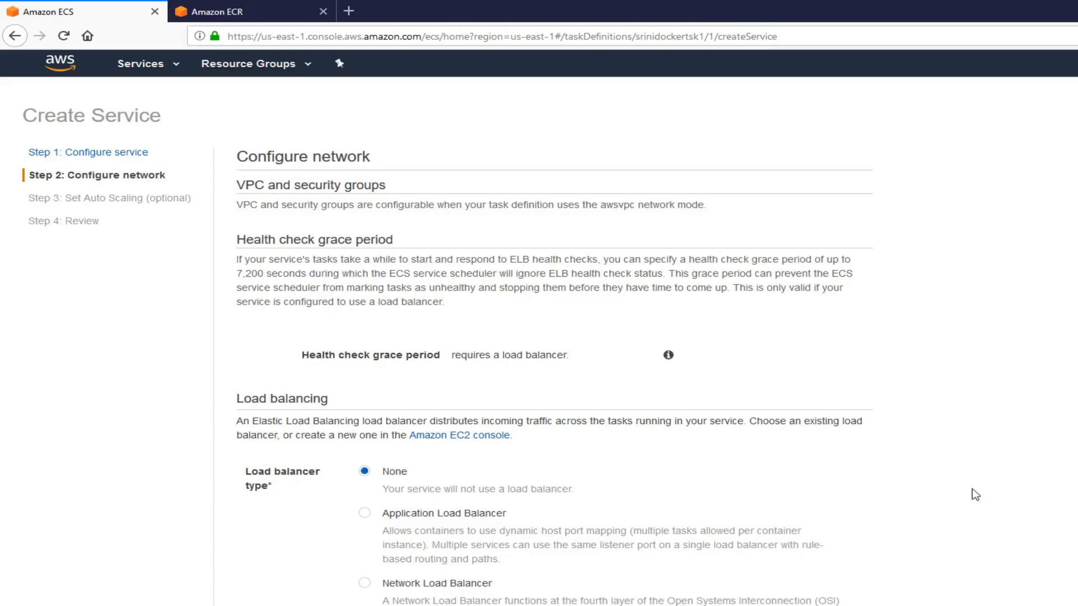
scroll("down", 3)
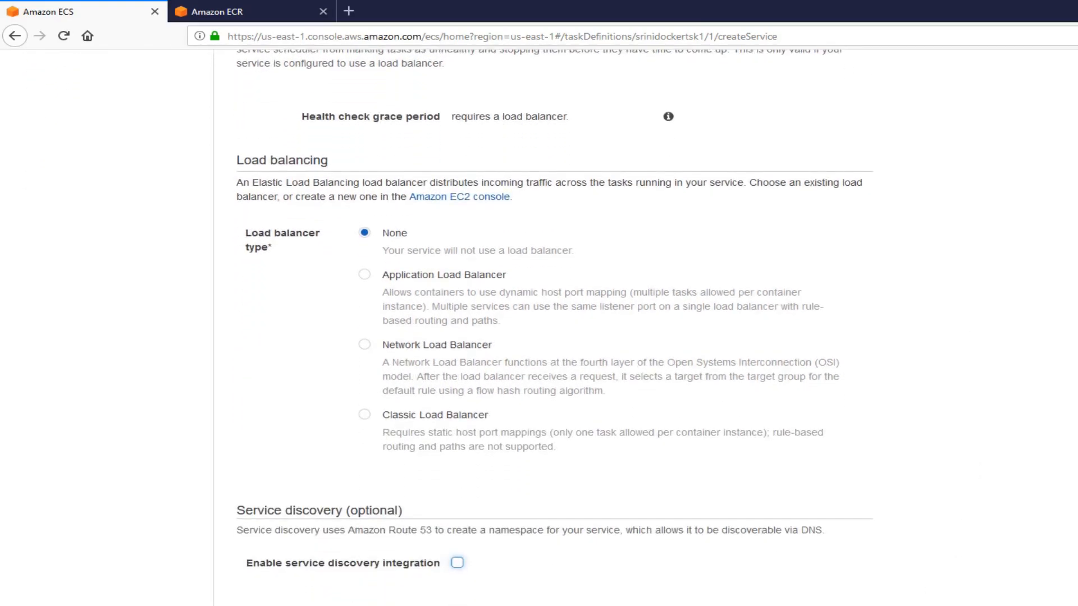
left_click(849, 360)
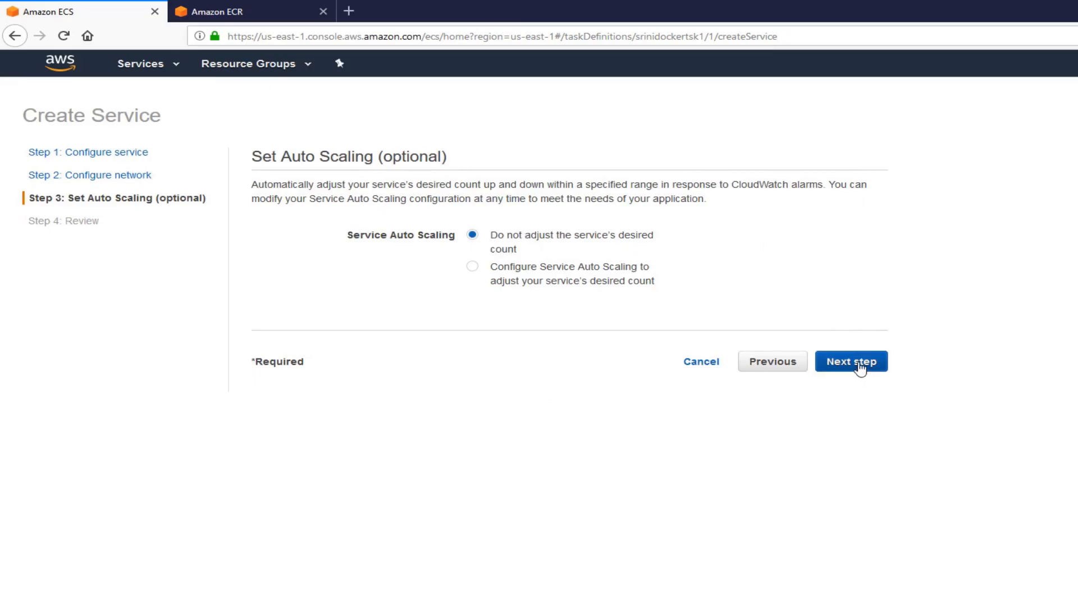
Leave the desired count unadjusted, review, and create srinidockerservice on seenuscluster
left_click(849, 360)
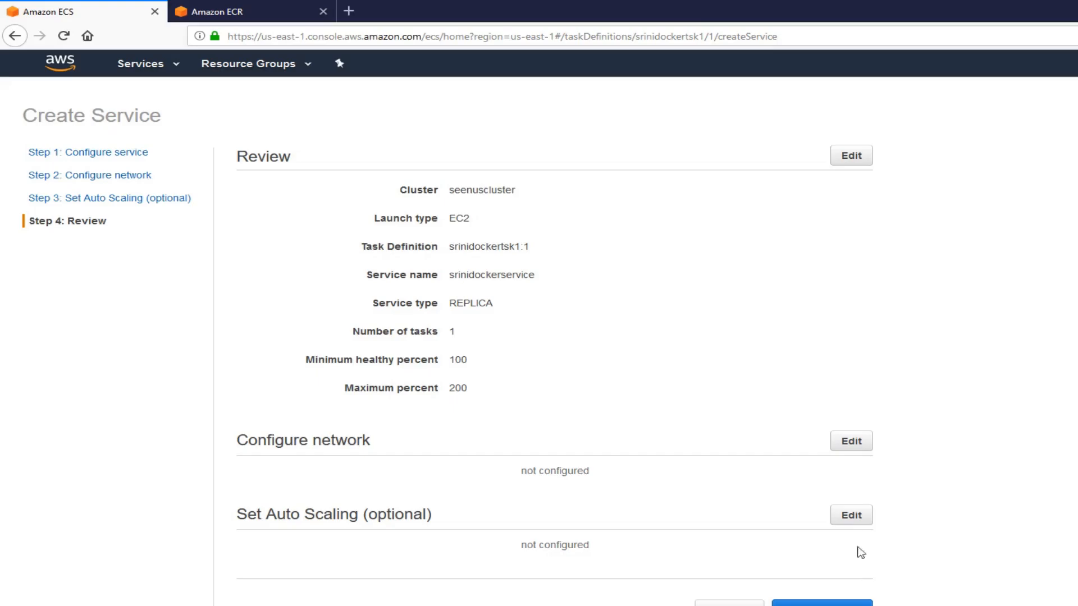
left_click(821, 604)
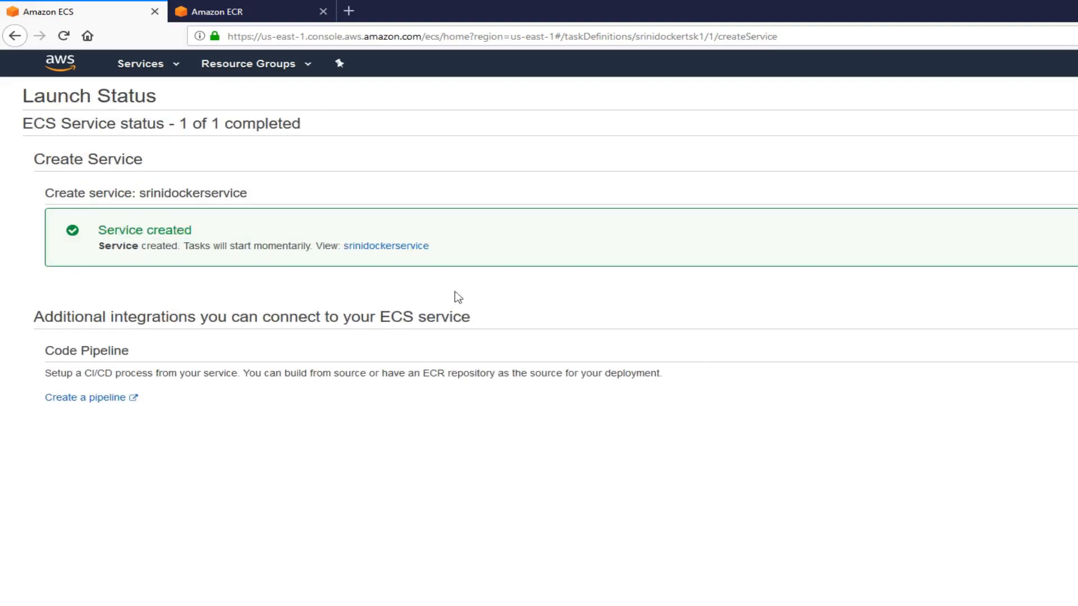
View srinidockerservice and check its Auto Scaling, Deployments and Tasks show one running srinidockertsk1:1 task
left_click(385, 246)
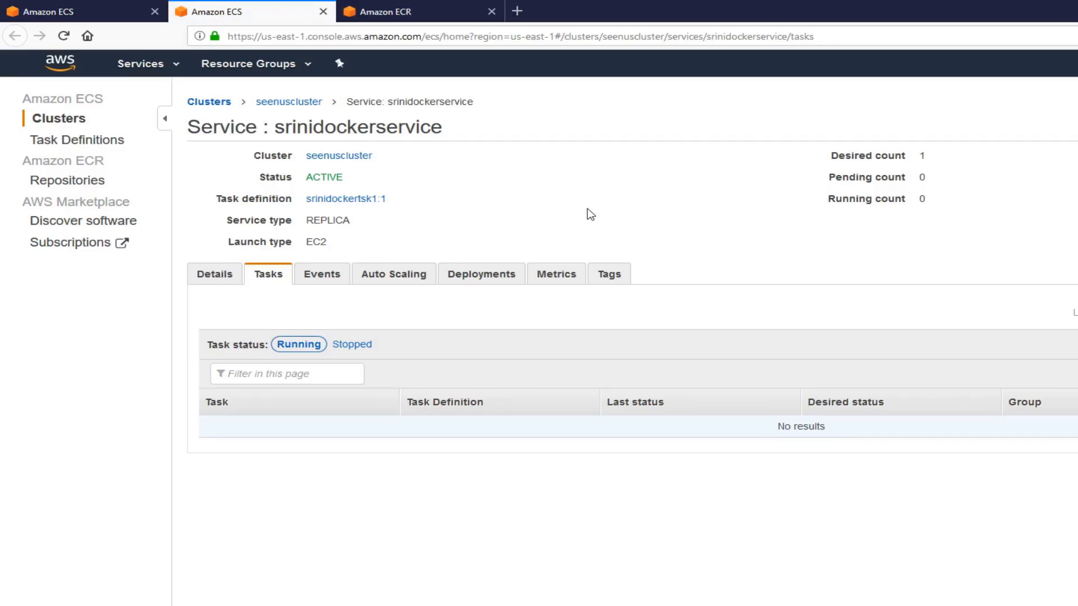
mouse_move(321, 273)
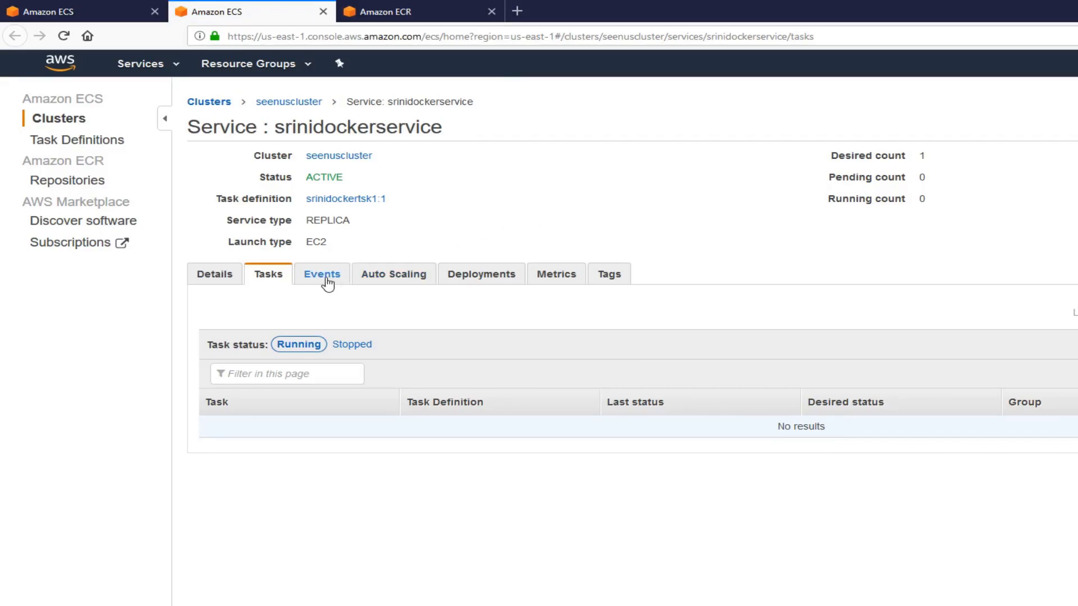
left_click(393, 274)
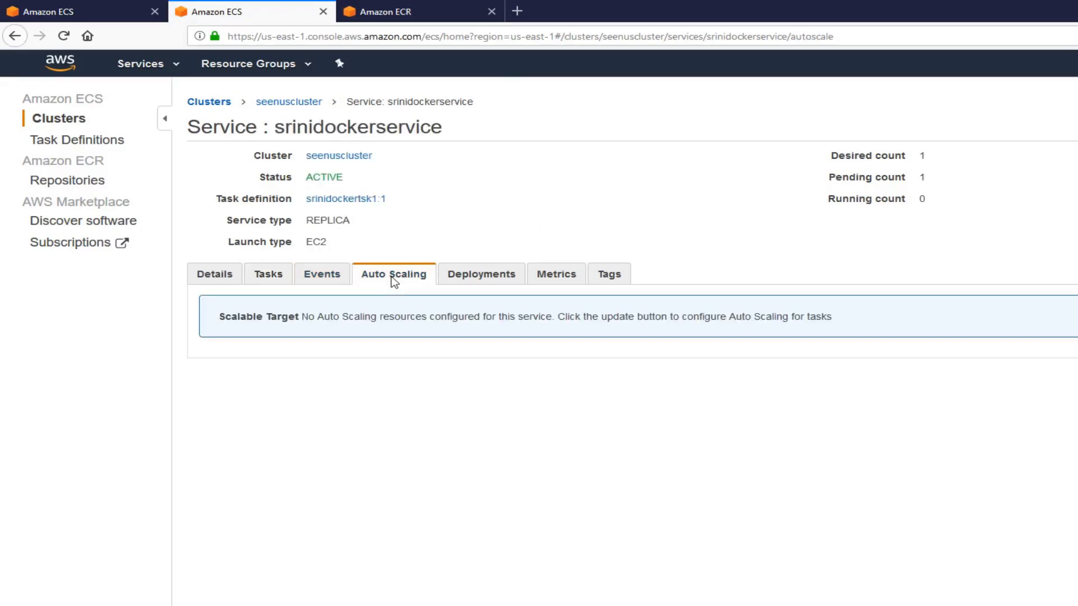
left_click(481, 273)
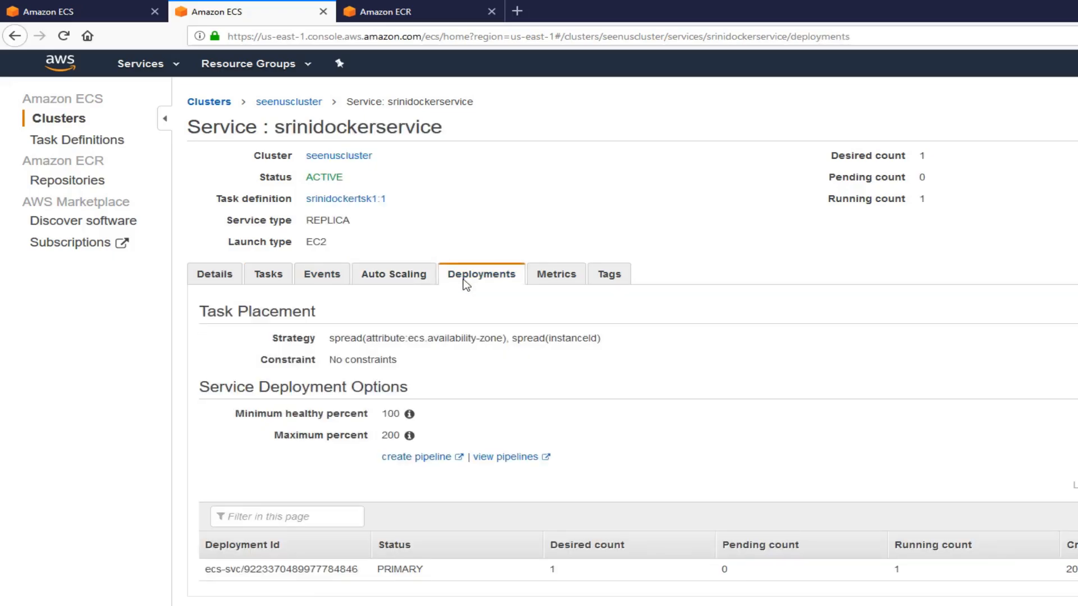
mouse_move(471, 284)
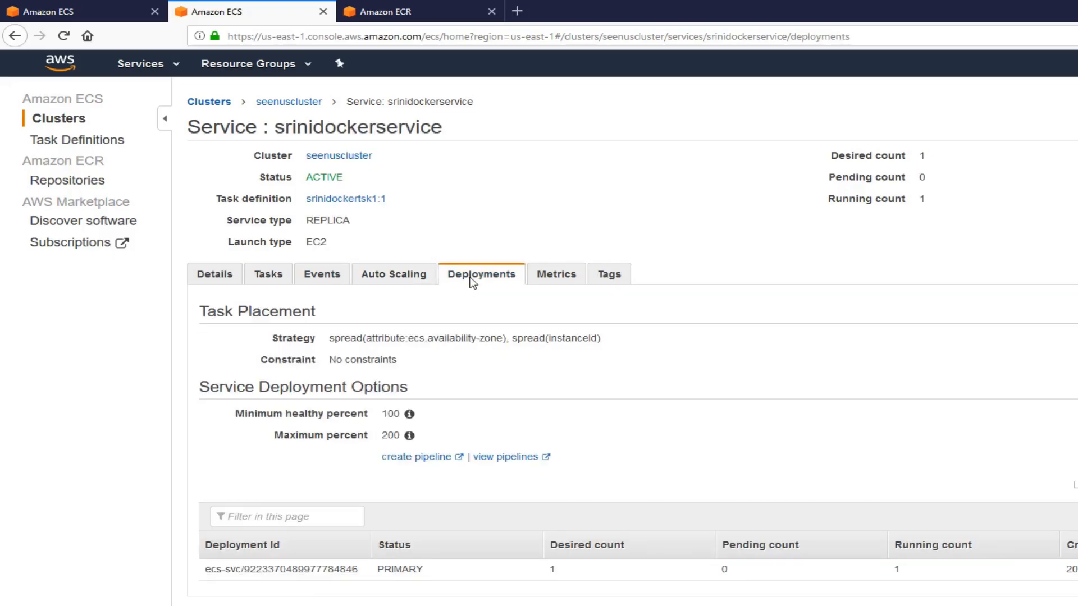
left_click(267, 274)
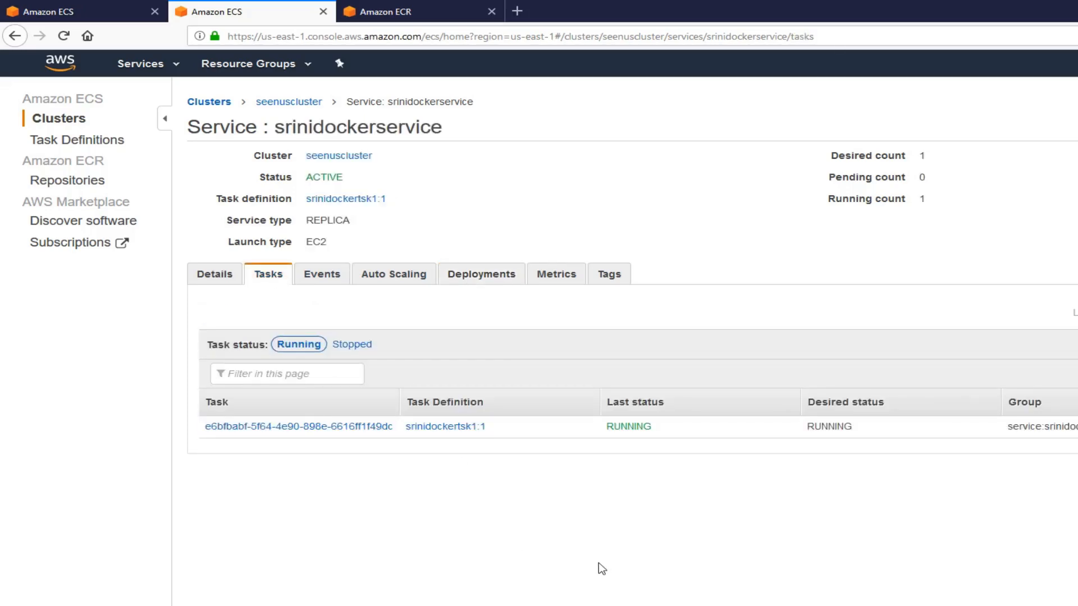
mouse_move(369, 455)
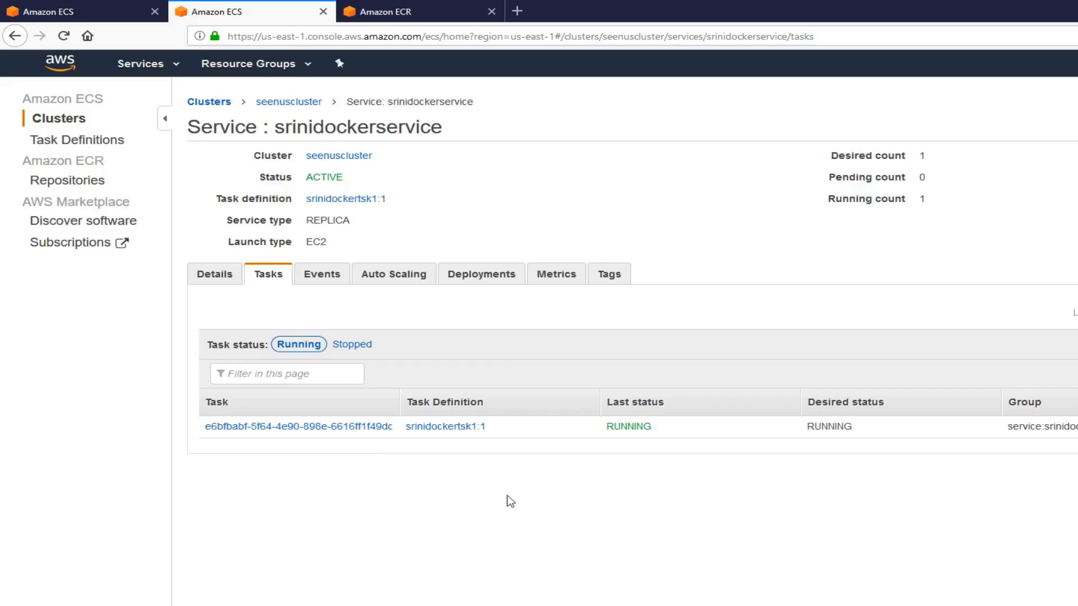
mouse_move(343, 299)
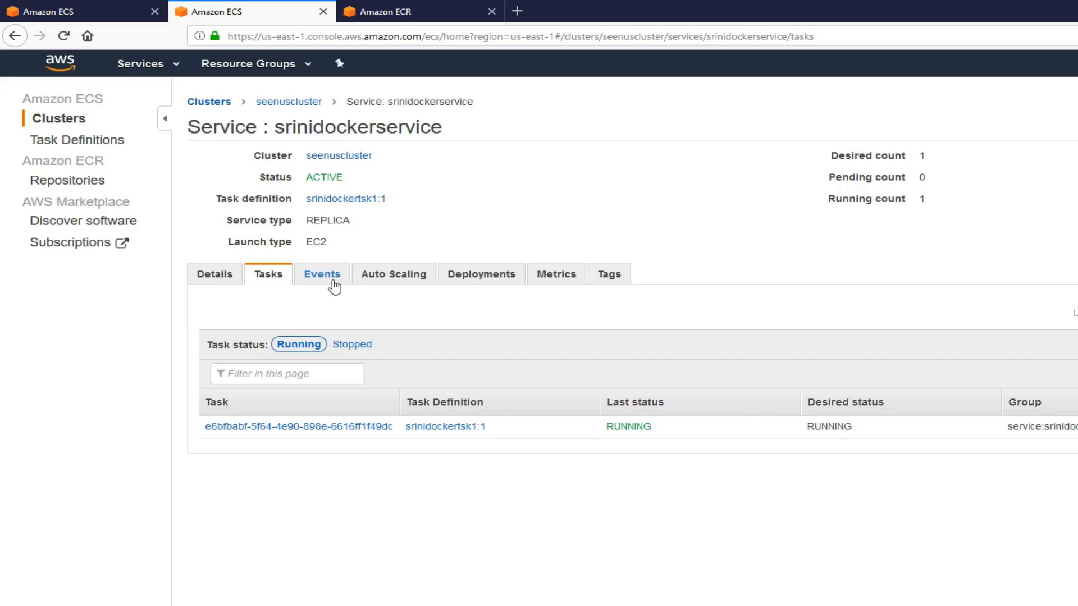
Read srinidockerservice's events showing one task started and a steady state reached
left_click(321, 273)
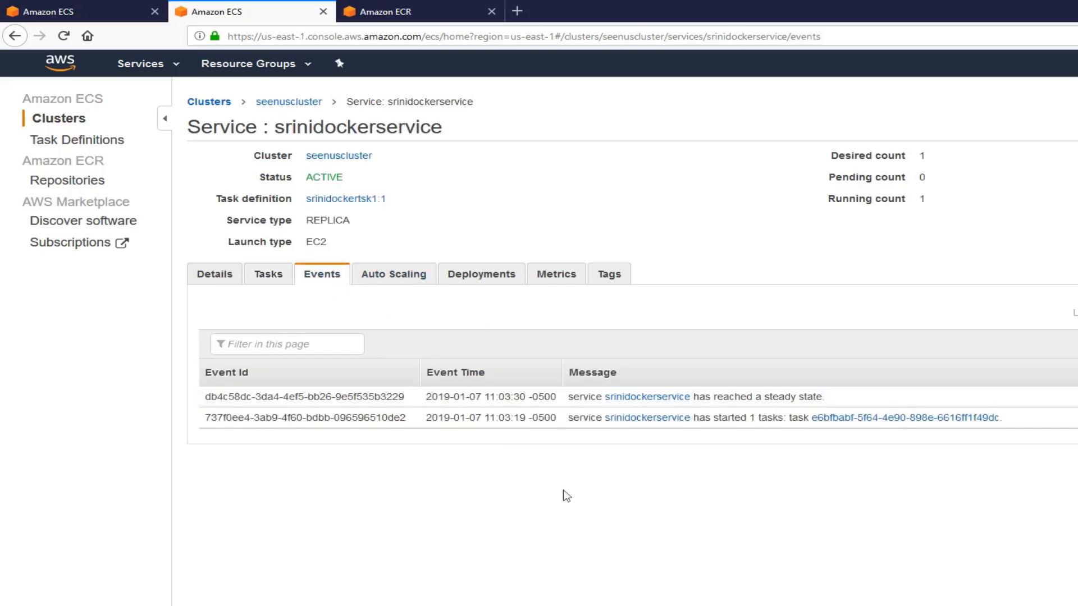
mouse_move(569, 397)
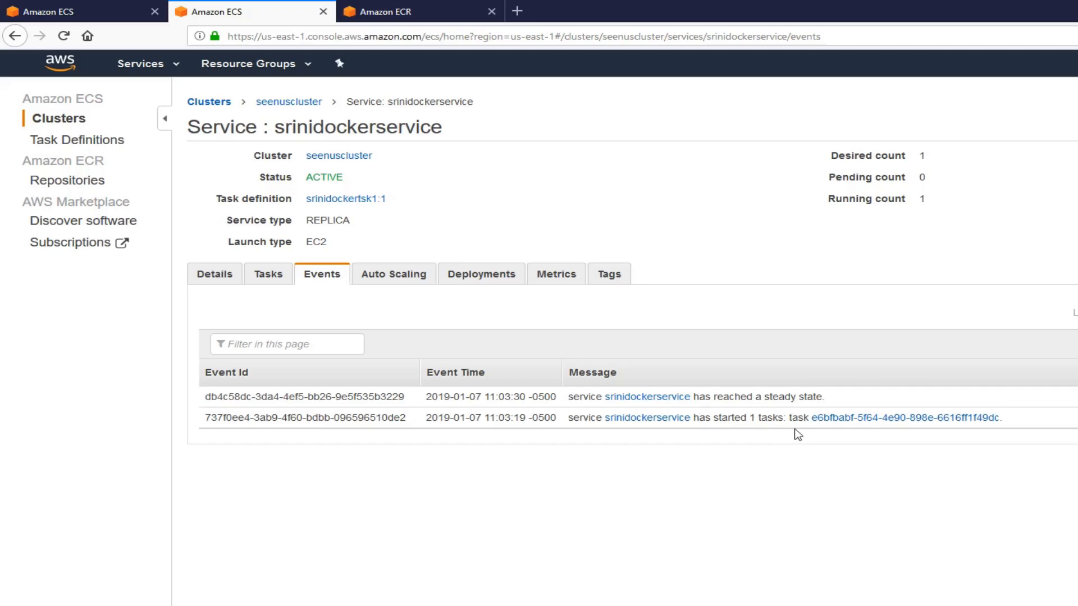
mouse_move(788, 414)
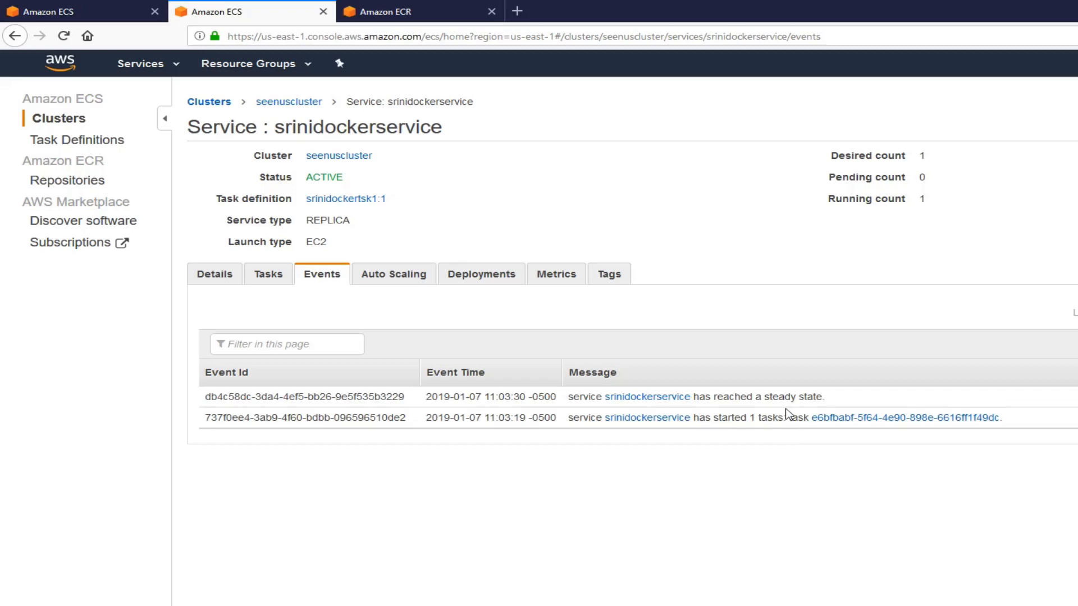
mouse_move(779, 516)
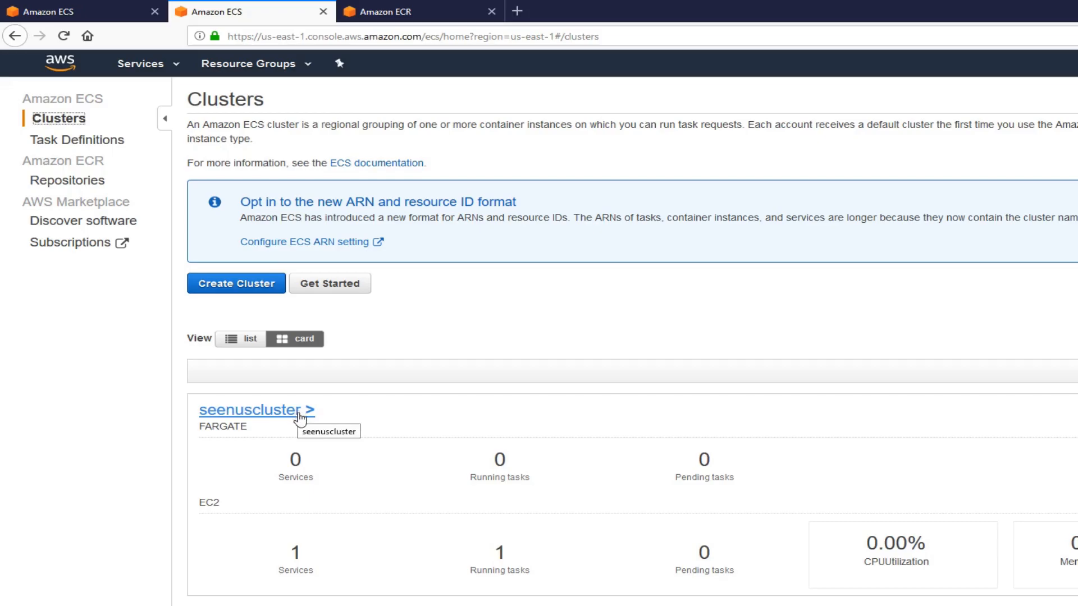
From seenuscluster's ECS Instances, open the hosting EC2 instance and select its public IP 34.232.44.98
left_click(250, 411)
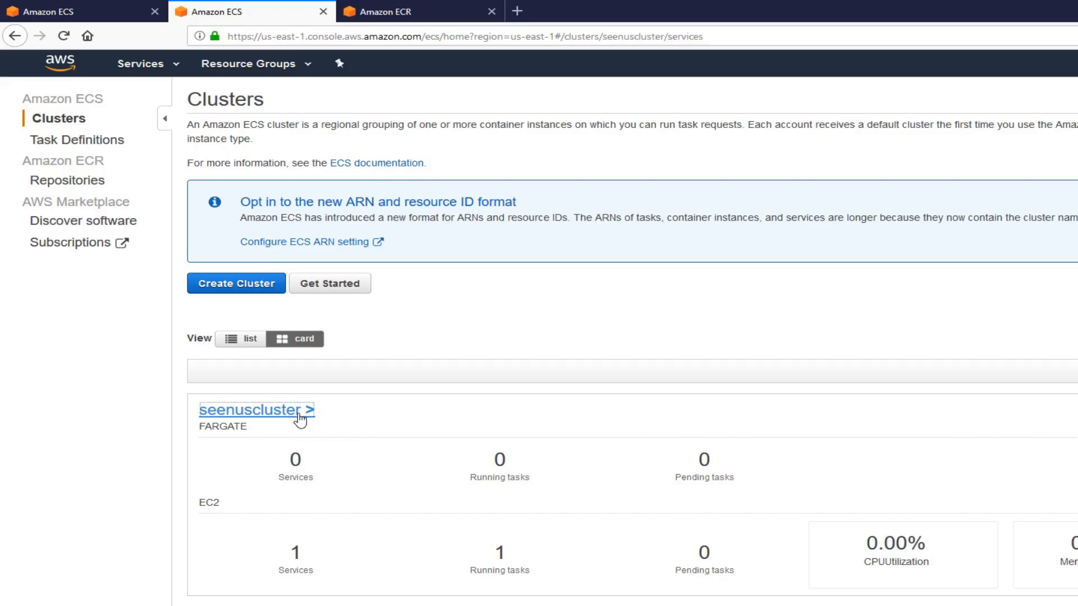
left_click(257, 411)
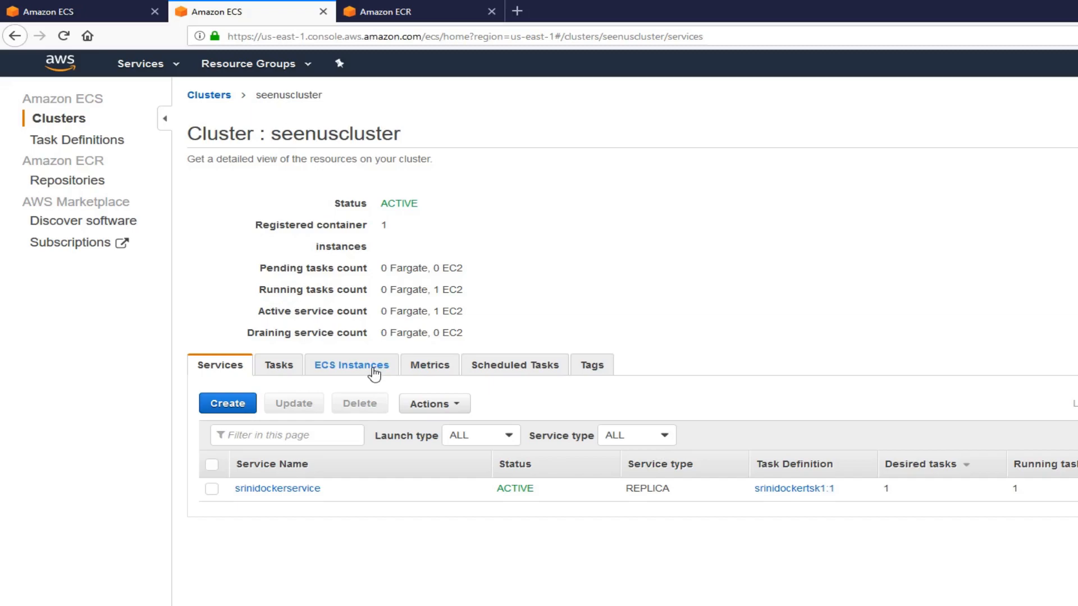
left_click(351, 364)
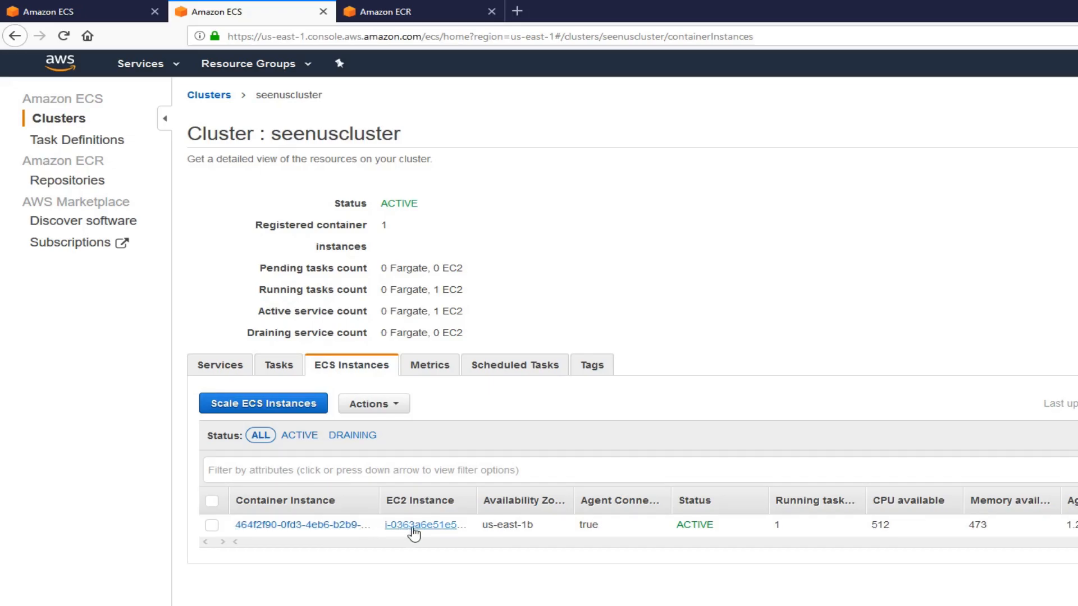
left_click(423, 525)
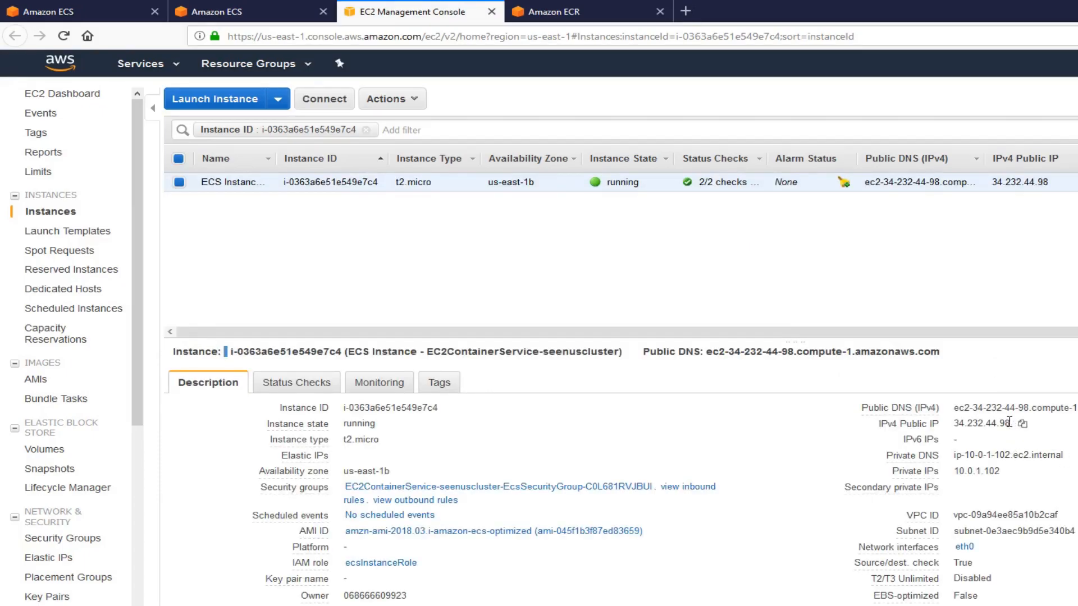
double_click(978, 423)
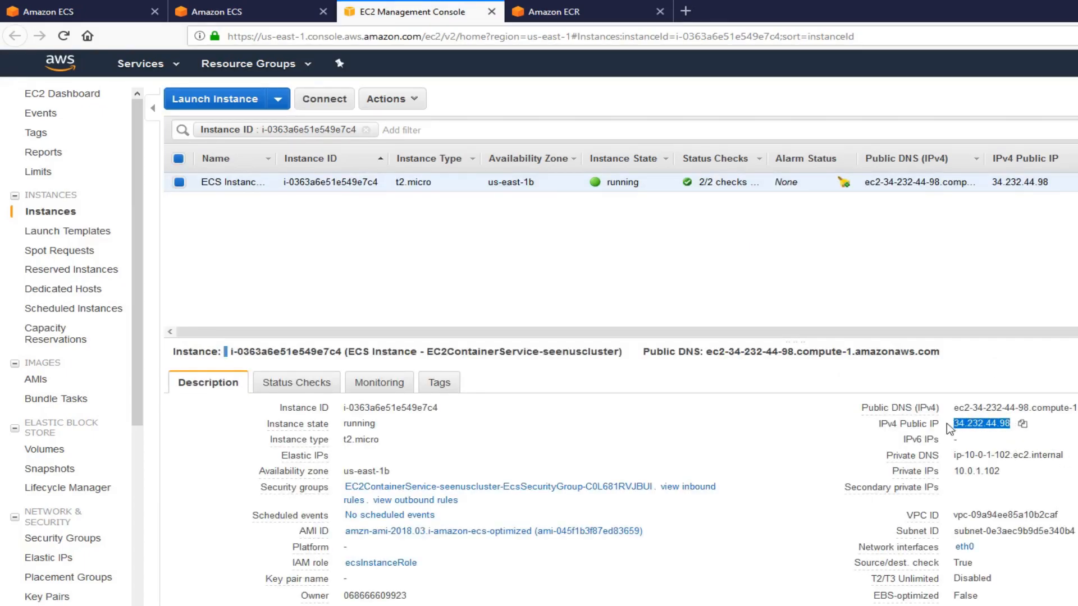